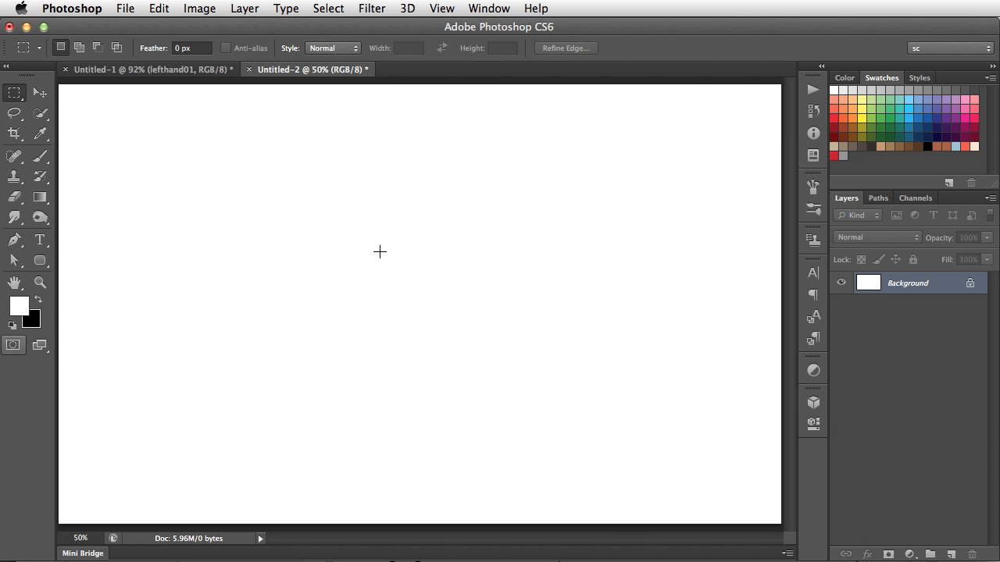
- Browse the 3D menu, then bring up the File menu for importing outside content
click(406, 9)
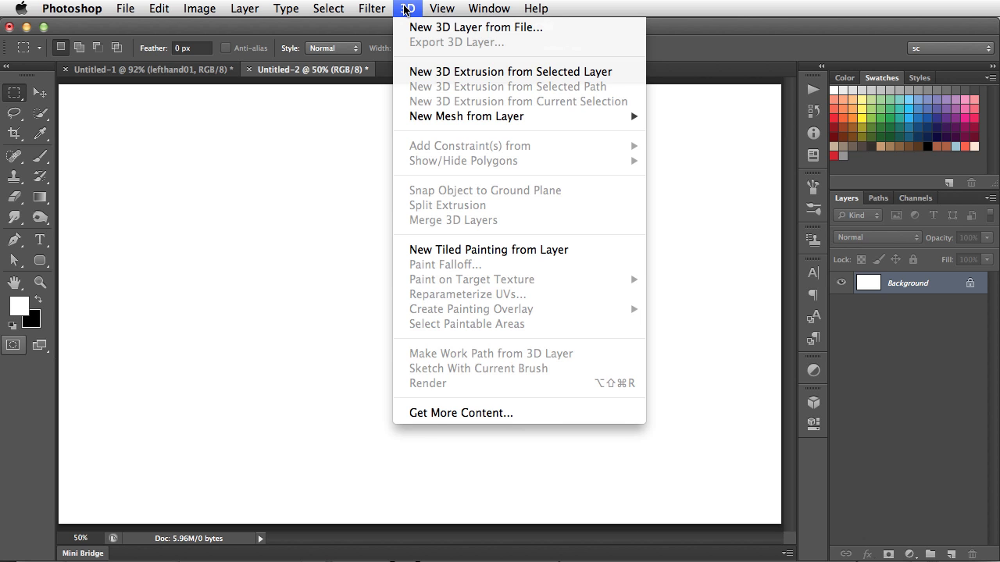
mouse_move(476, 27)
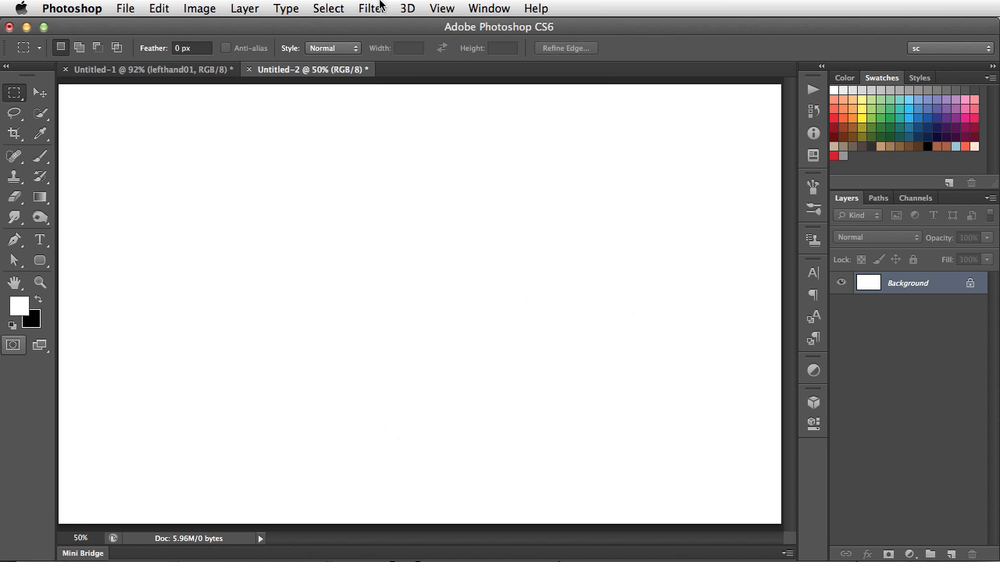
click(125, 9)
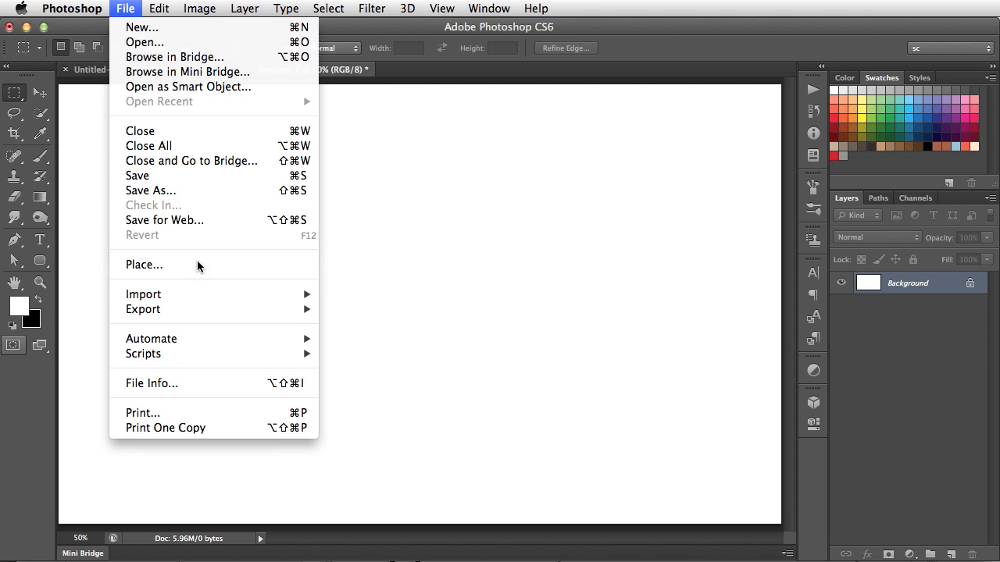
- Start File > Place and select the lefthand01.3ds model from the psdtuts folder
click(143, 264)
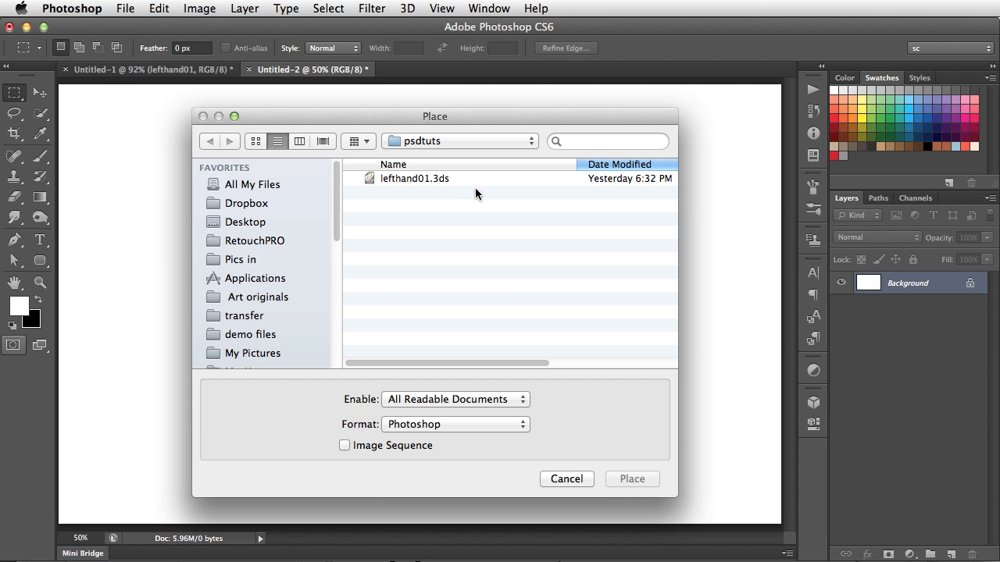
click(413, 178)
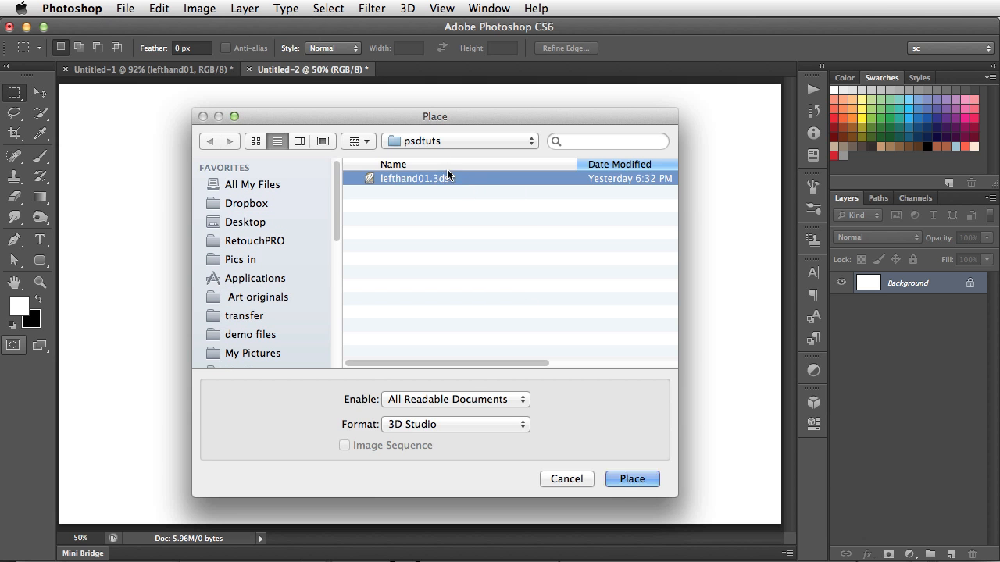
mouse_move(414, 216)
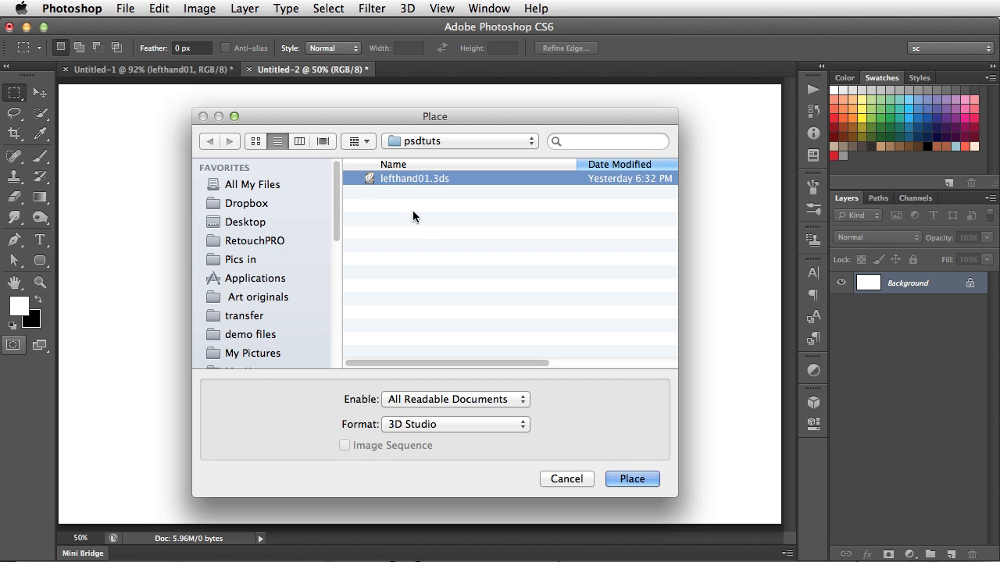
mouse_move(457, 272)
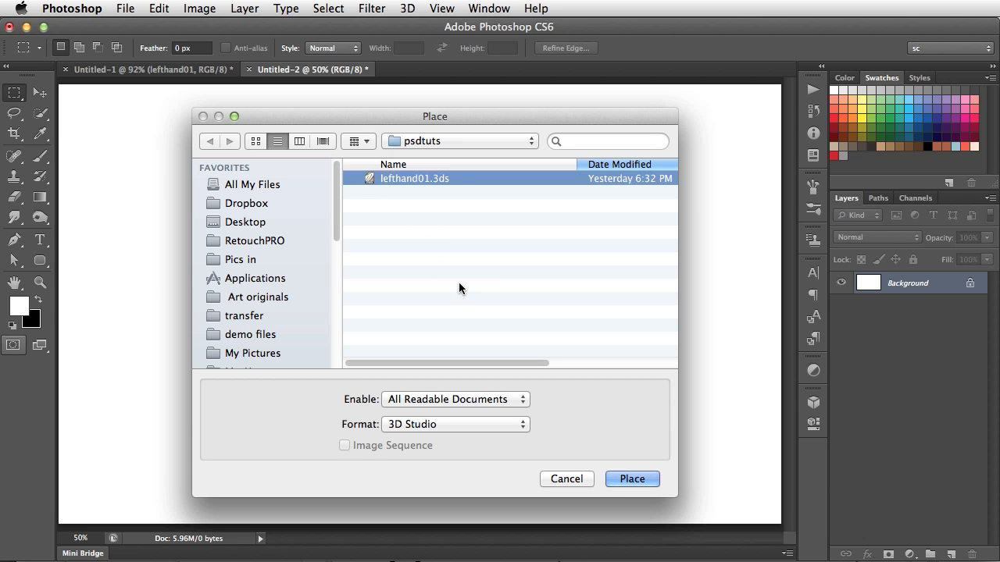
mouse_move(451, 282)
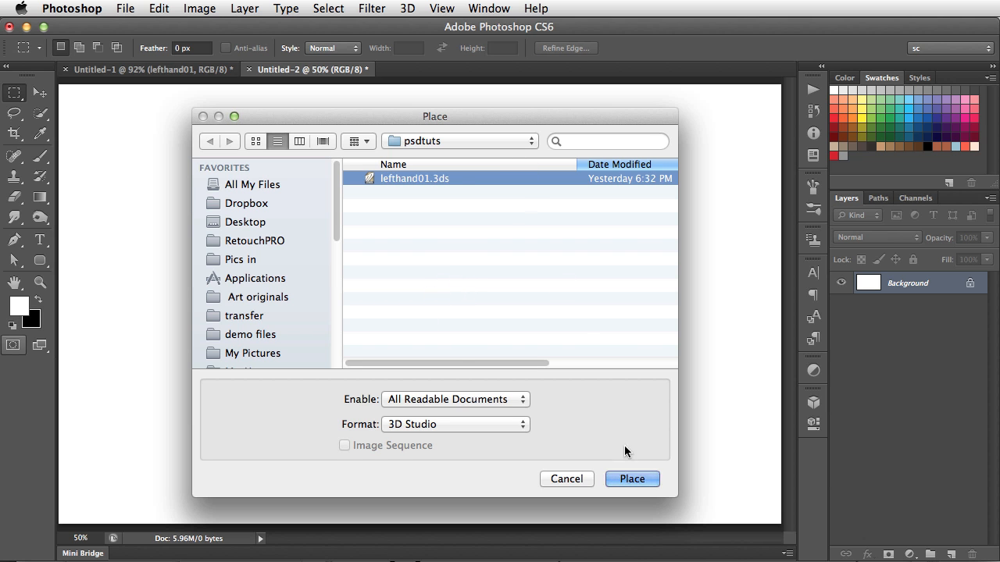
- Place lefthand01.3ds into the document as a new 3D layer
click(631, 478)
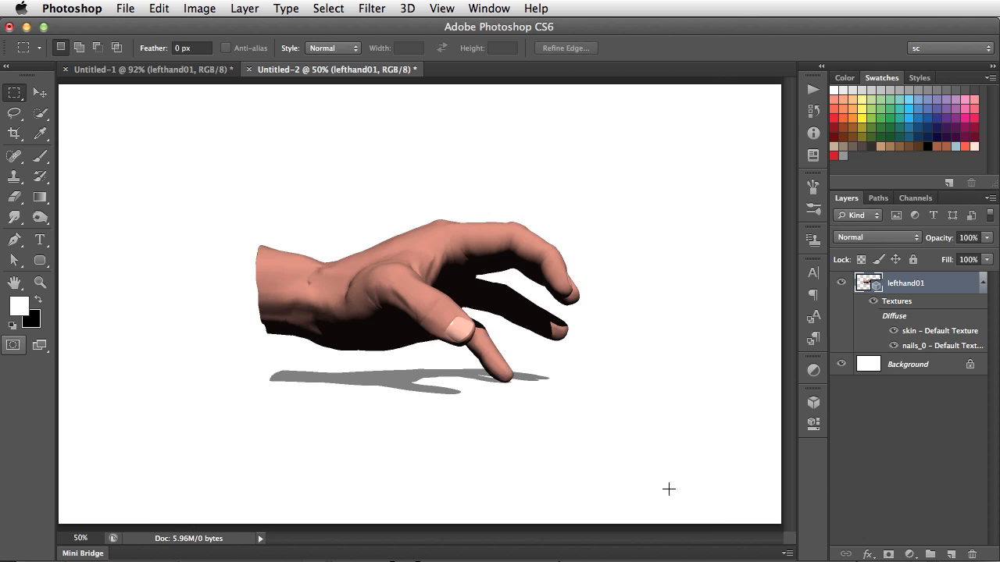
mouse_move(511, 438)
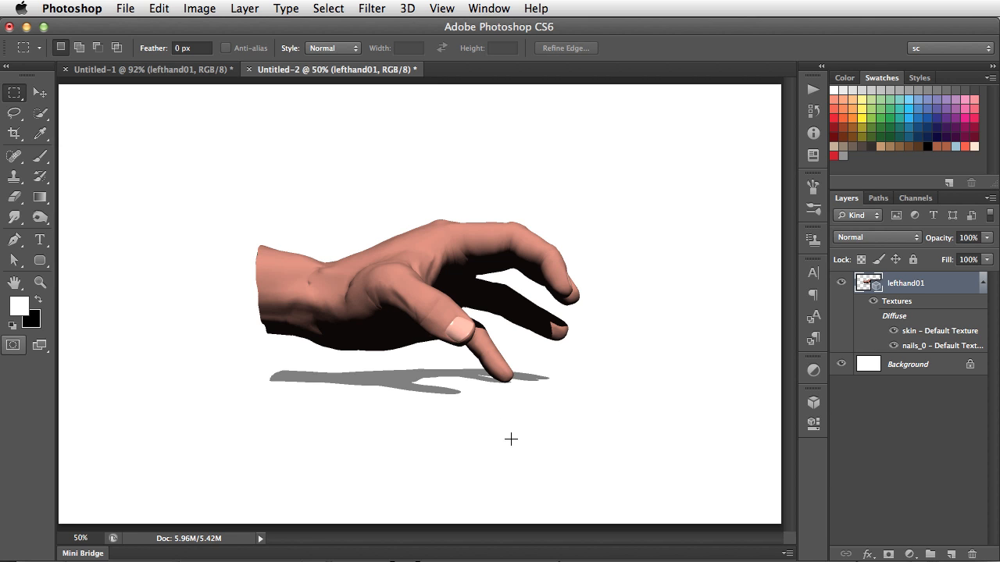
mouse_move(415, 459)
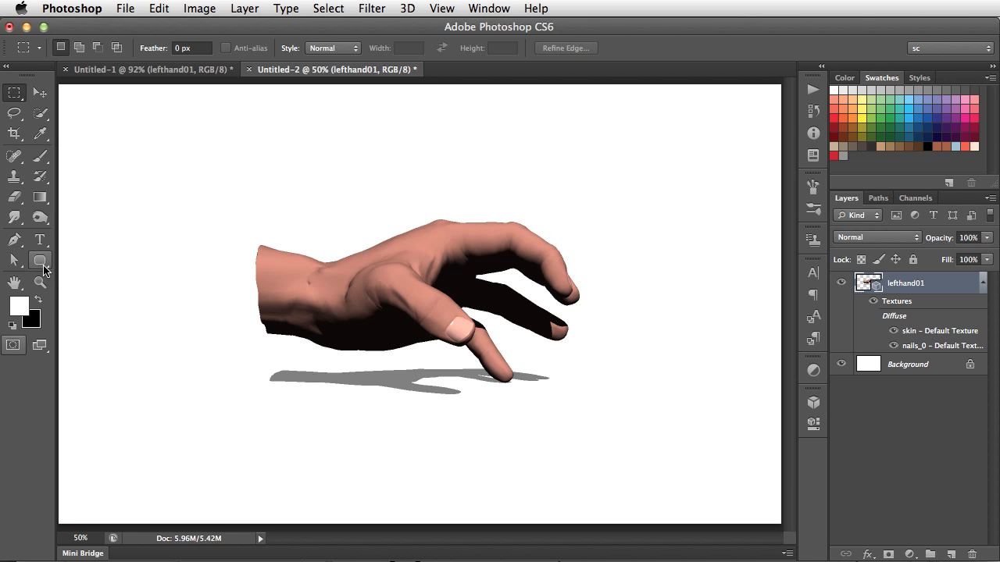
mouse_move(34, 258)
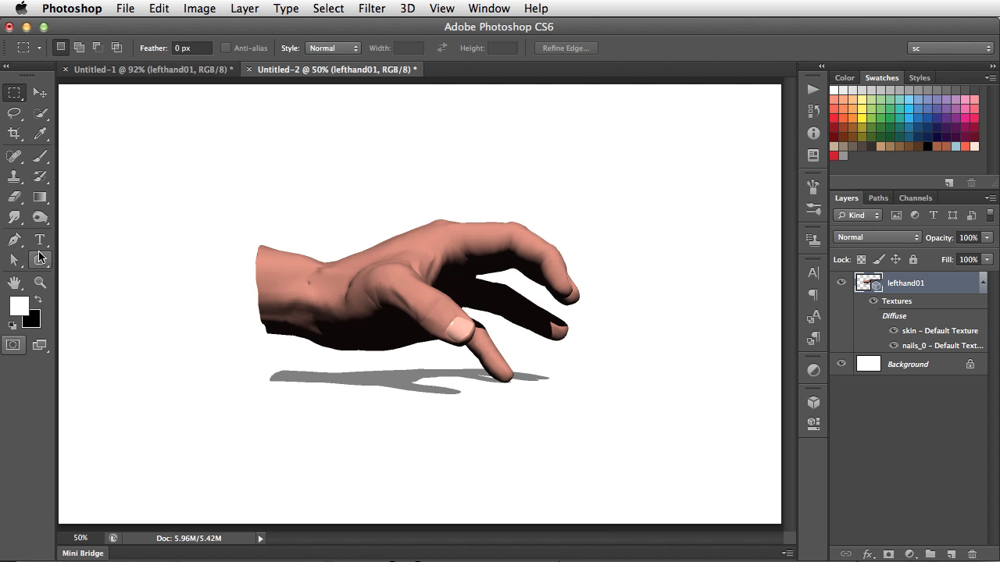
mouse_move(209, 221)
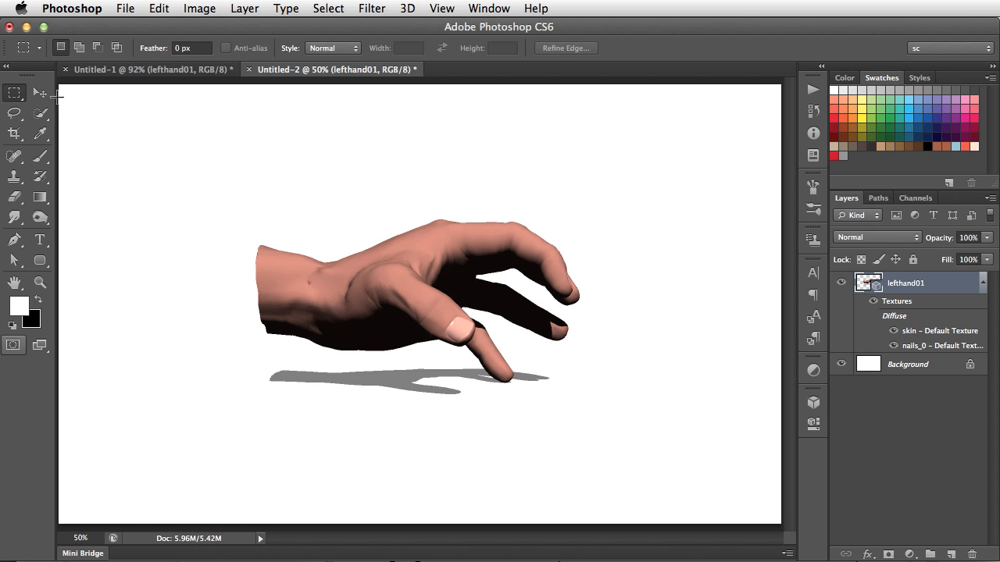
- Activate the Move tool so the 3D ground plane grid and camera overview appear
click(39, 93)
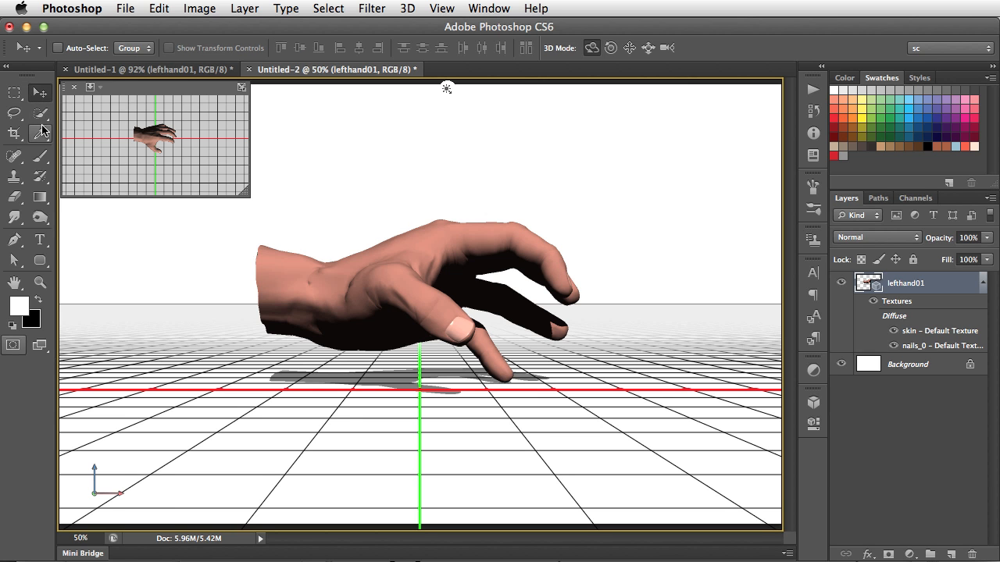
mouse_move(41, 136)
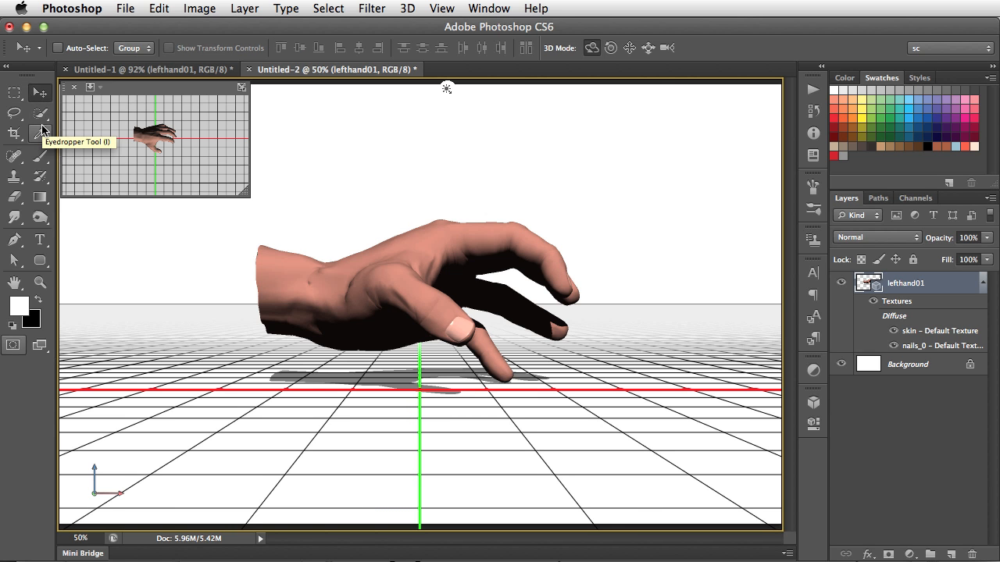
mouse_move(250, 231)
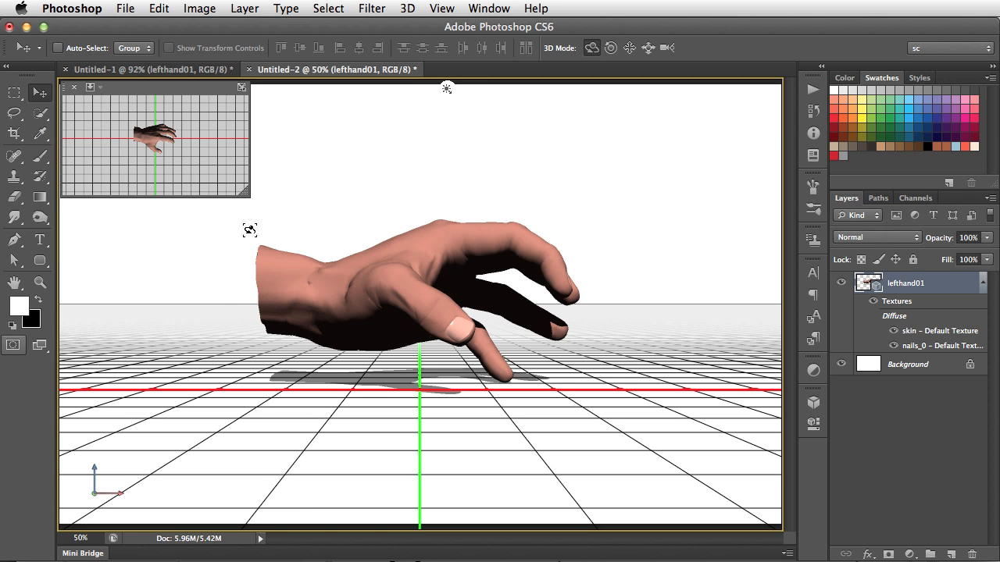
mouse_move(693, 417)
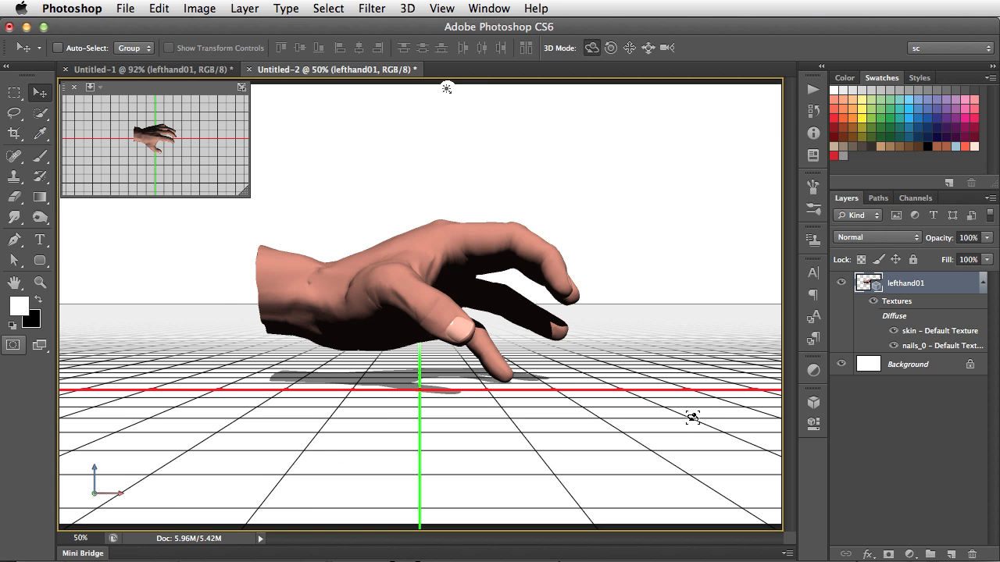
mouse_move(499, 353)
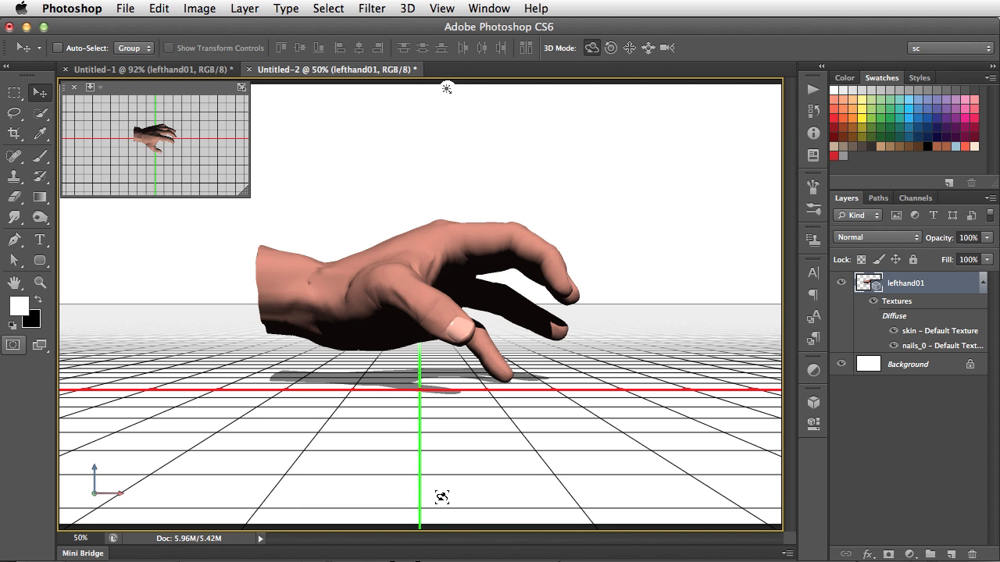
mouse_move(72, 131)
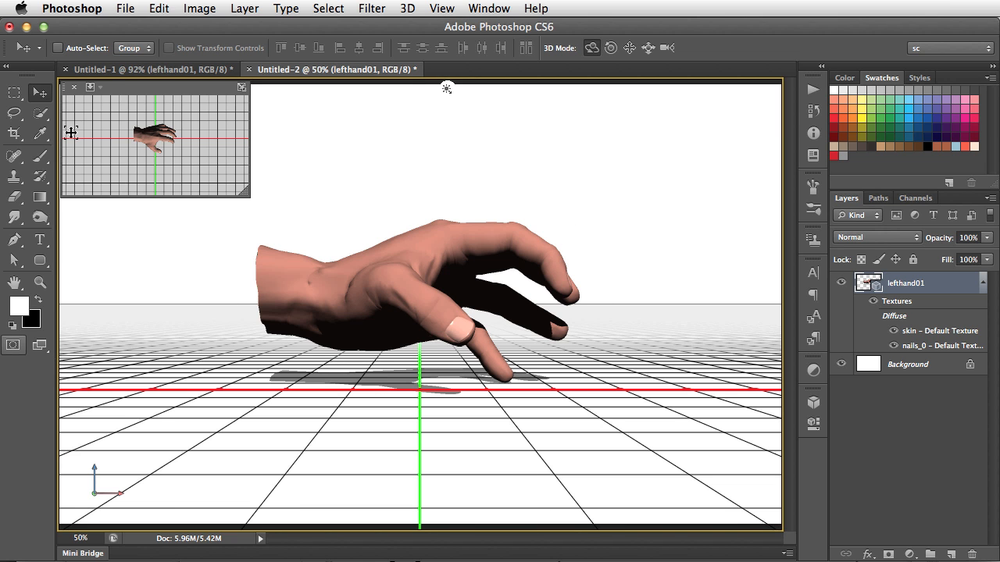
mouse_move(140, 153)
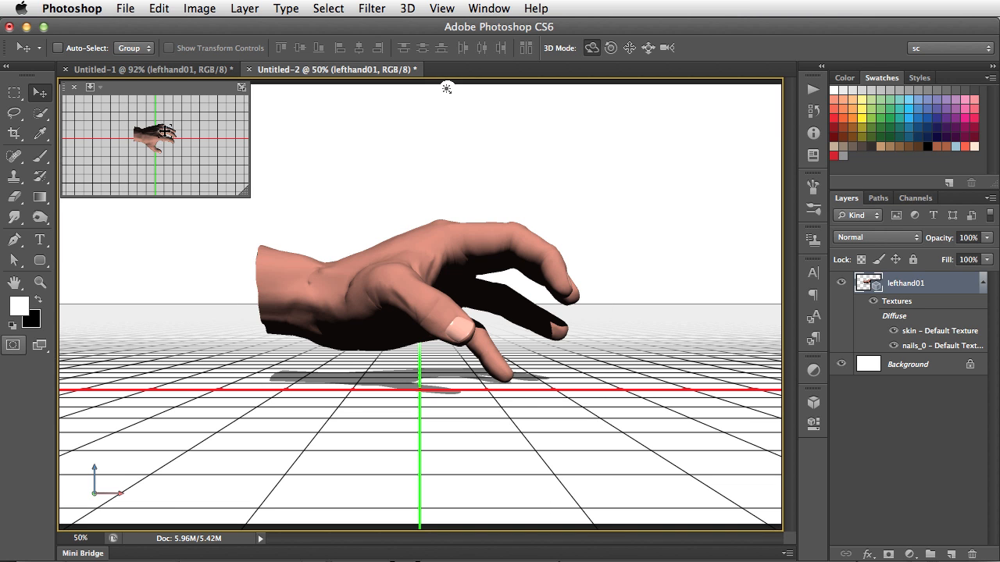
click(90, 87)
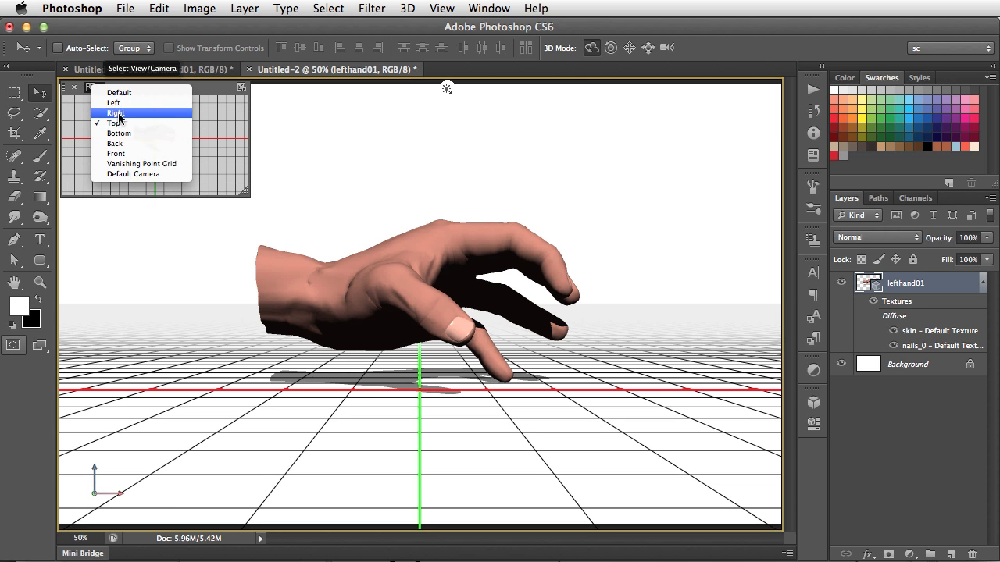
click(116, 112)
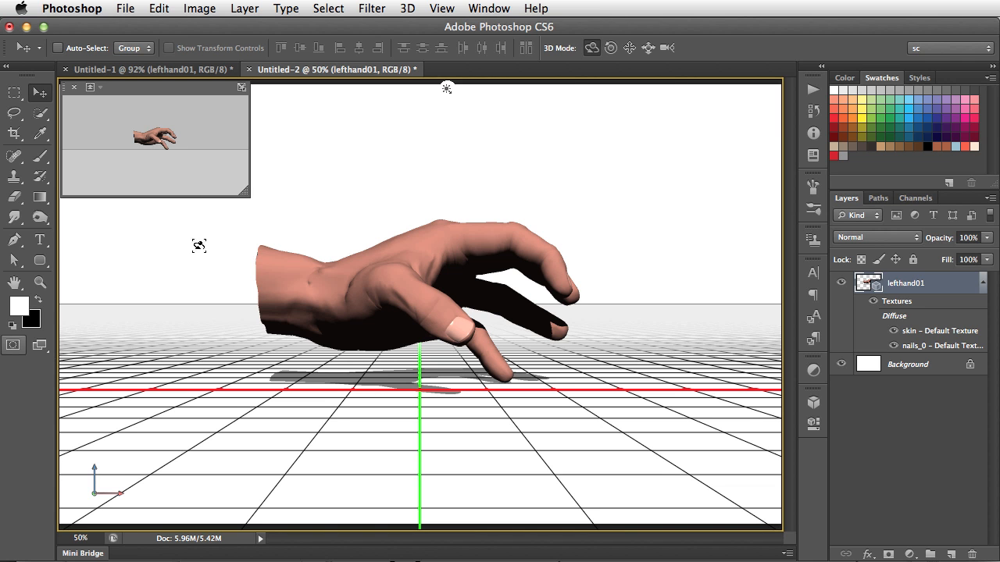
click(91, 87)
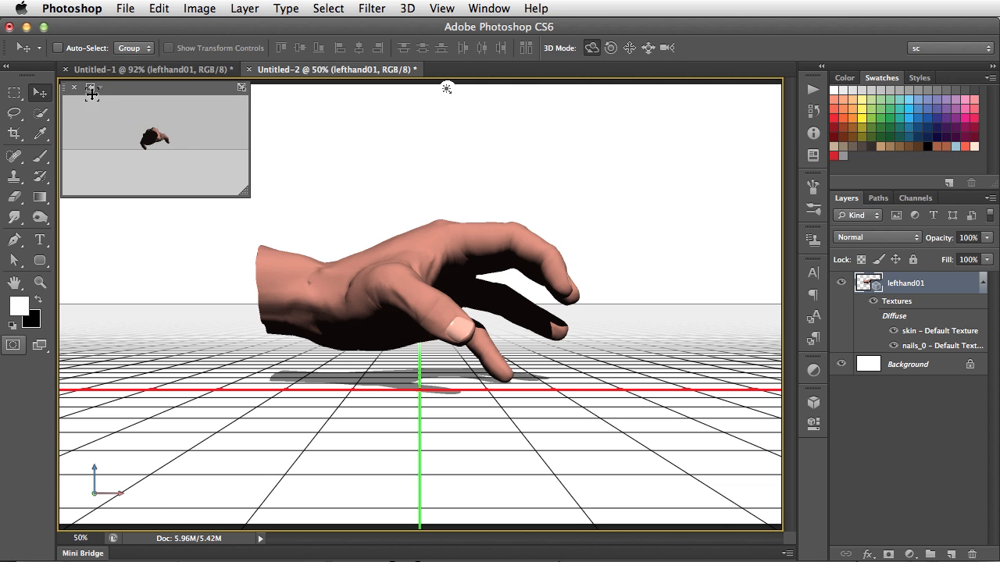
click(92, 87)
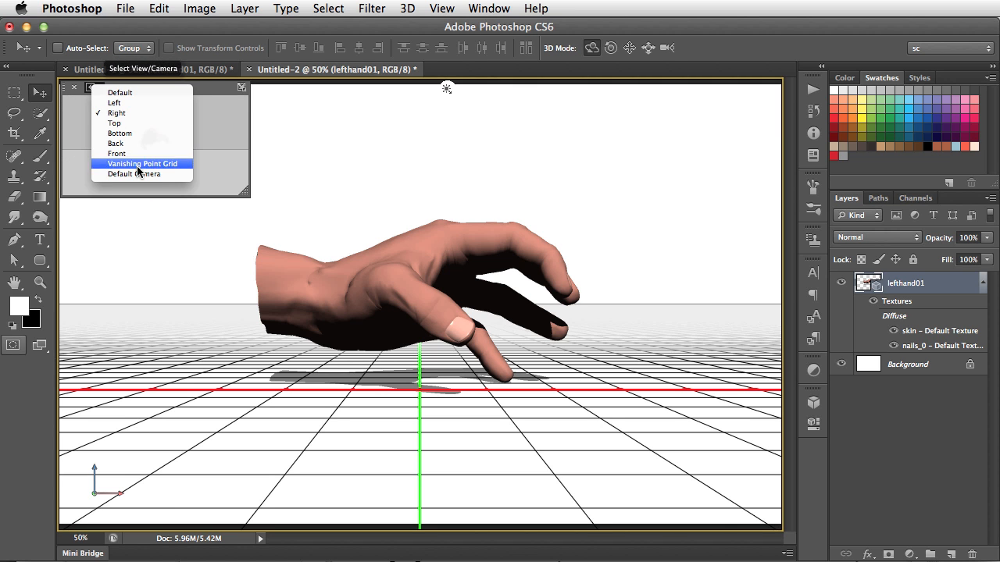
click(142, 164)
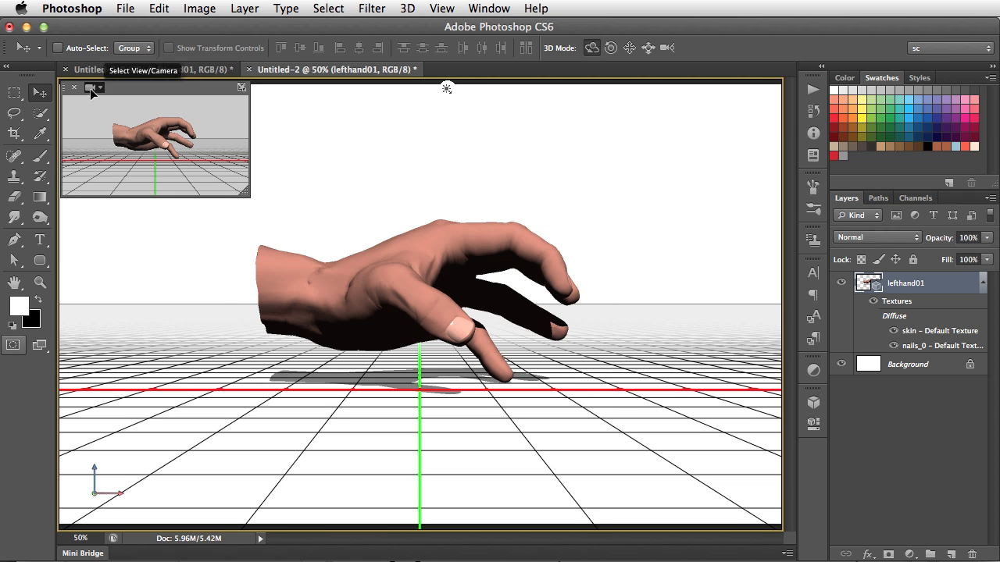
click(93, 88)
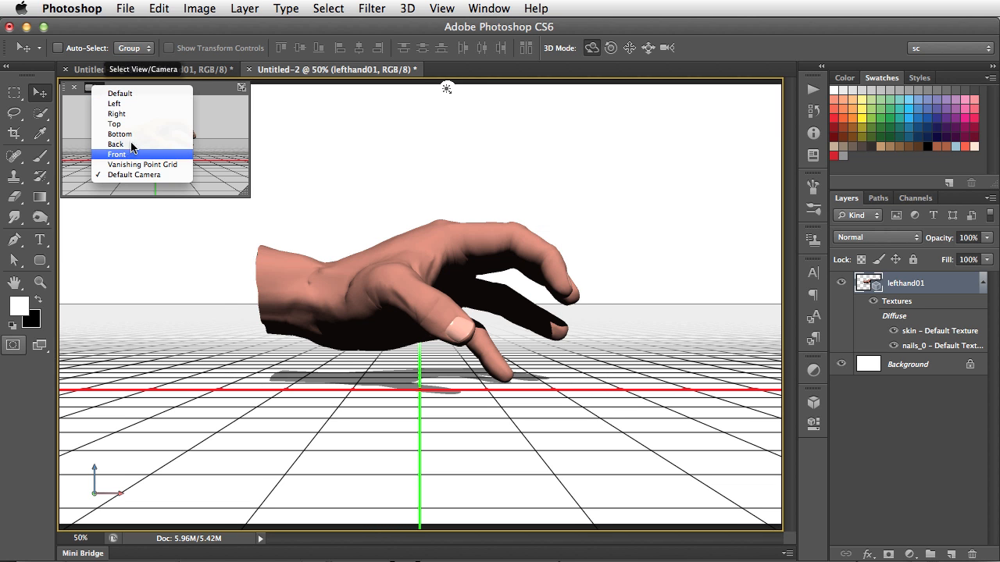
click(116, 154)
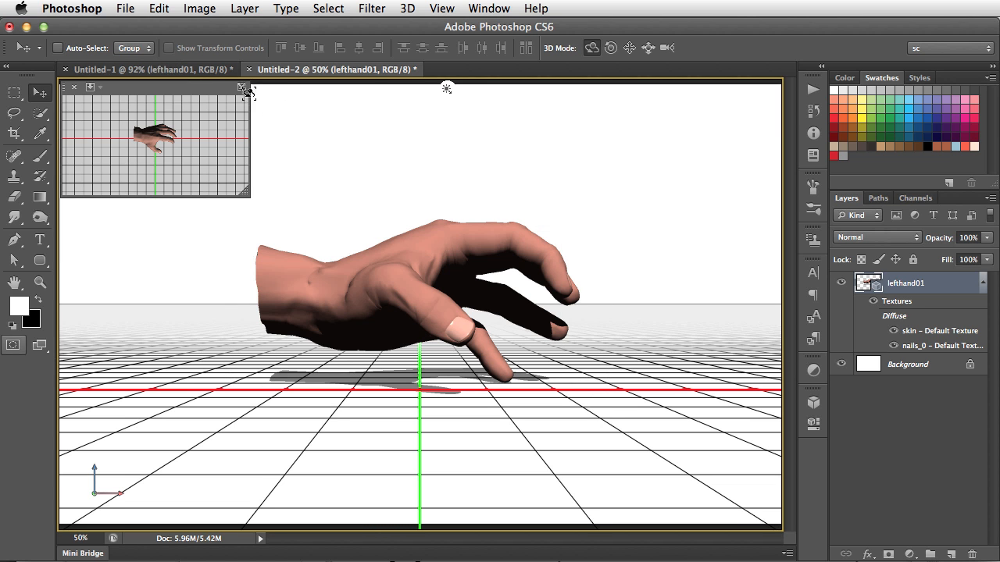
click(243, 87)
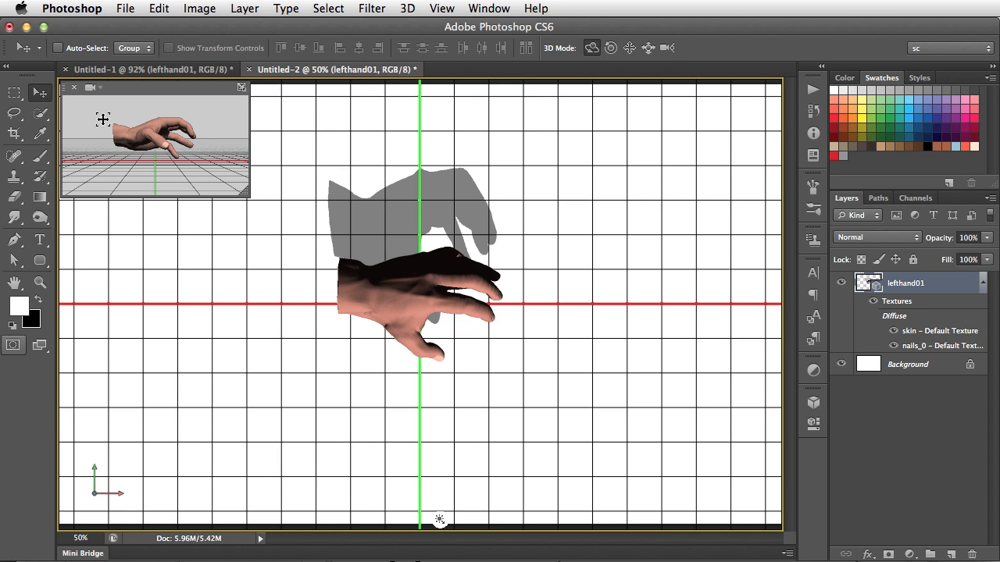
mouse_move(244, 87)
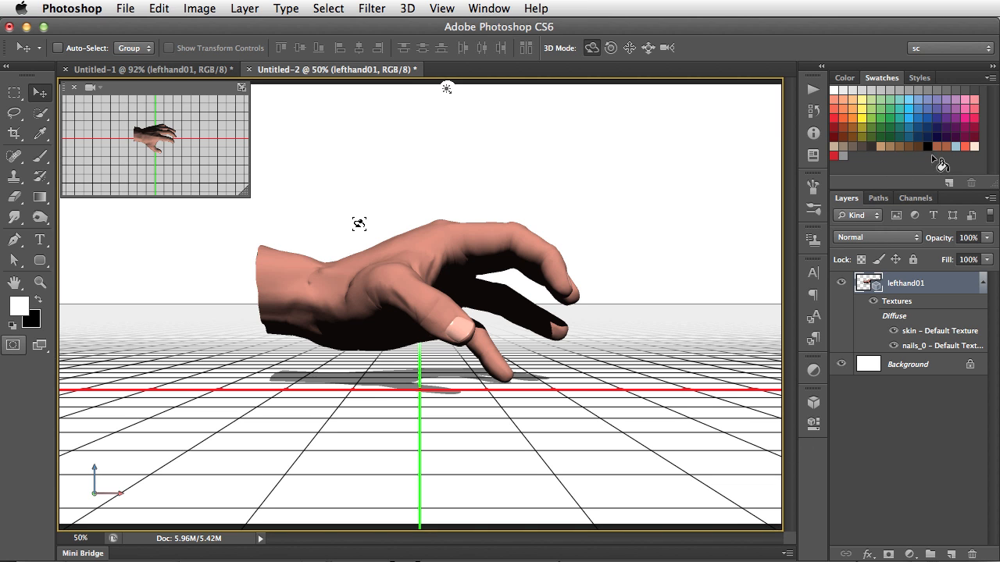
mouse_move(820, 172)
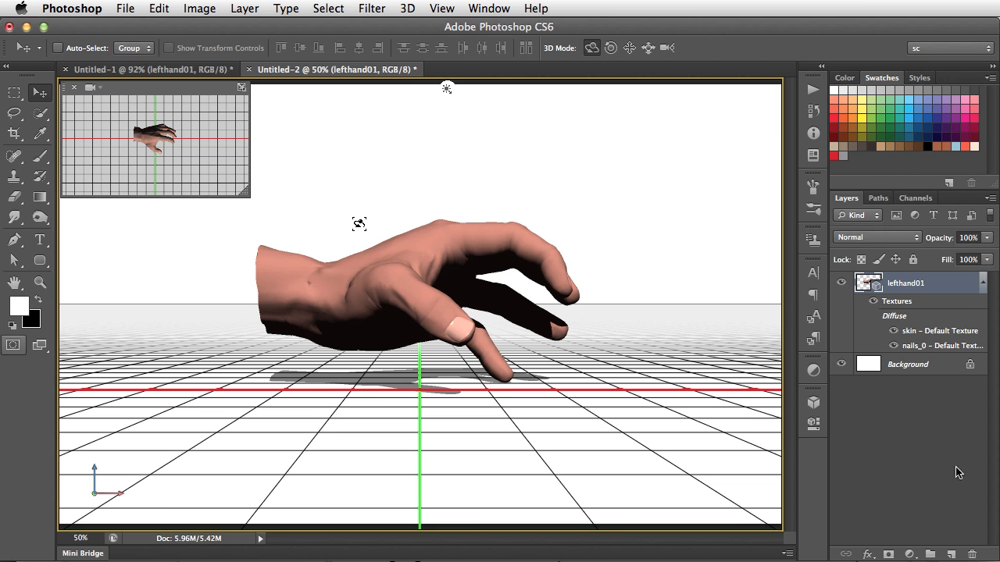
mouse_move(884, 457)
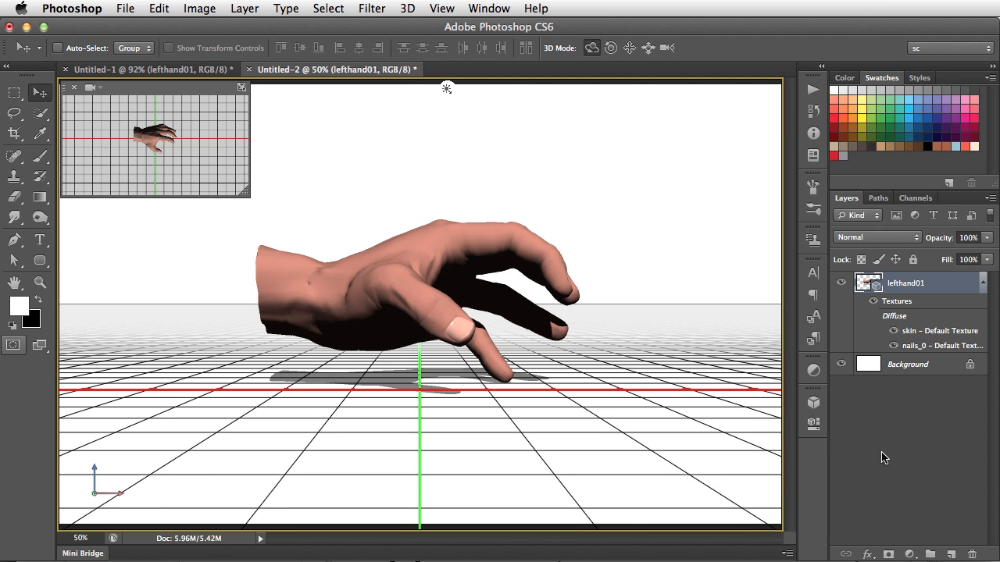
mouse_move(578, 485)
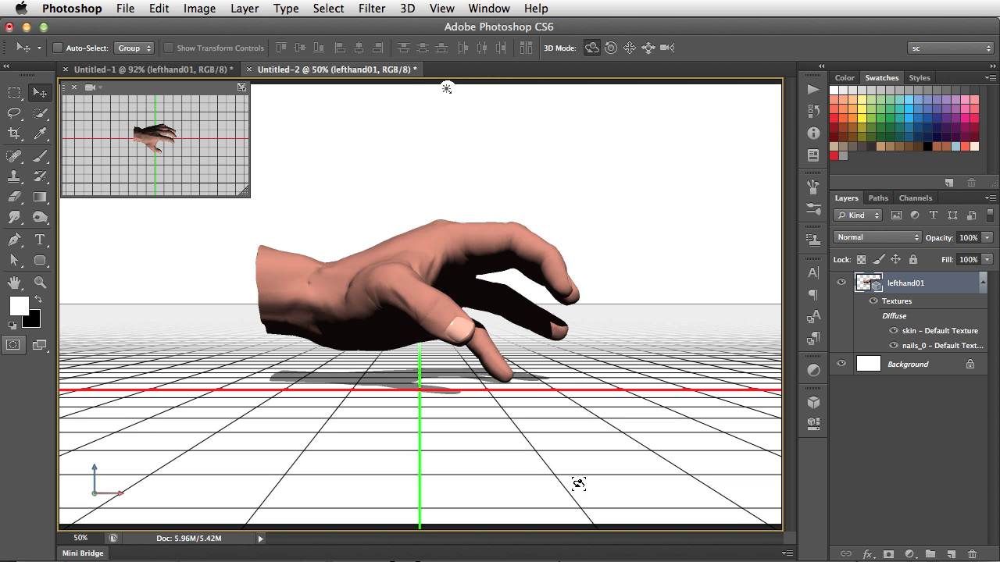
- Bring up the workspace switcher list at the top right
click(950, 47)
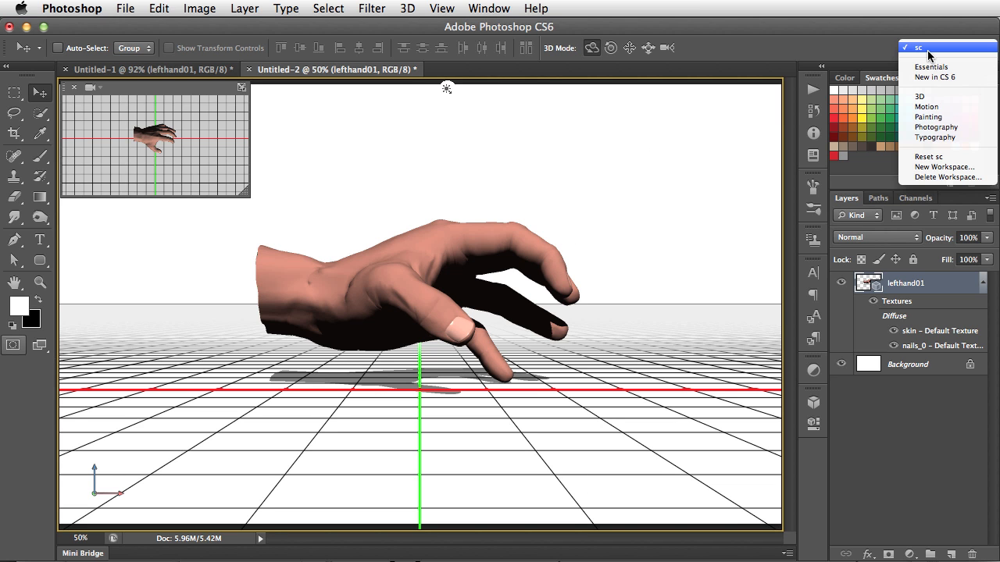
mouse_move(940, 97)
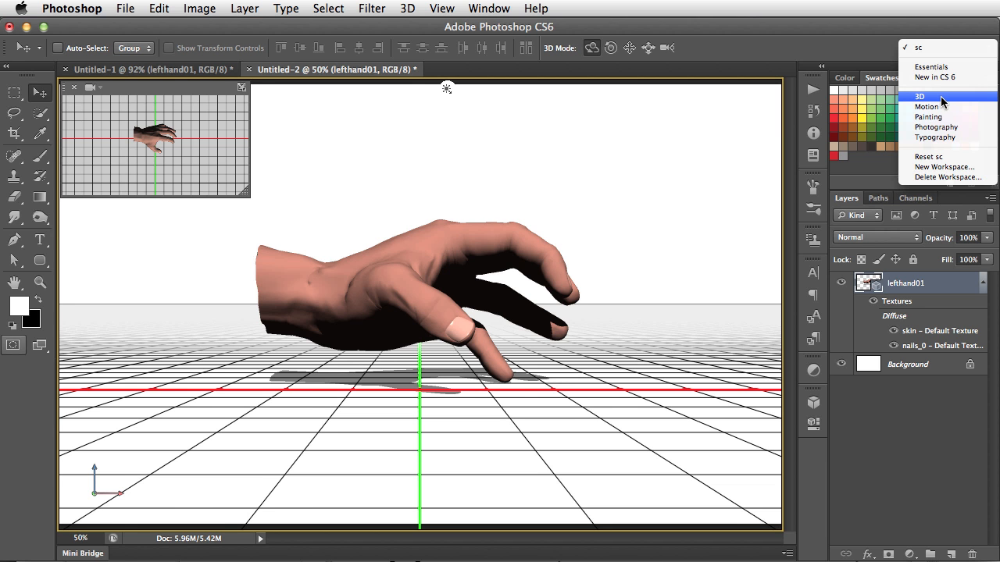
- Switch to the 3D workspace with its 3D and Properties panels
click(919, 97)
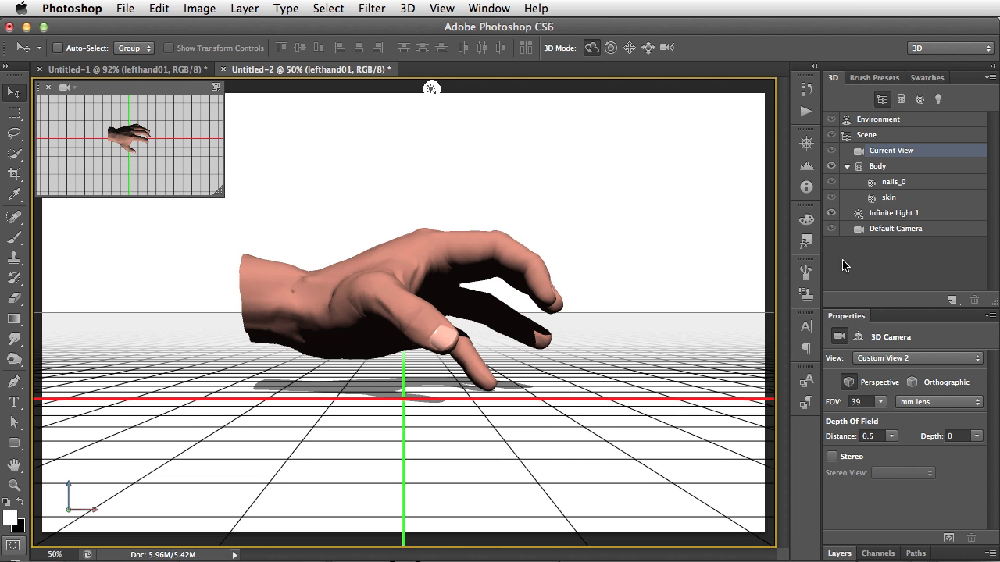
mouse_move(943, 511)
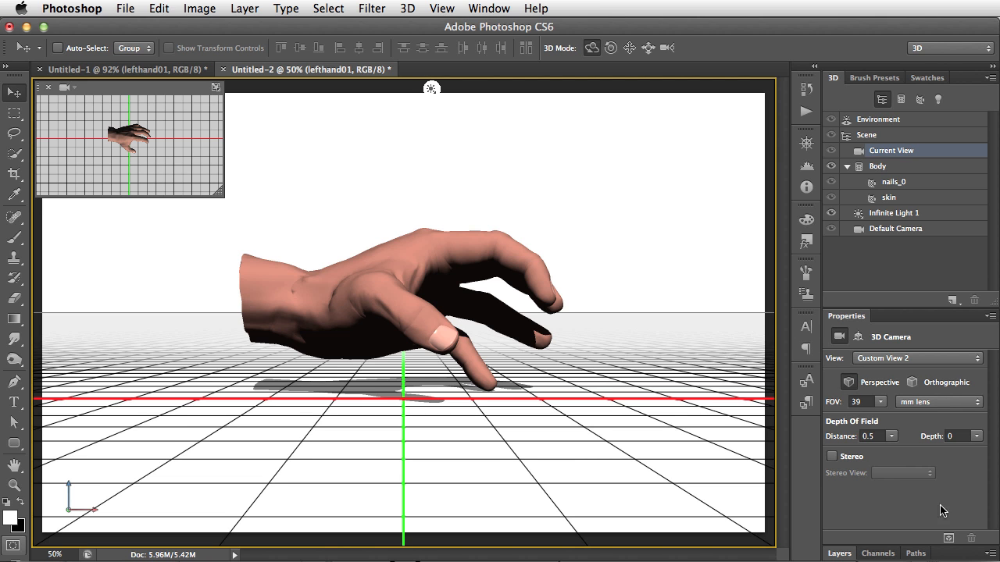
mouse_move(878, 512)
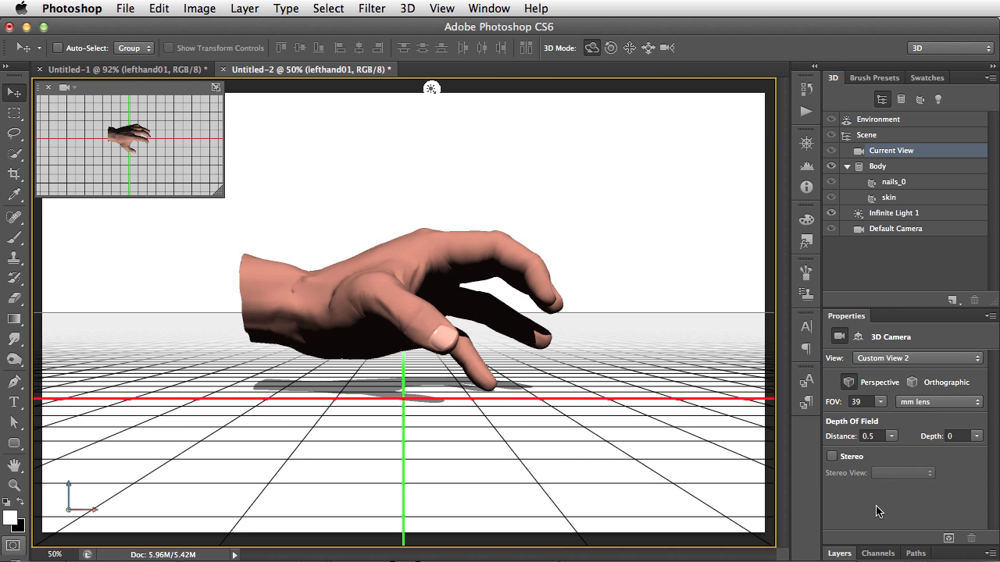
mouse_move(853, 431)
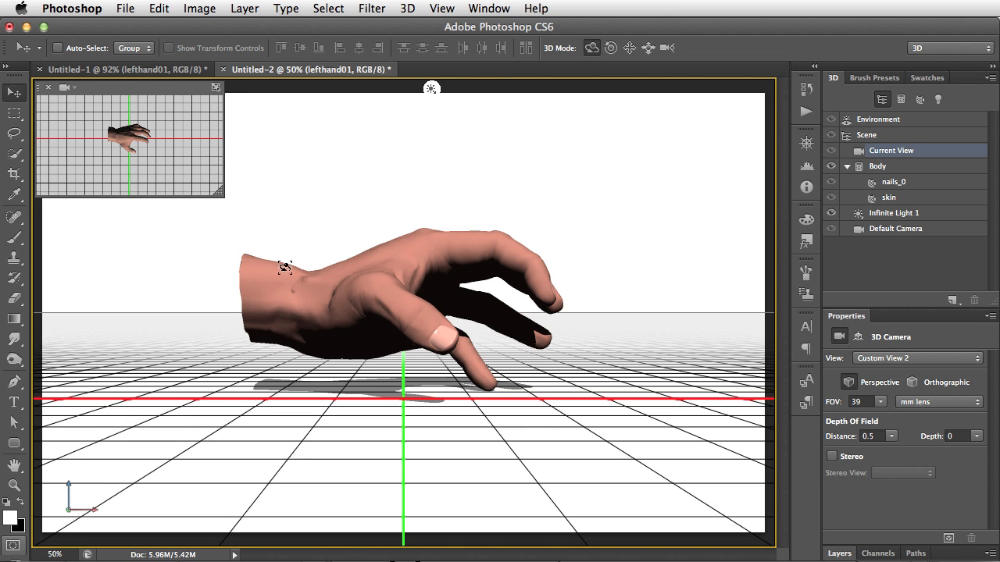
mouse_move(697, 123)
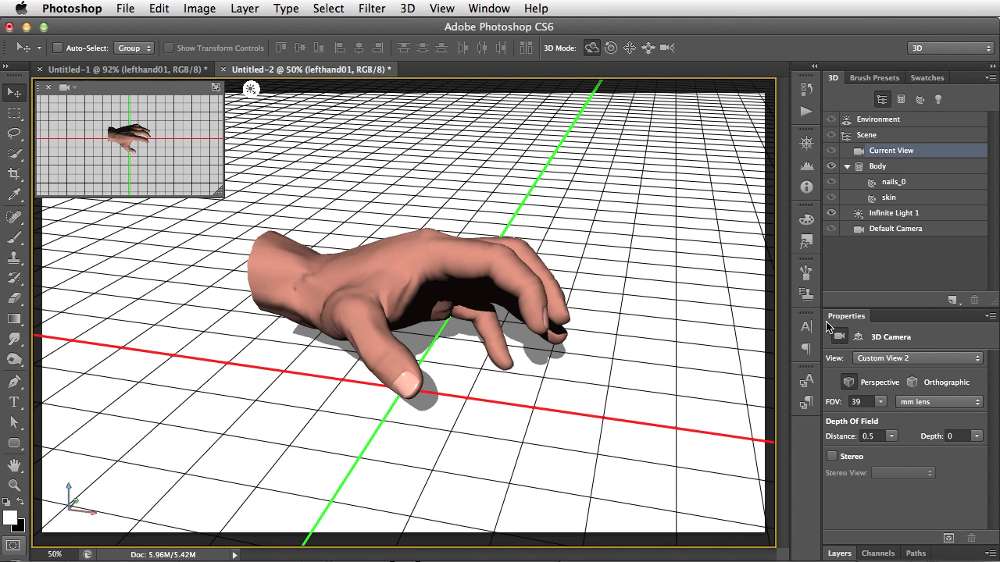
- Show the scene camera's position and rotation coordinates in the Properties panel
click(857, 337)
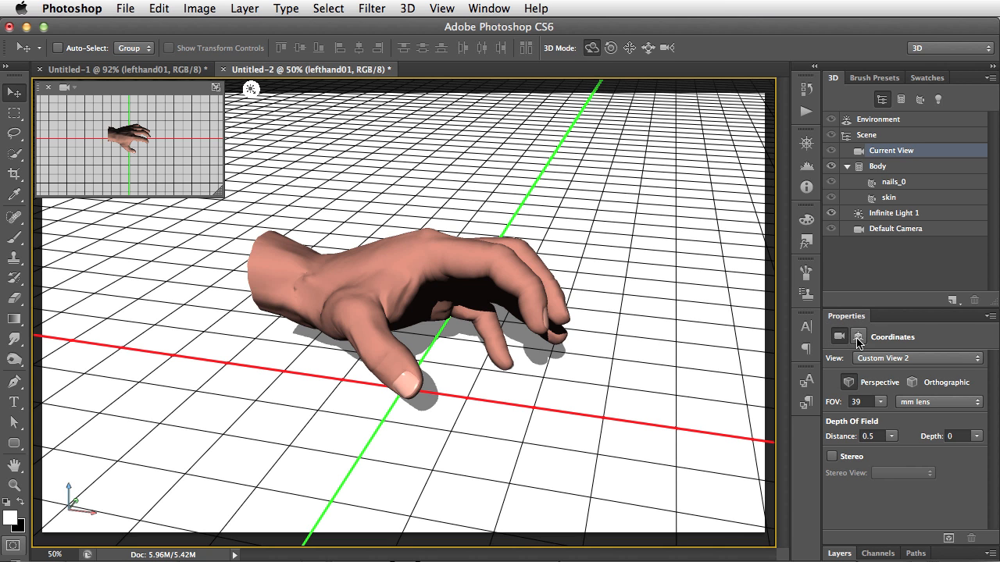
click(858, 337)
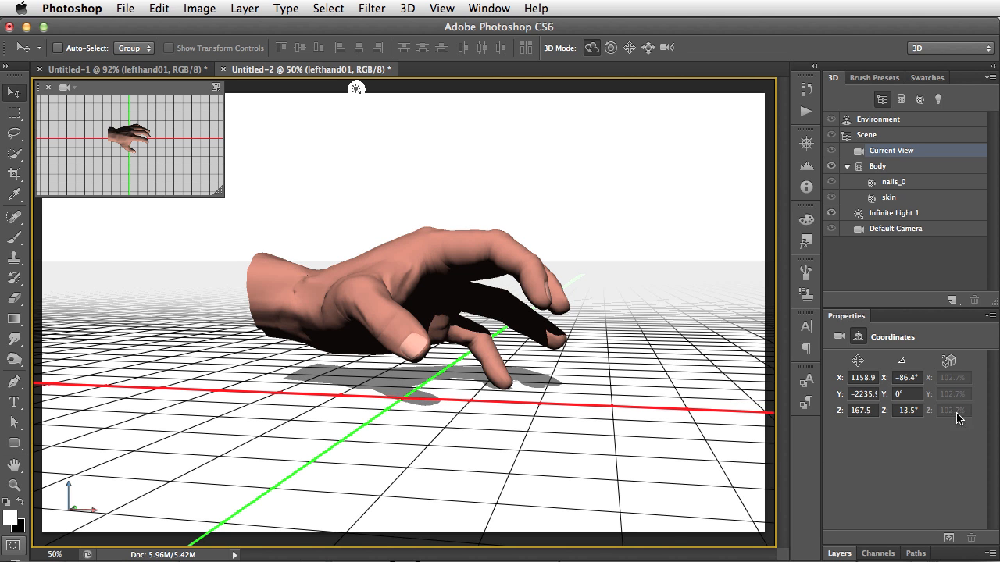
mouse_move(897, 421)
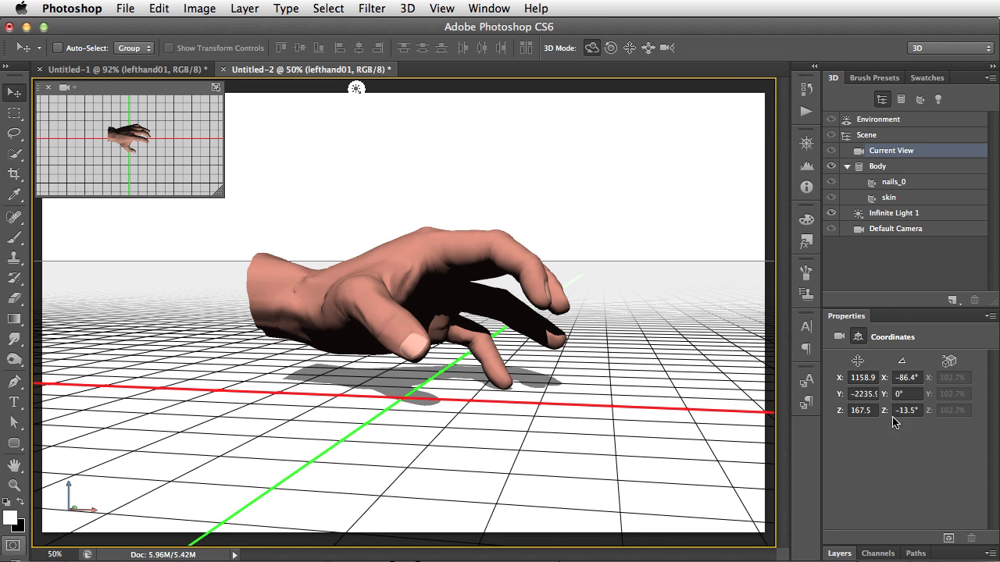
mouse_move(600, 462)
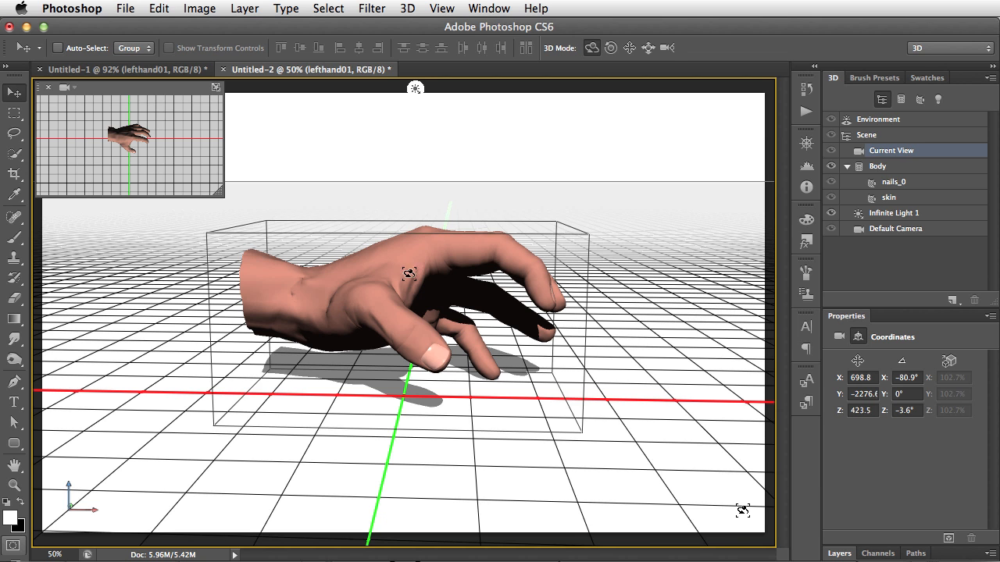
- Select the hand's Body mesh, nudge it along X, rotate slightly and scale it to 96%
click(878, 165)
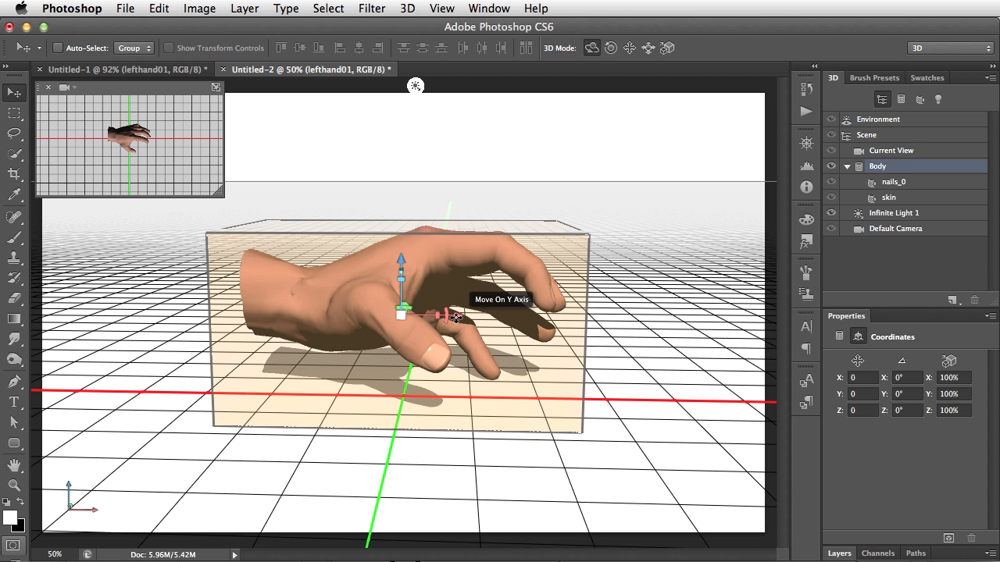
drag(453, 315, 394, 353)
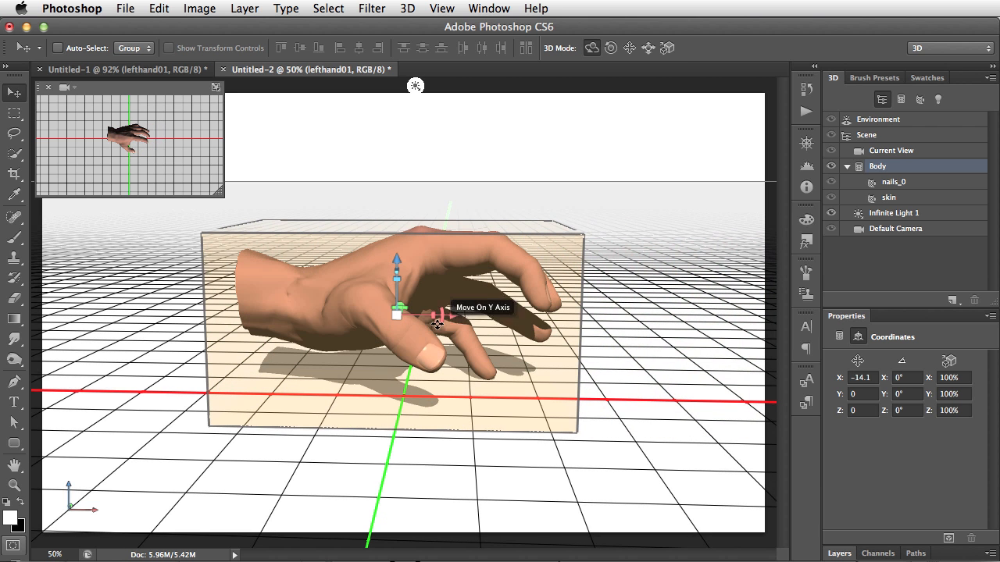
drag(437, 323, 440, 305)
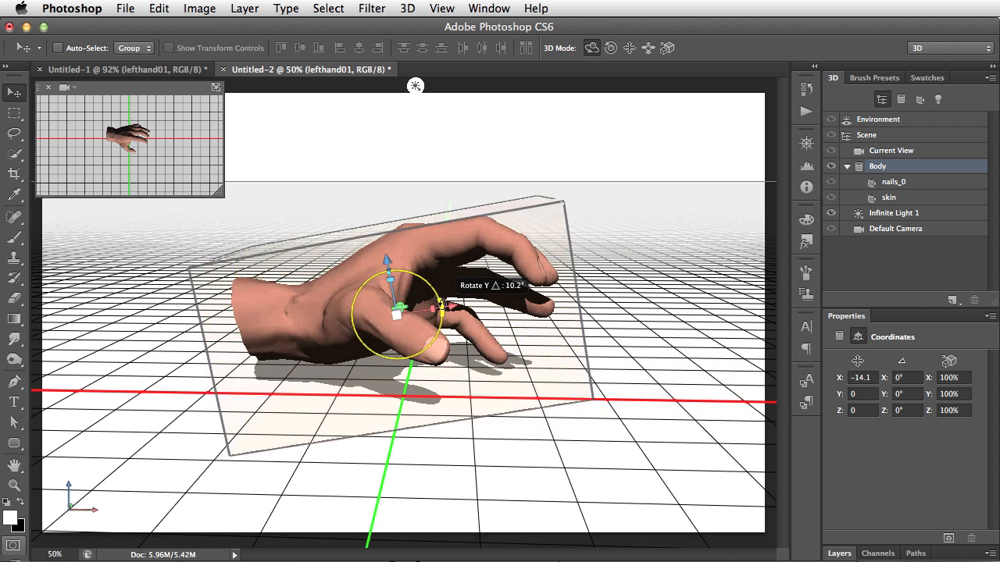
drag(440, 305, 450, 300)
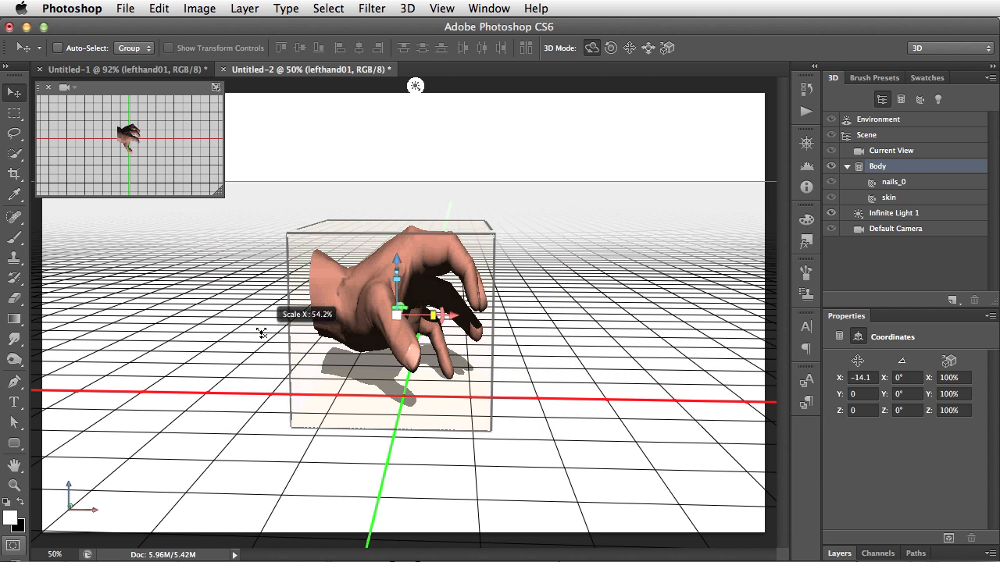
drag(429, 315, 469, 316)
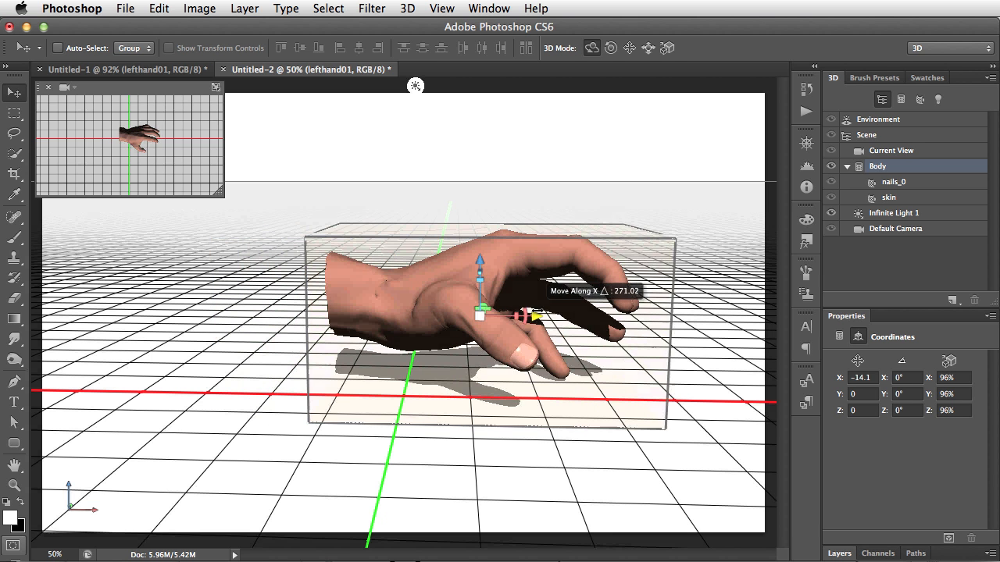
drag(531, 315, 434, 316)
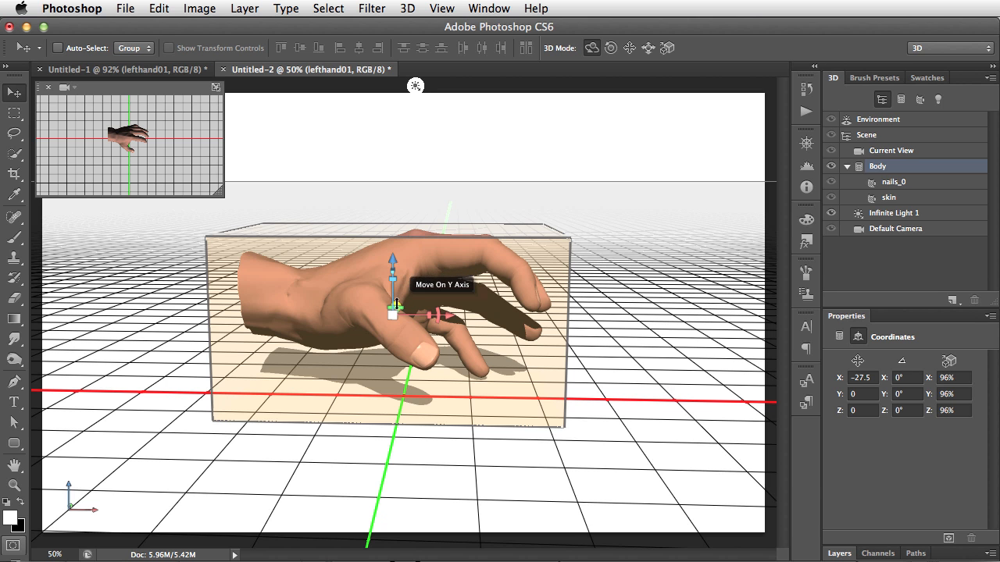
mouse_move(403, 306)
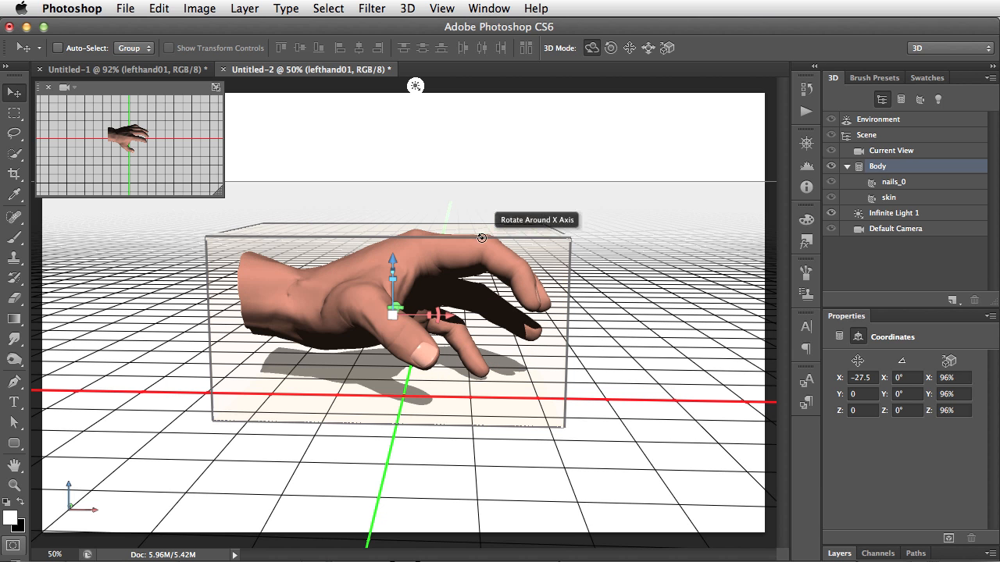
mouse_move(477, 231)
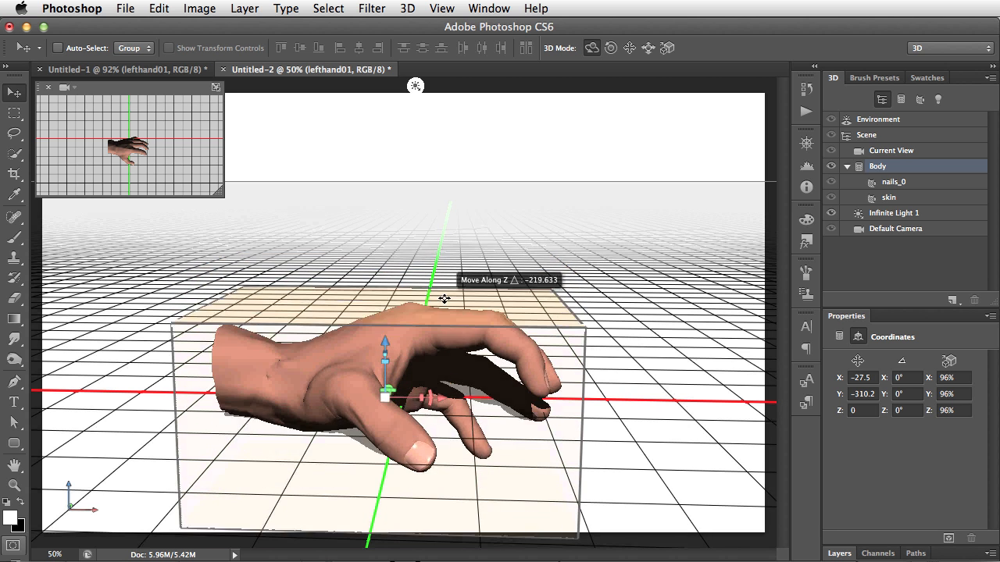
drag(384, 344, 384, 313)
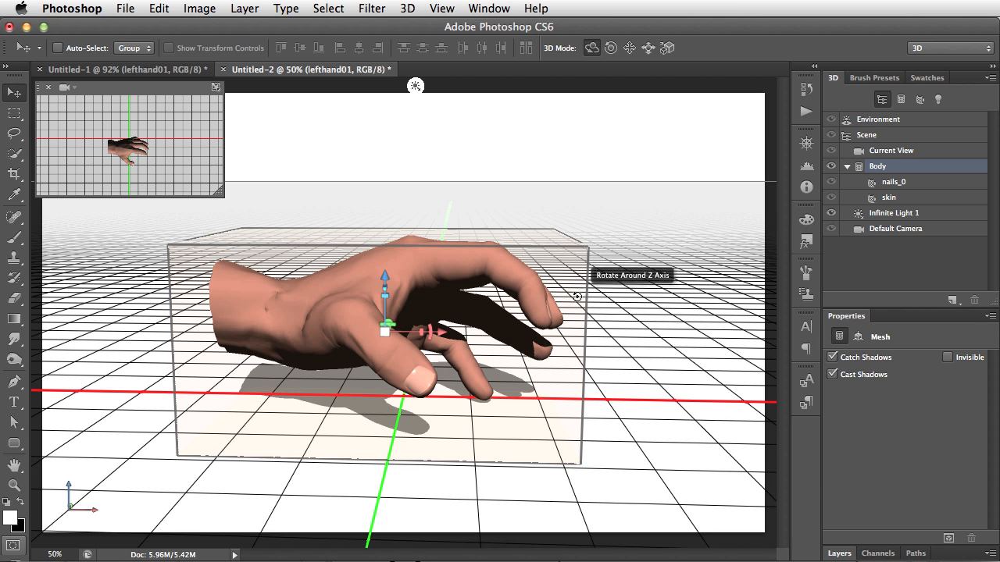
mouse_move(577, 322)
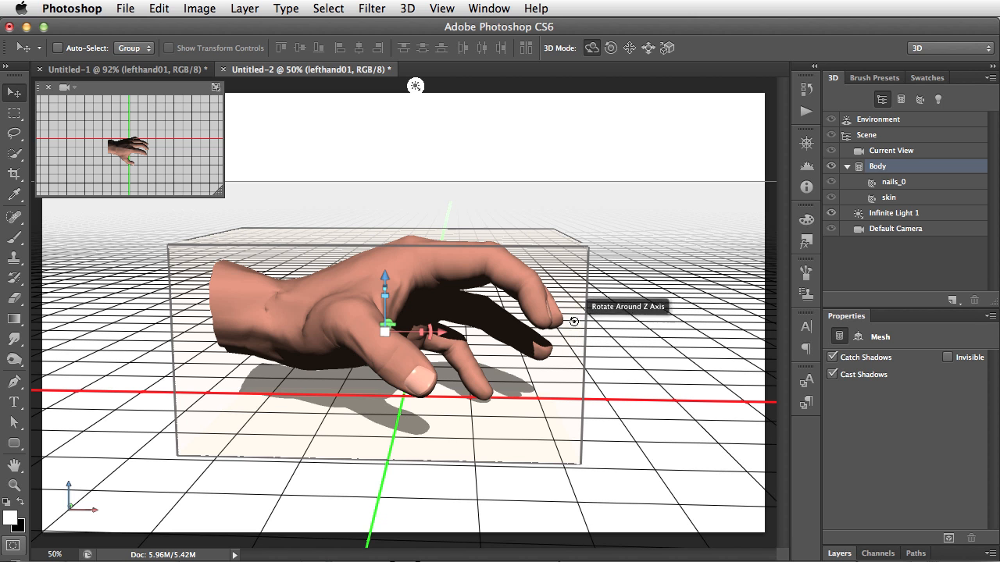
mouse_move(578, 432)
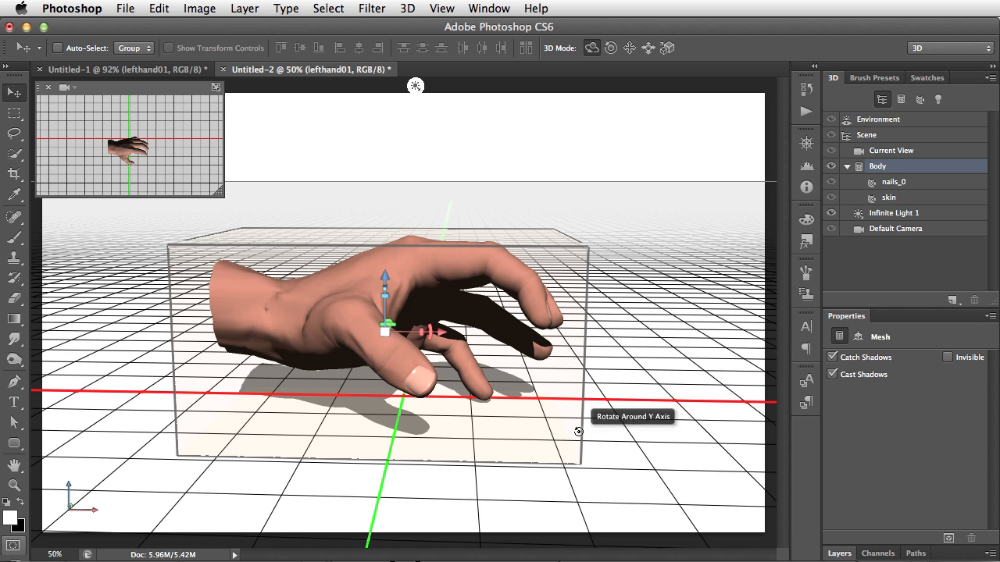
- Roll the hand around its Z axis with the bounding-box handle, then settle it fingers-down
drag(578, 431, 597, 317)
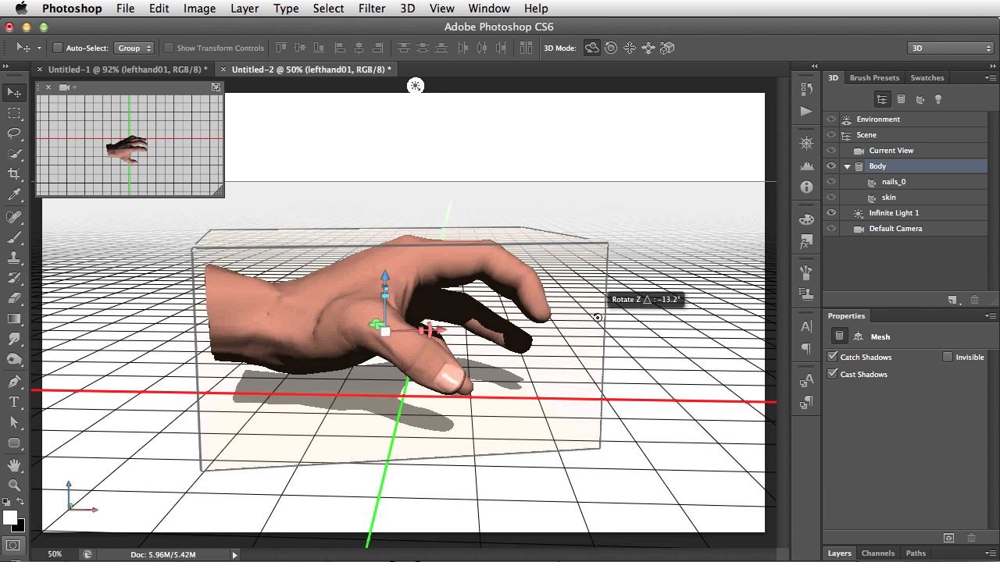
drag(597, 315, 608, 315)
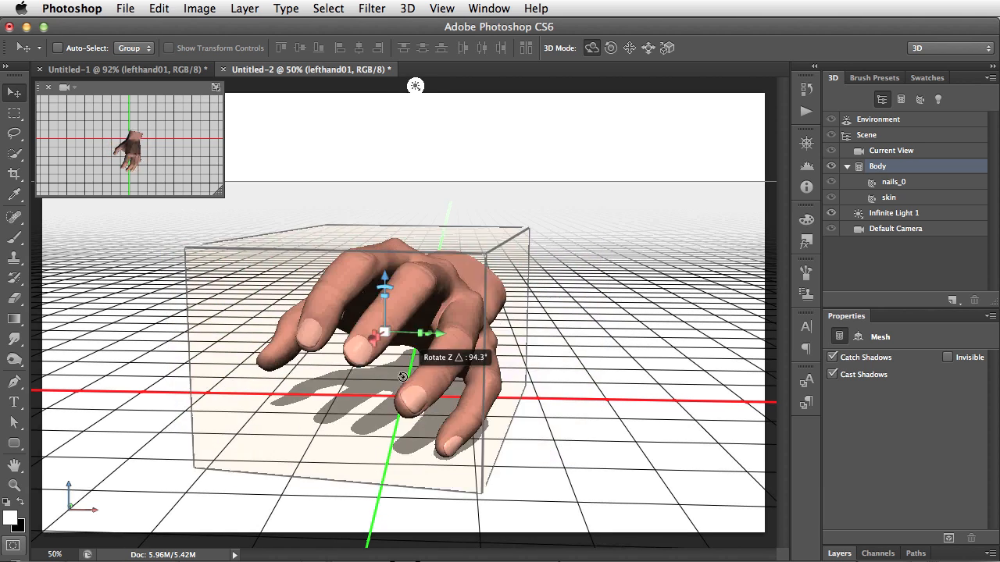
drag(403, 377, 550, 340)
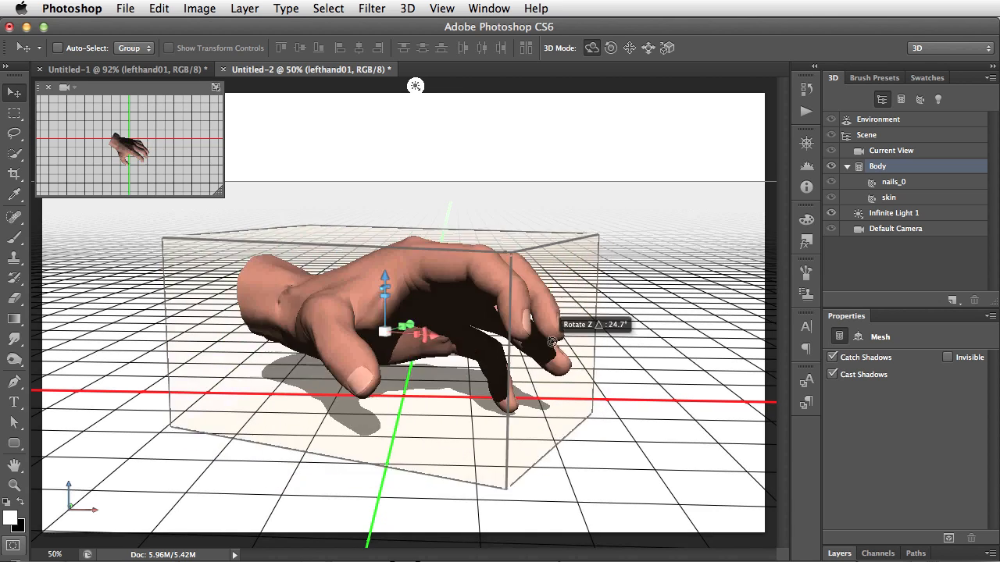
drag(550, 340, 586, 328)
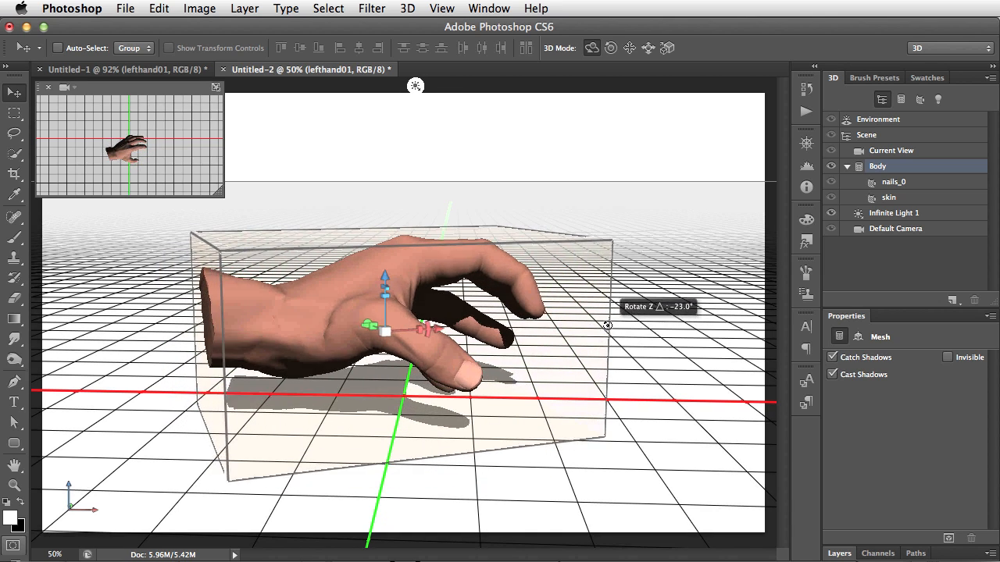
drag(607, 326, 636, 303)
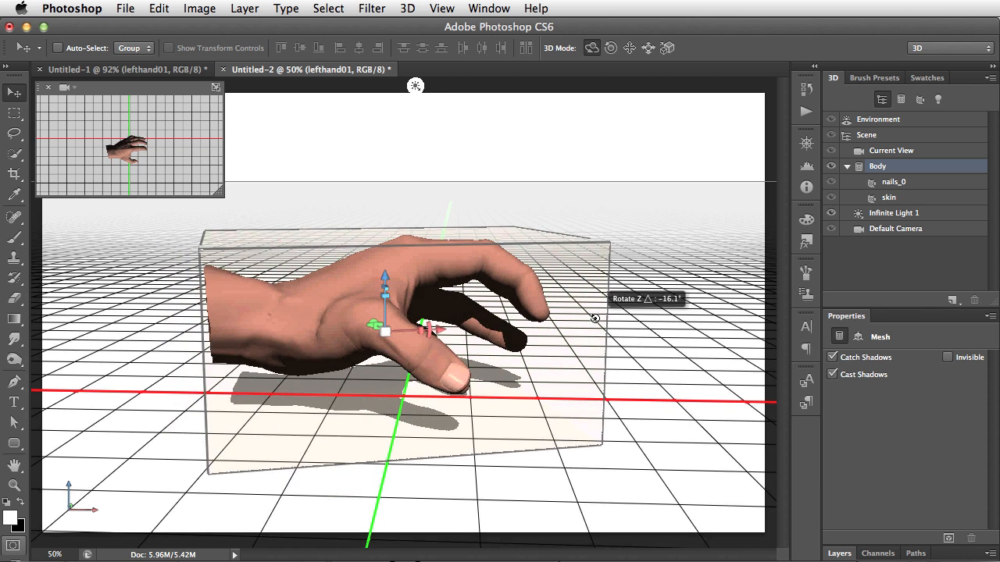
drag(594, 319, 555, 337)
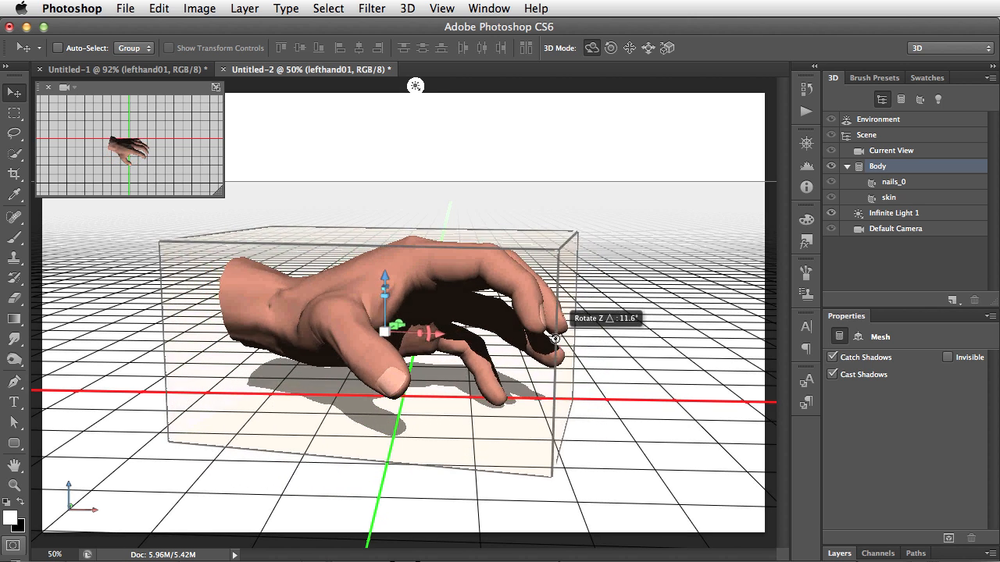
drag(553, 337, 522, 350)
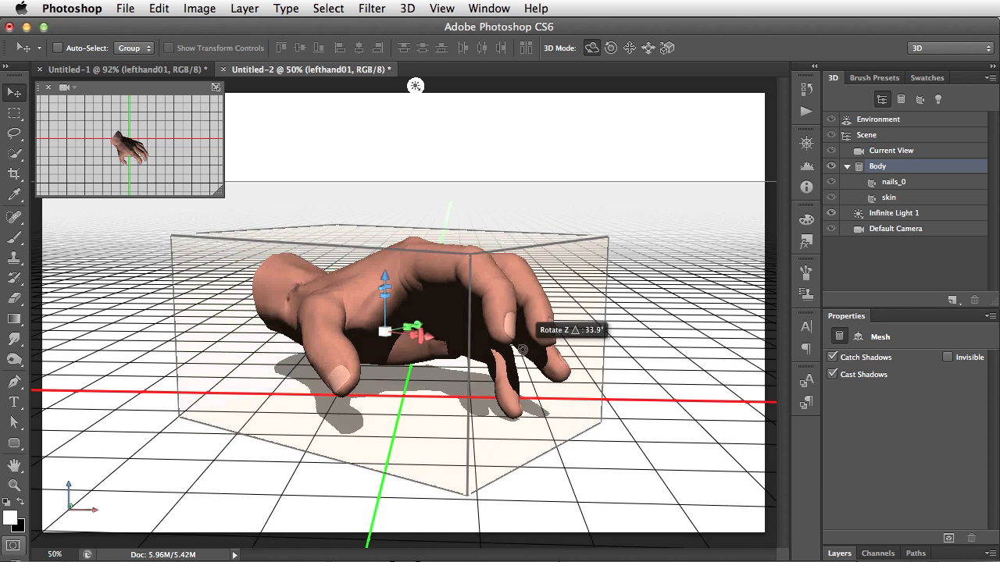
drag(523, 350, 554, 336)
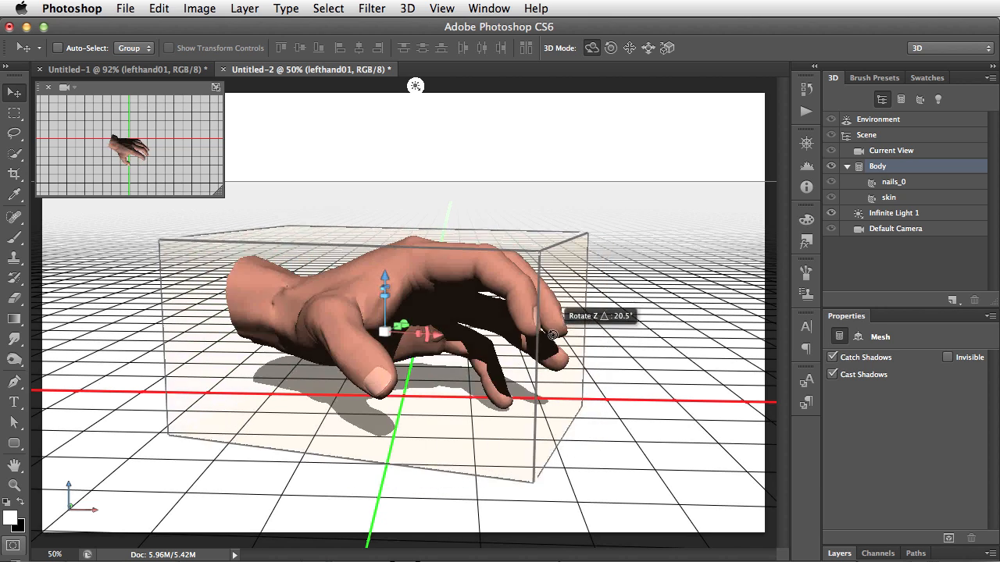
drag(550, 335, 710, 288)
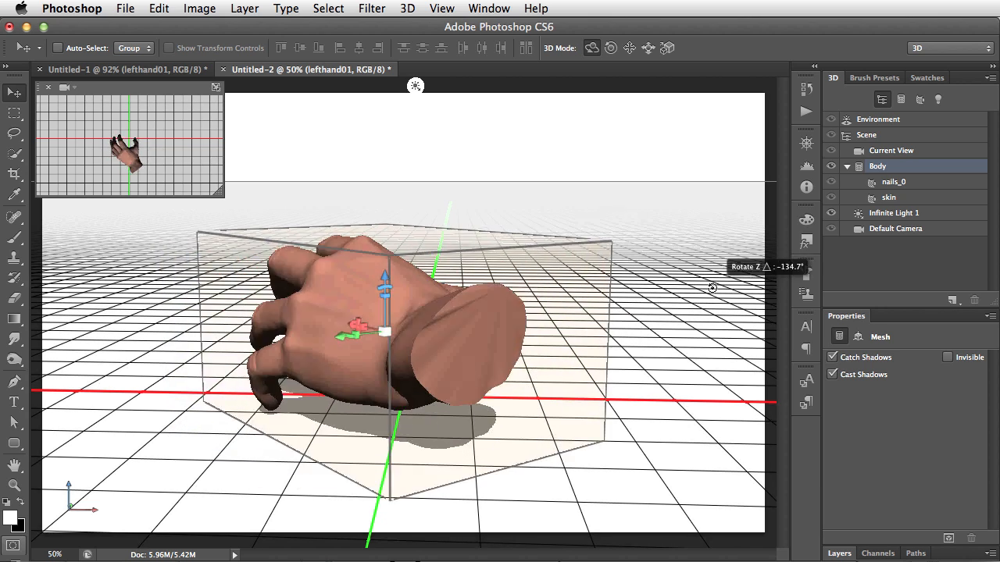
drag(711, 288, 434, 522)
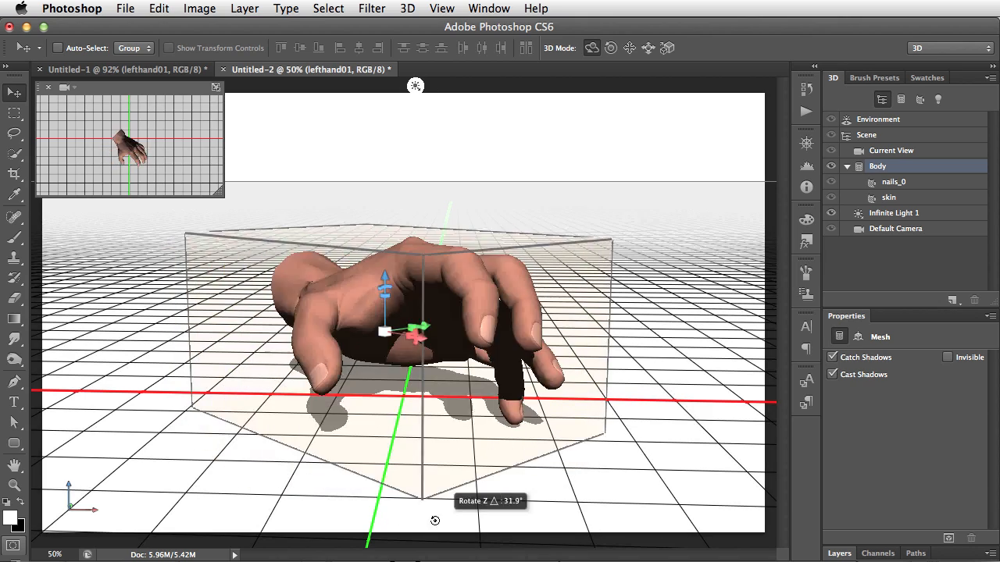
drag(434, 522, 534, 508)
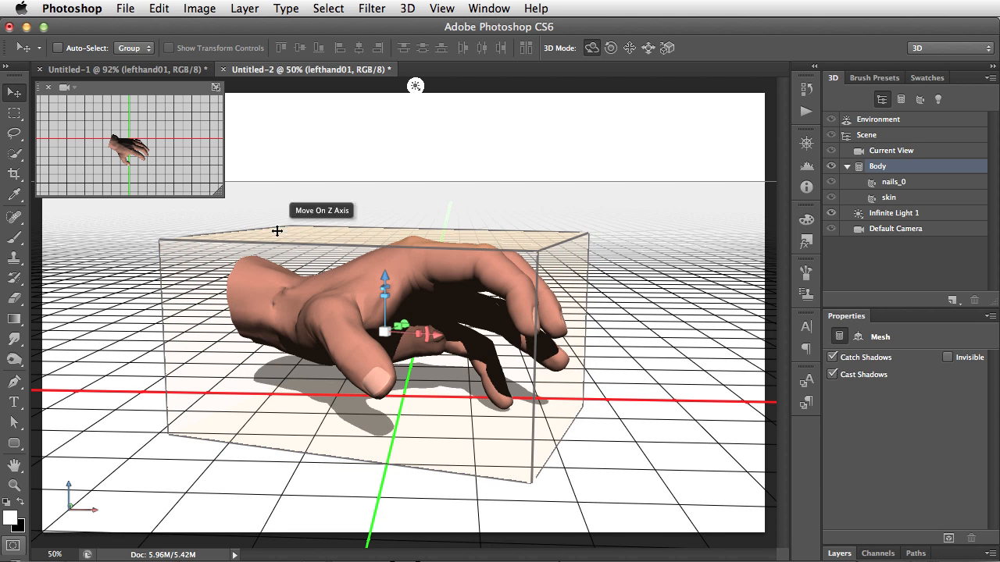
mouse_move(283, 250)
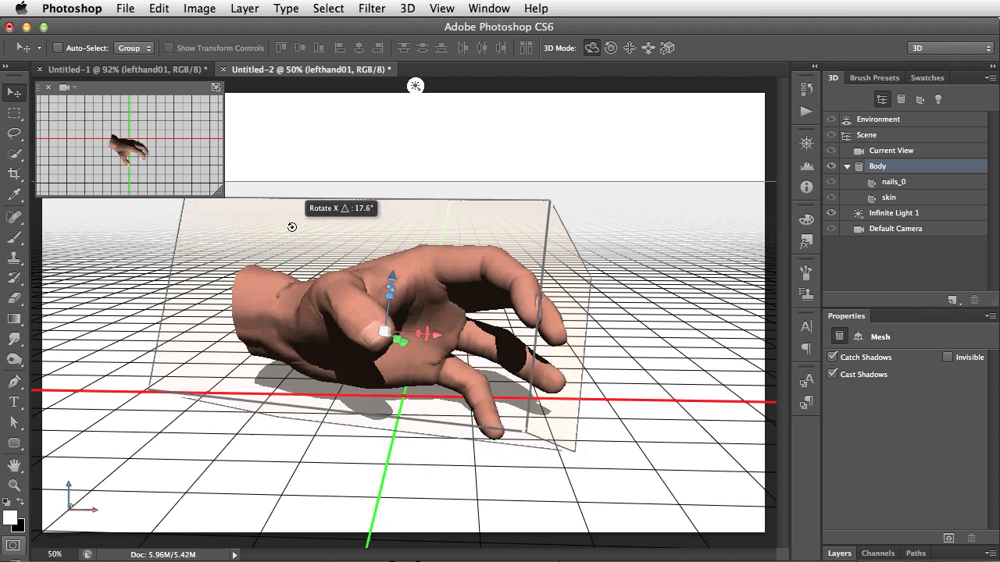
- Tip the hand around its X and Y axes, then return it to lying flat on the ground
drag(391, 281, 382, 328)
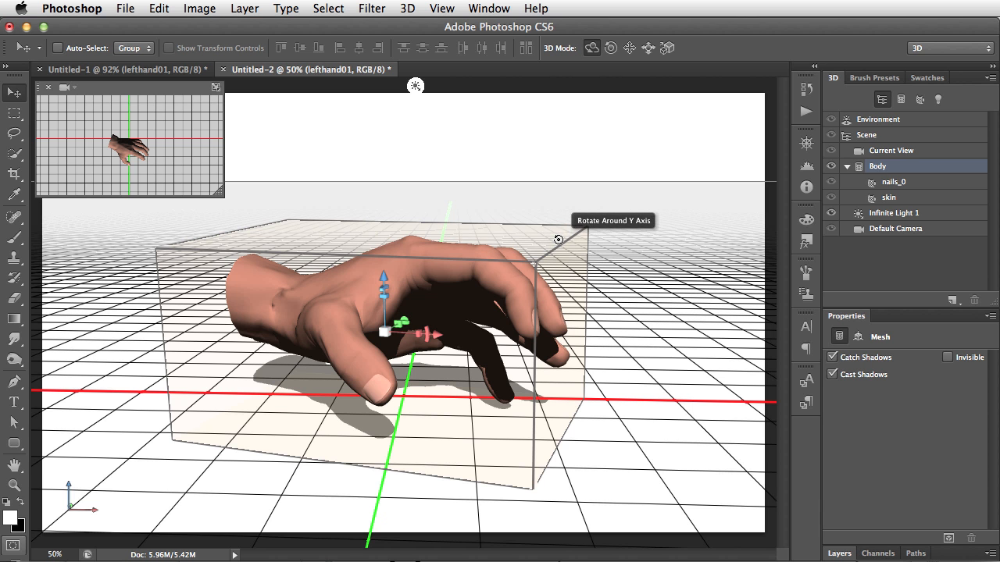
drag(557, 239, 593, 326)
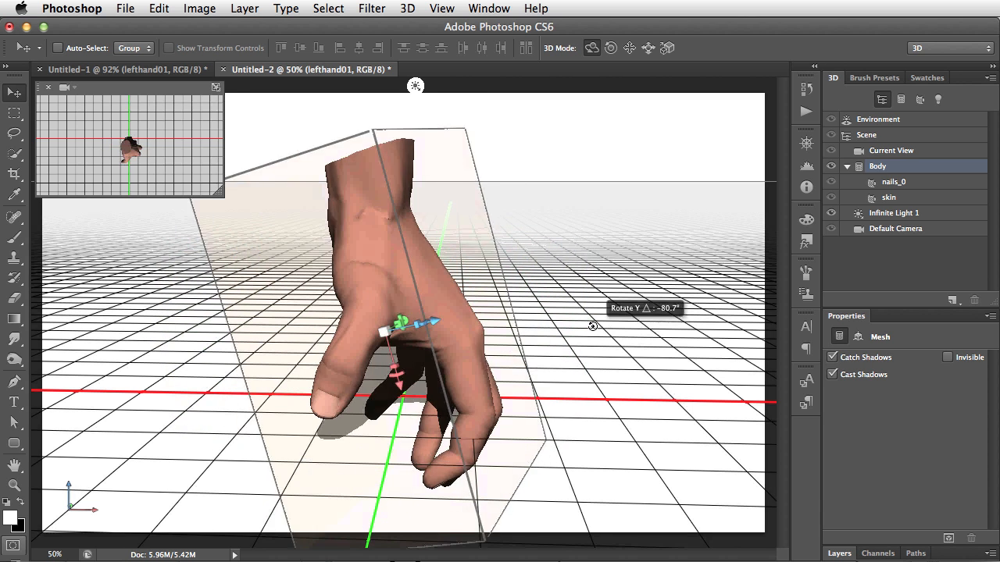
drag(592, 326, 545, 242)
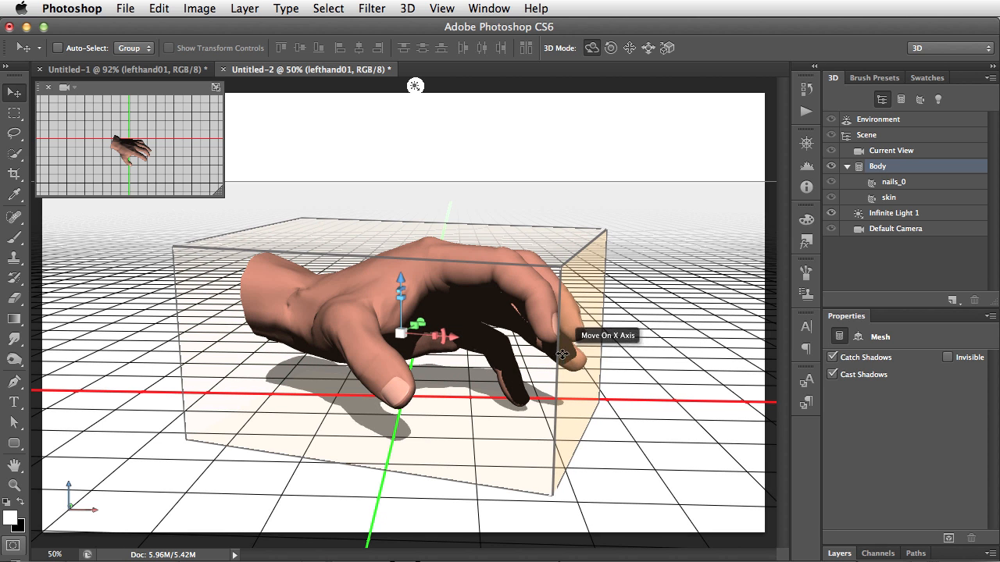
mouse_move(555, 350)
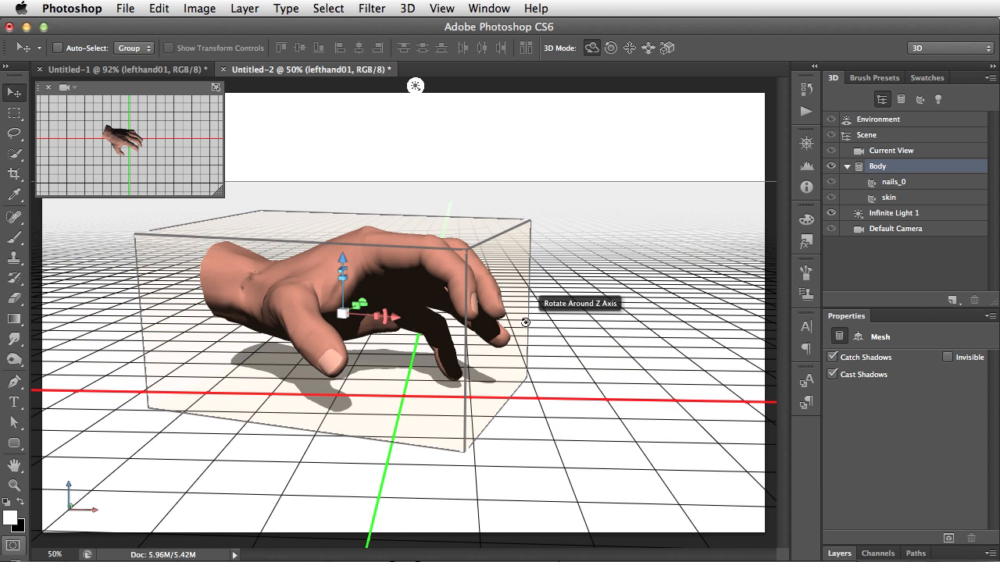
- Roll the hand around Z again and slide it along Y and Z toward the grid centre
drag(525, 322, 584, 313)
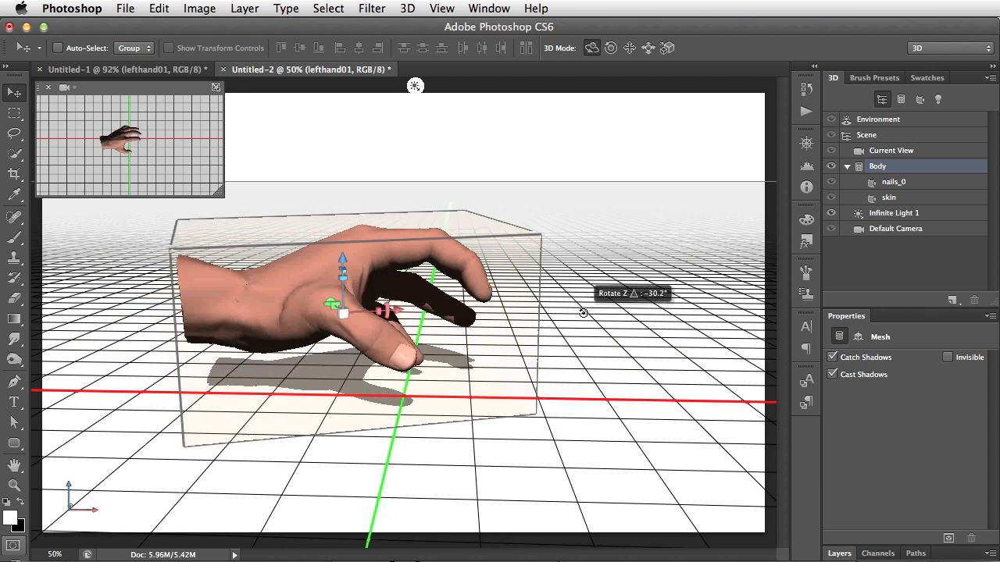
drag(581, 312, 539, 322)
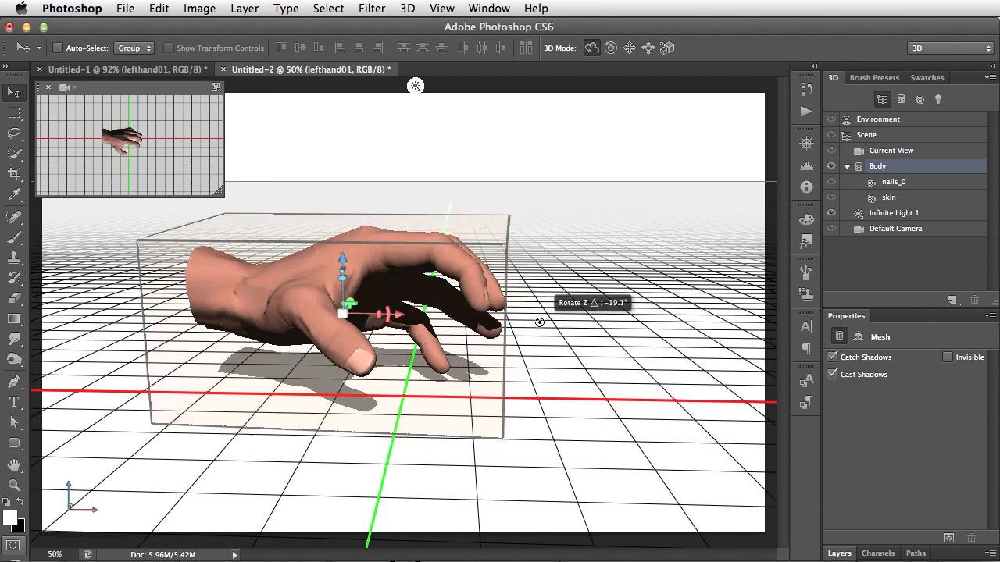
drag(394, 316, 538, 320)
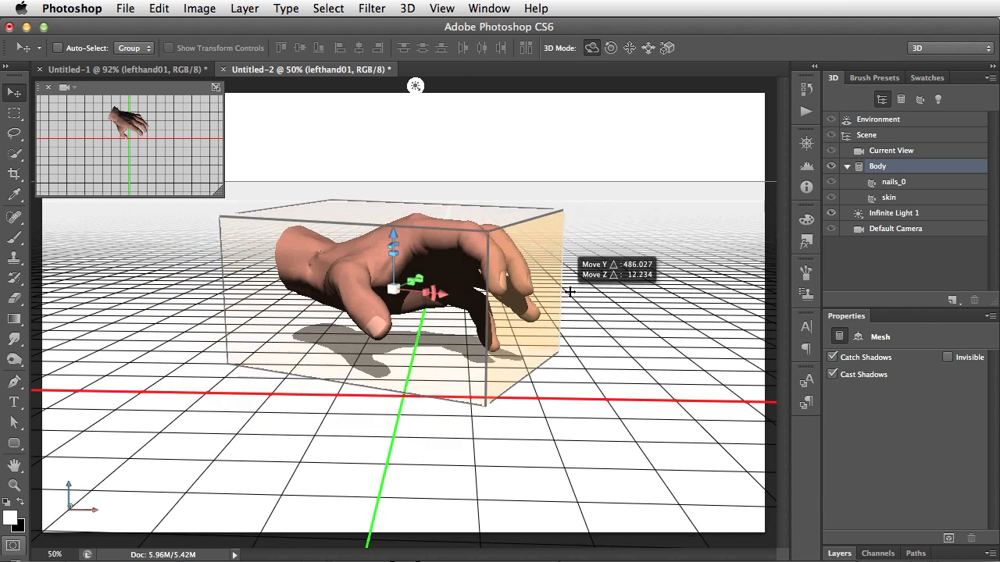
drag(570, 294, 575, 347)
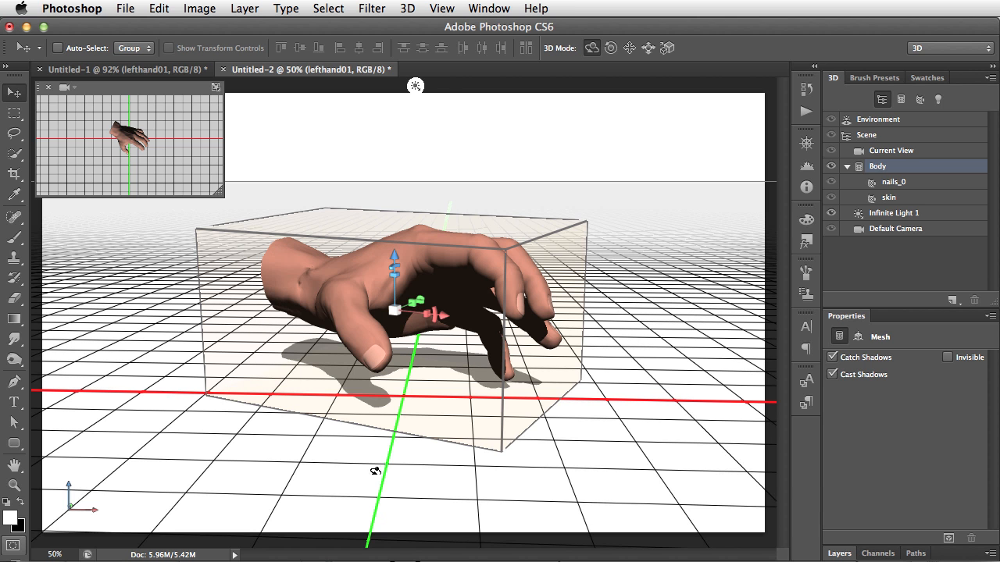
mouse_move(636, 320)
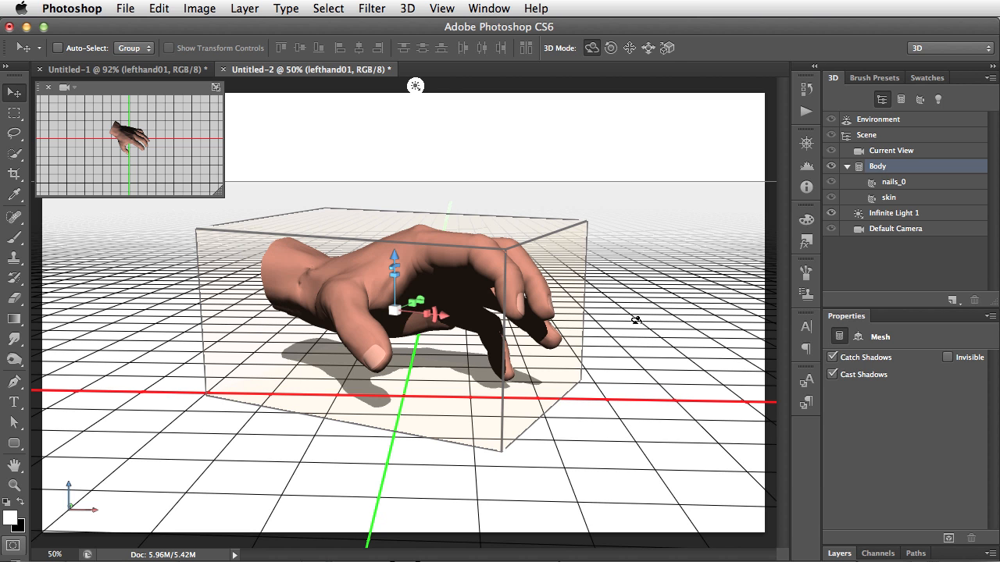
mouse_move(678, 409)
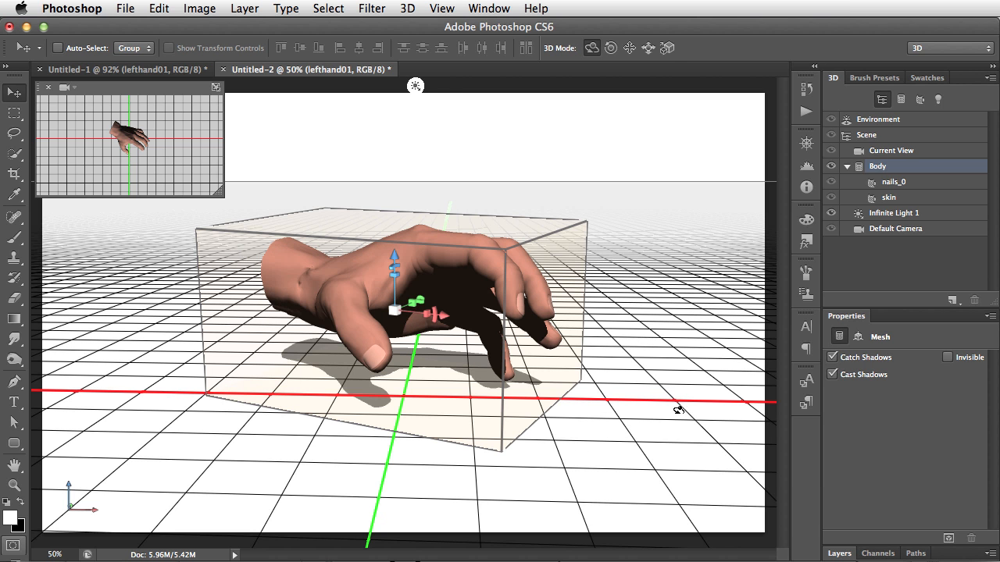
mouse_move(147, 166)
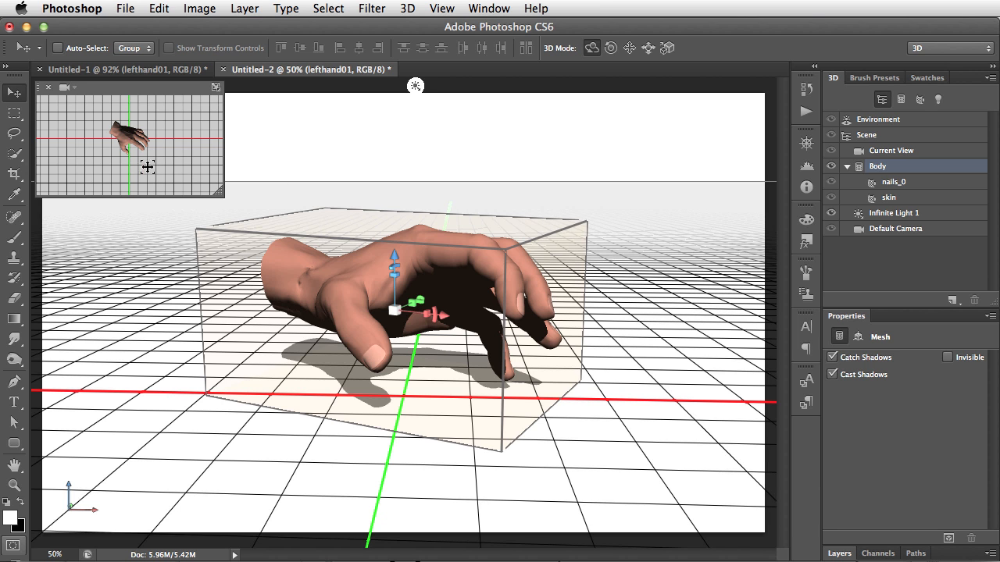
mouse_move(178, 160)
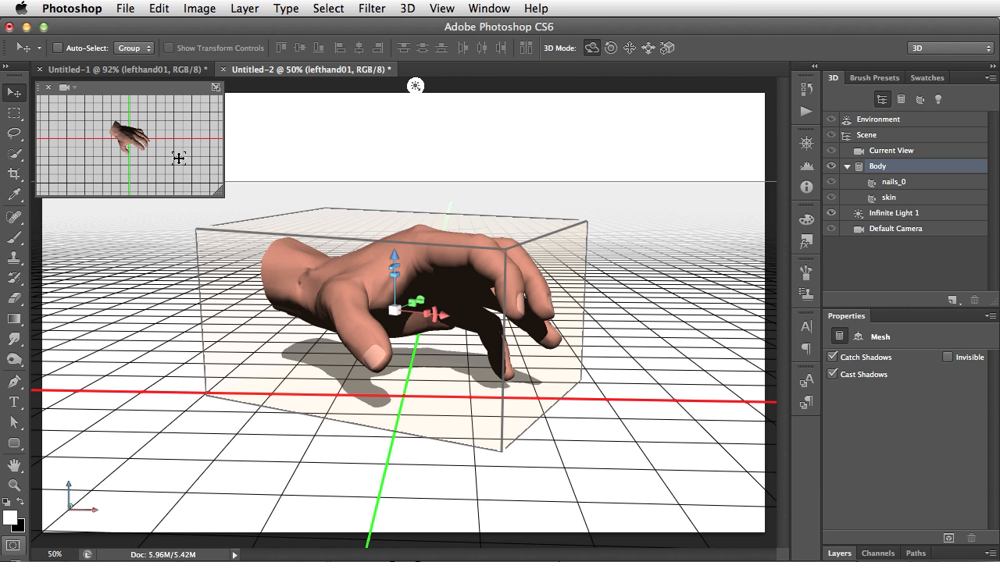
mouse_move(172, 161)
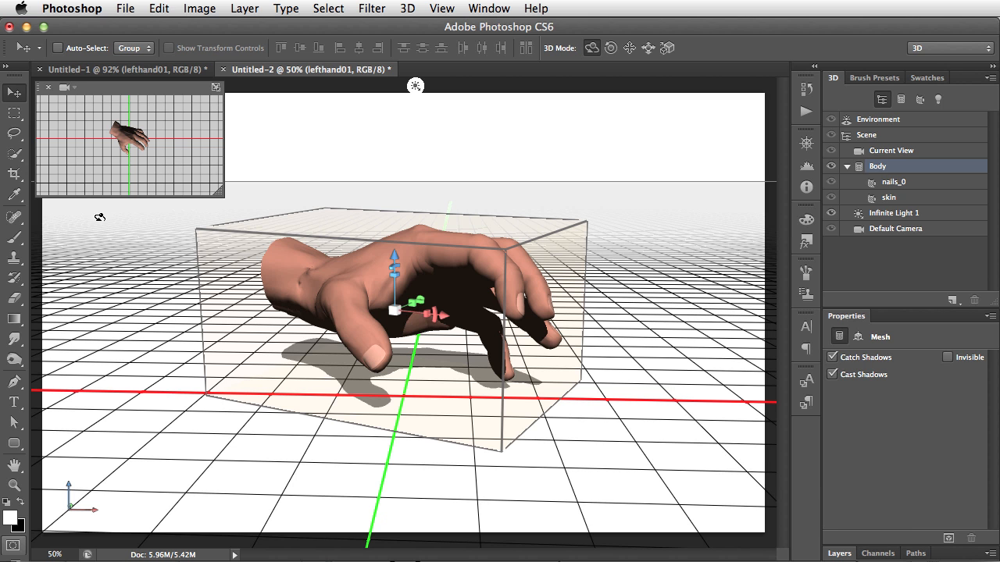
- Hide the 3D overlays so only the posed hand and its shadow show on white
click(12, 132)
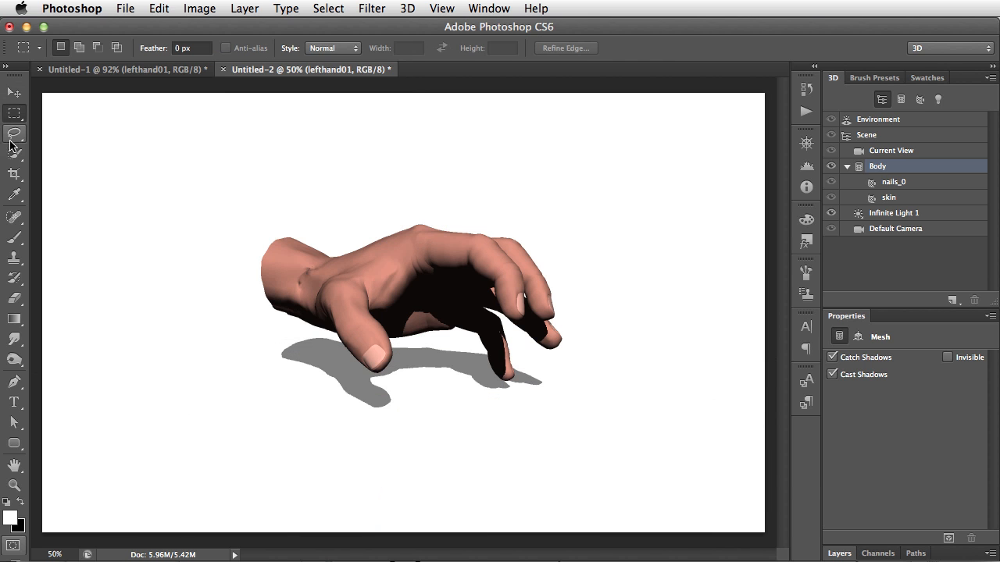
mouse_move(14, 134)
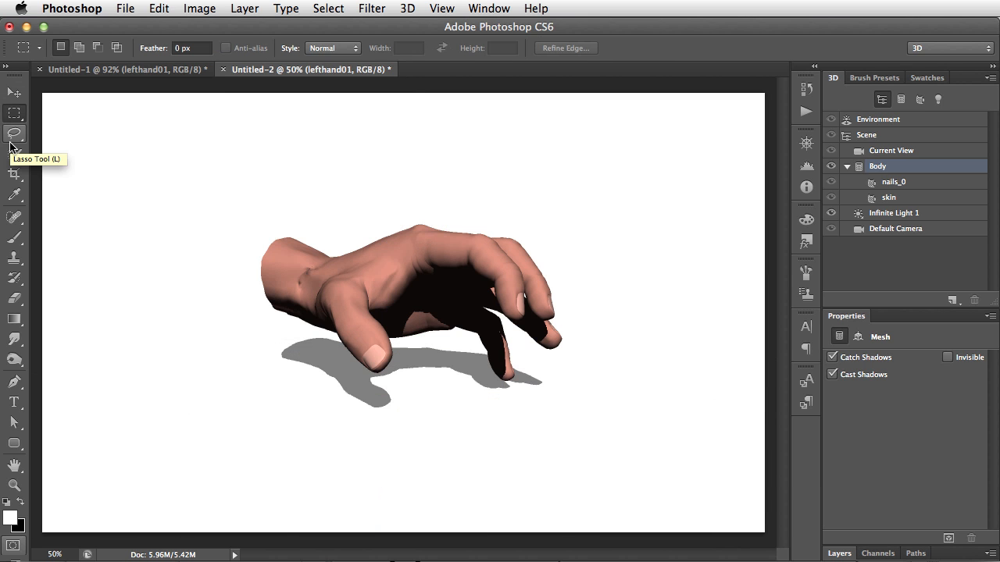
mouse_move(14, 92)
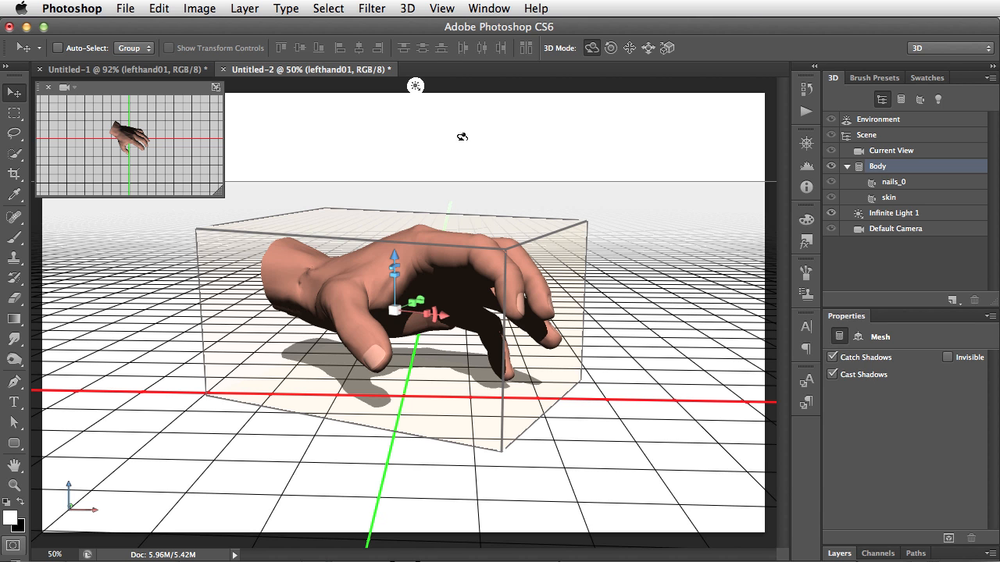
mouse_move(460, 10)
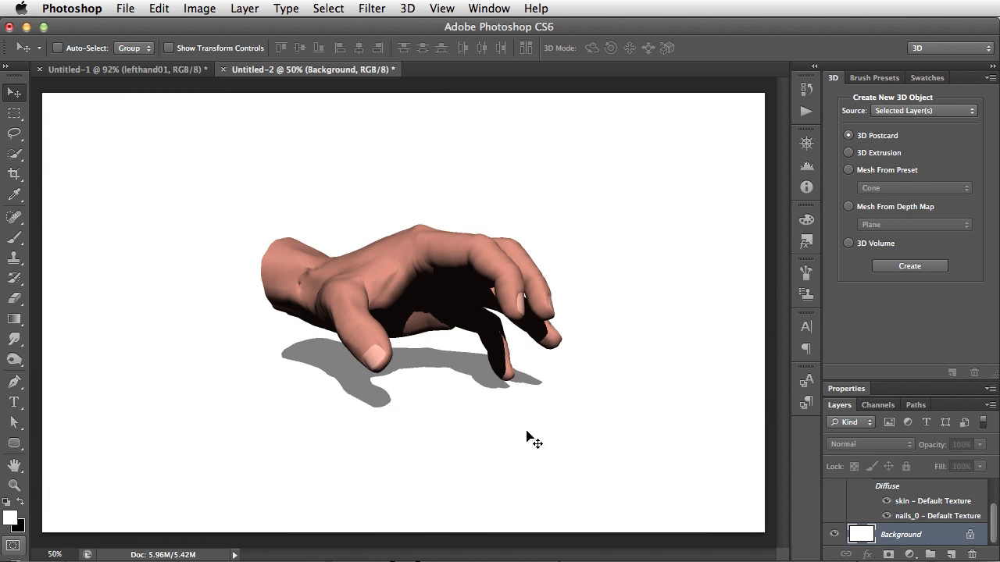
mouse_move(883, 528)
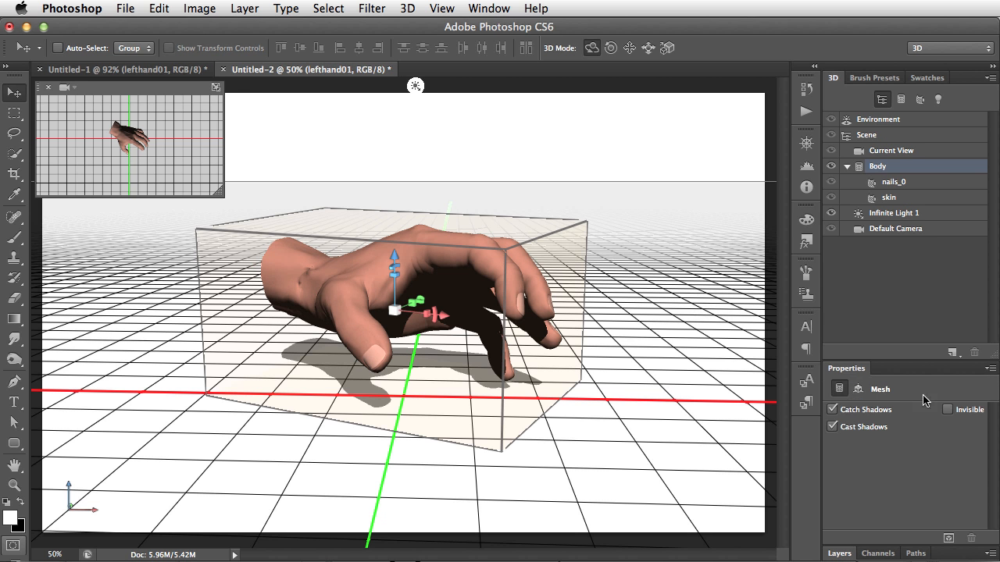
mouse_move(847, 384)
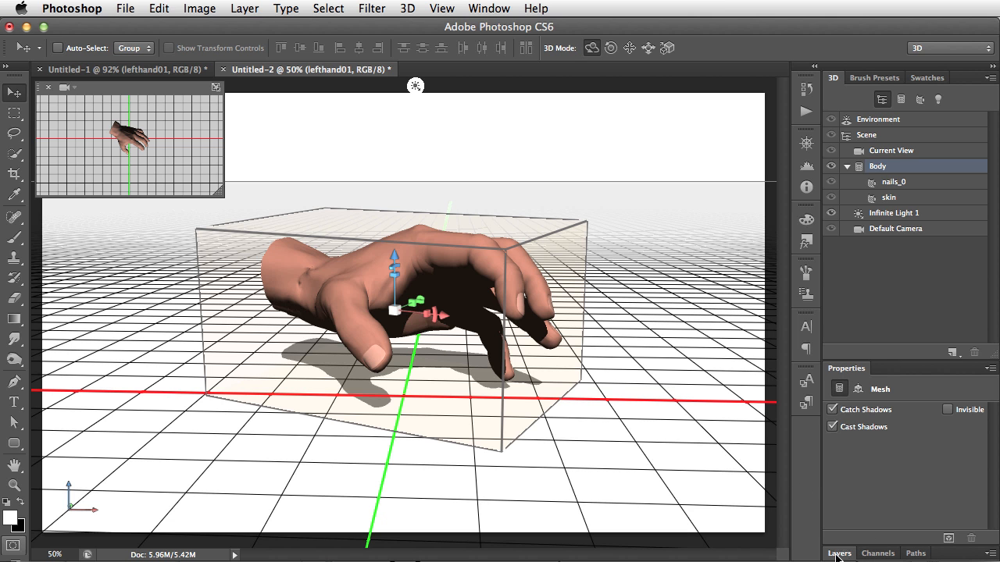
mouse_move(898, 388)
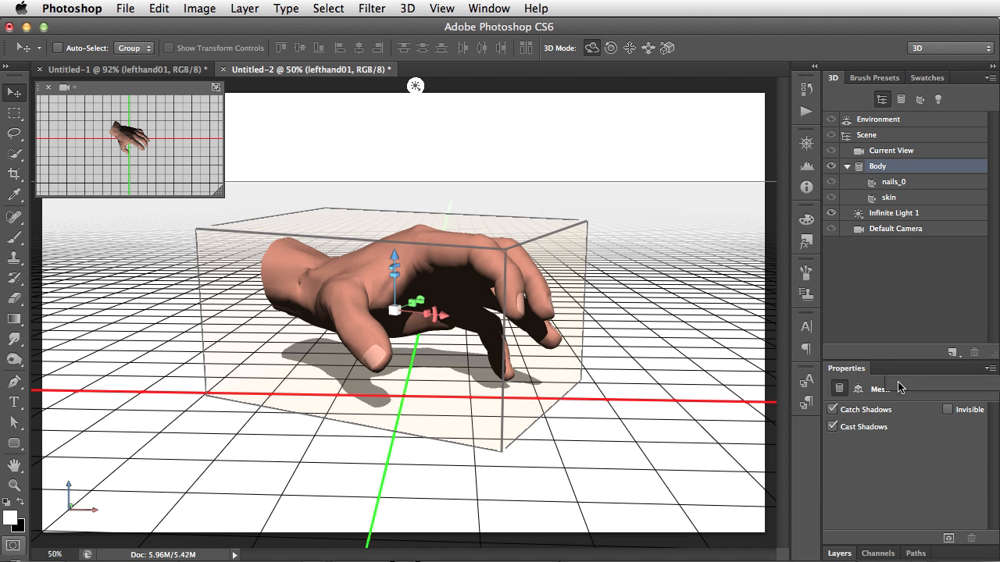
- Dock Layers beside Properties and select Scene in the 3D panel for its render settings
click(887, 310)
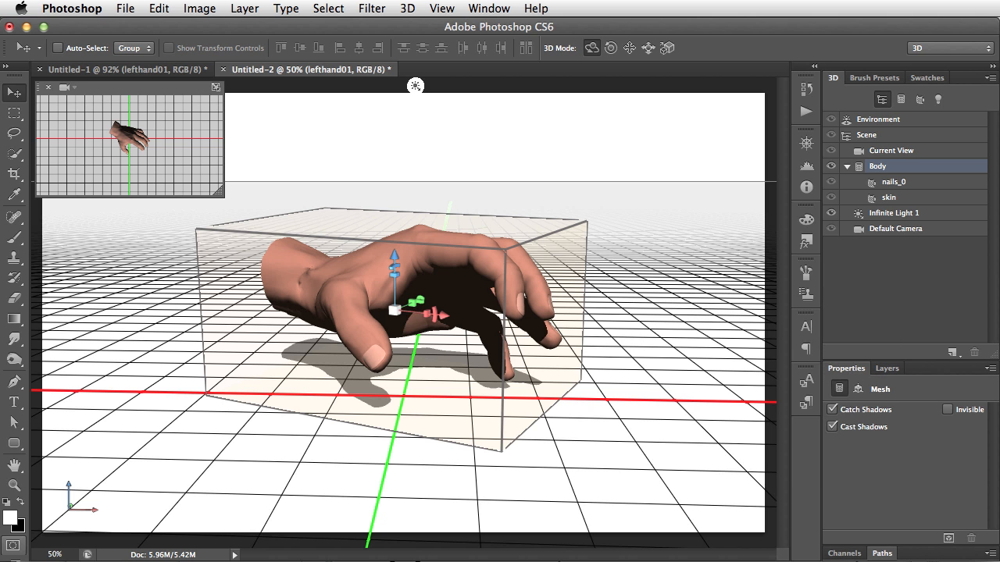
click(865, 134)
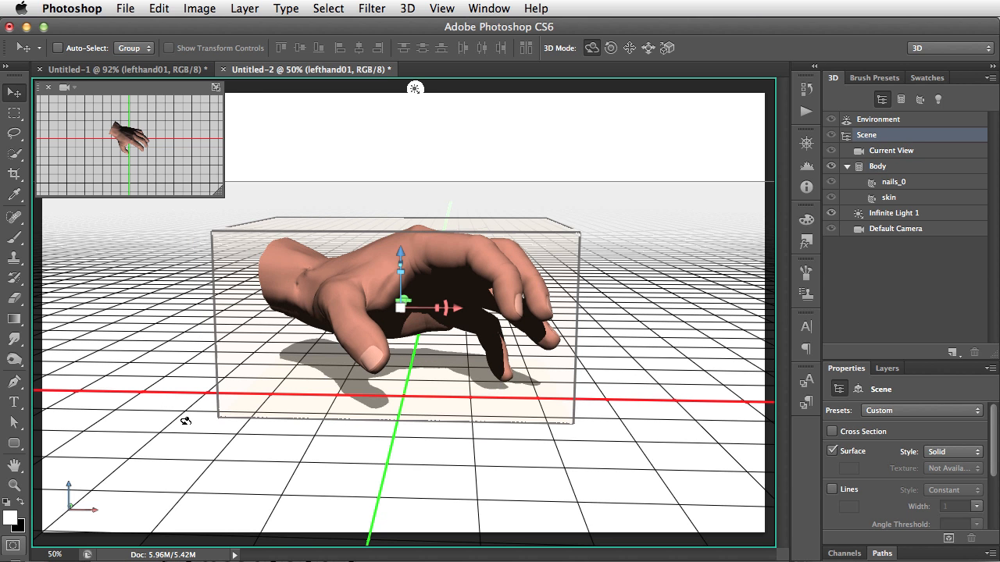
mouse_move(162, 182)
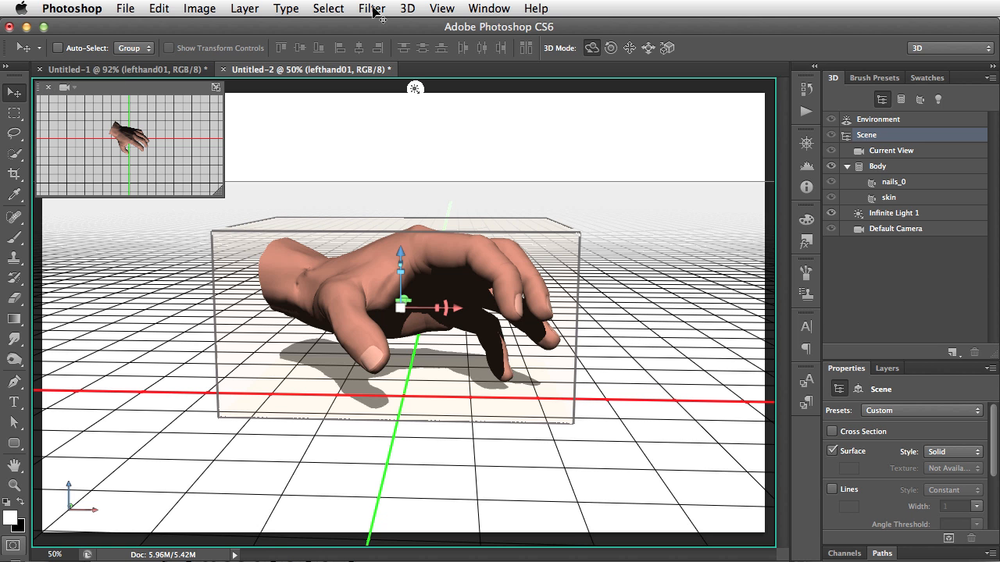
- Turn off View > Show > 3D Secondary View to remove the overview inset
click(440, 10)
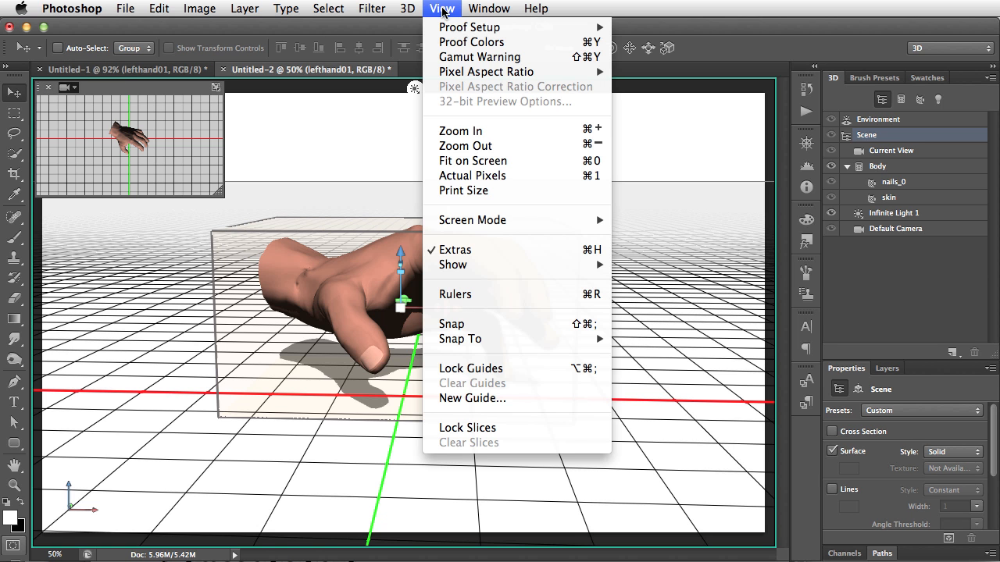
mouse_move(528, 265)
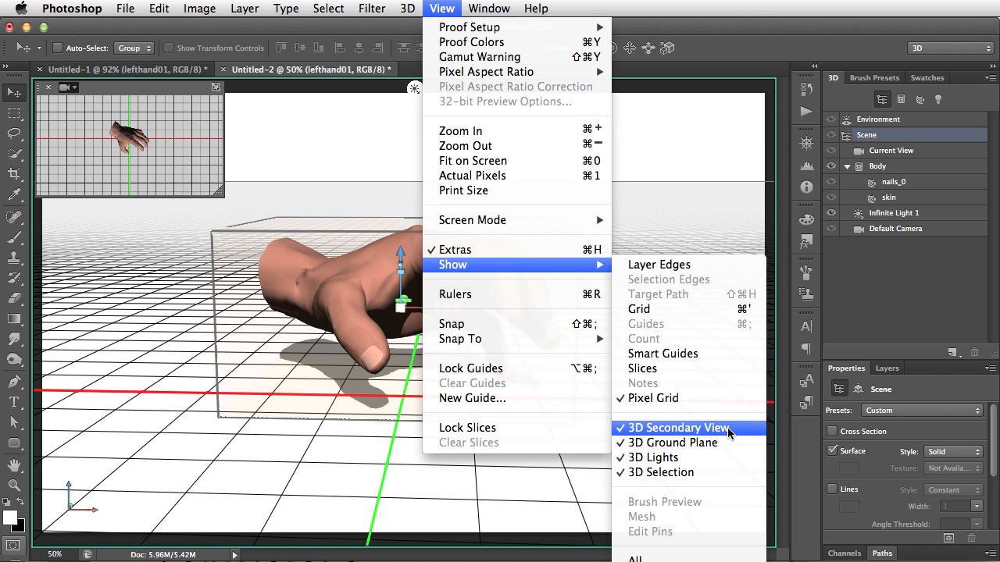
mouse_move(742, 434)
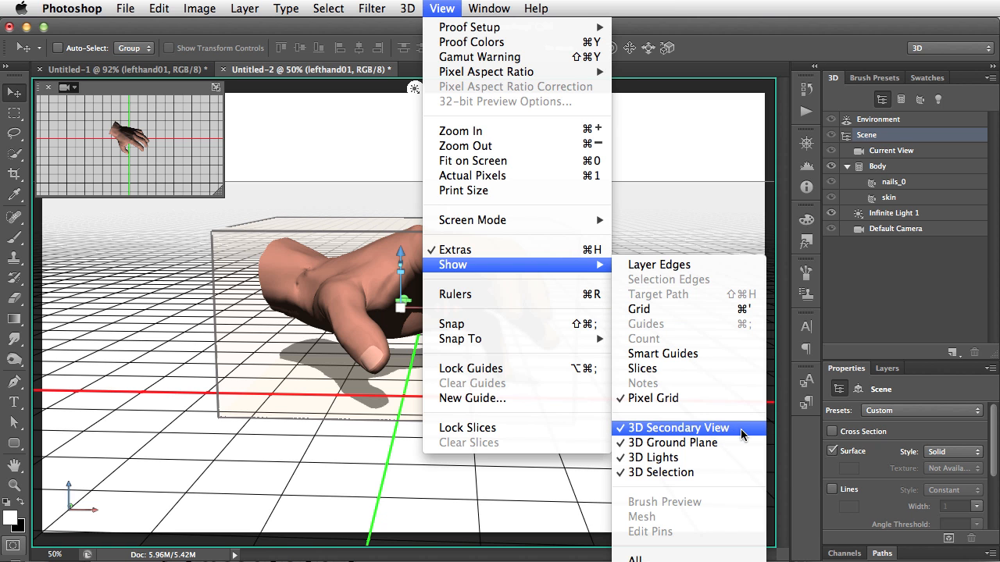
click(678, 428)
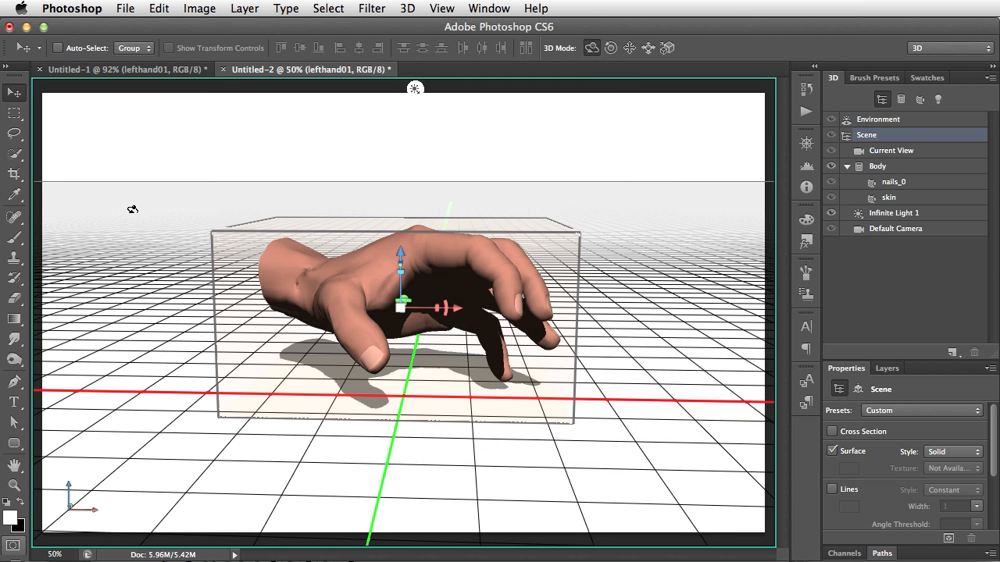
- Toggle the 3D Ground Plane grid off and back on via View > Show
click(442, 10)
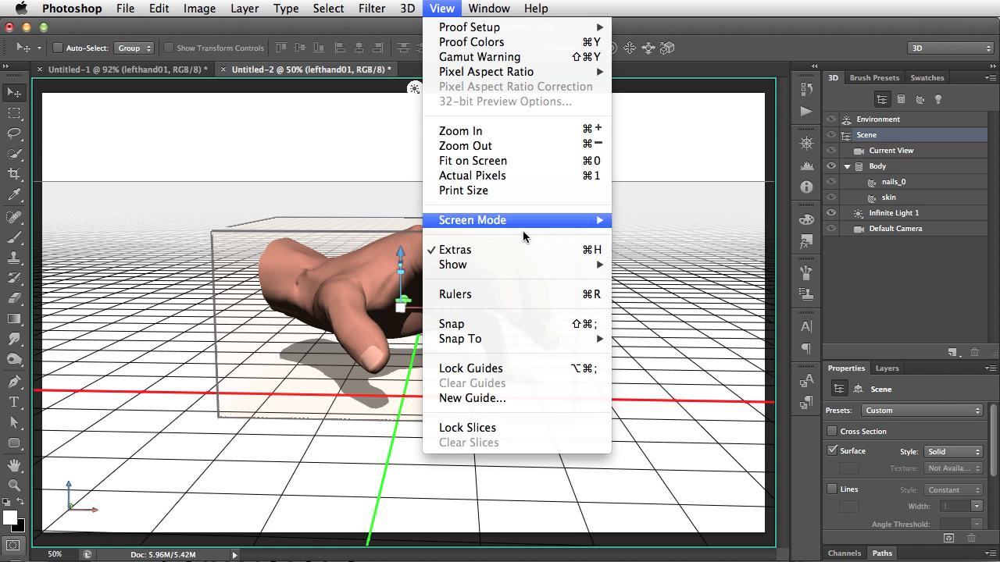
mouse_move(453, 266)
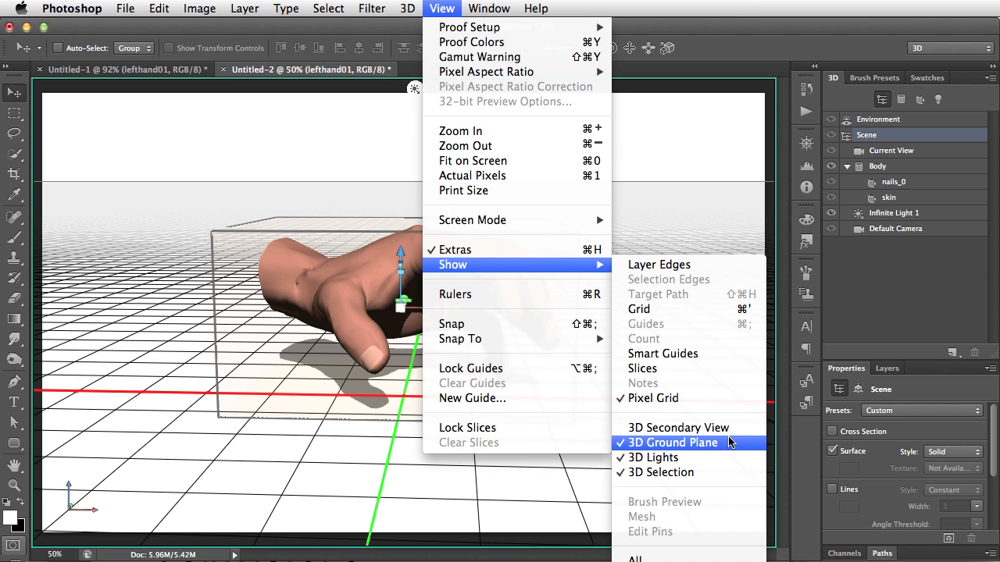
mouse_move(703, 451)
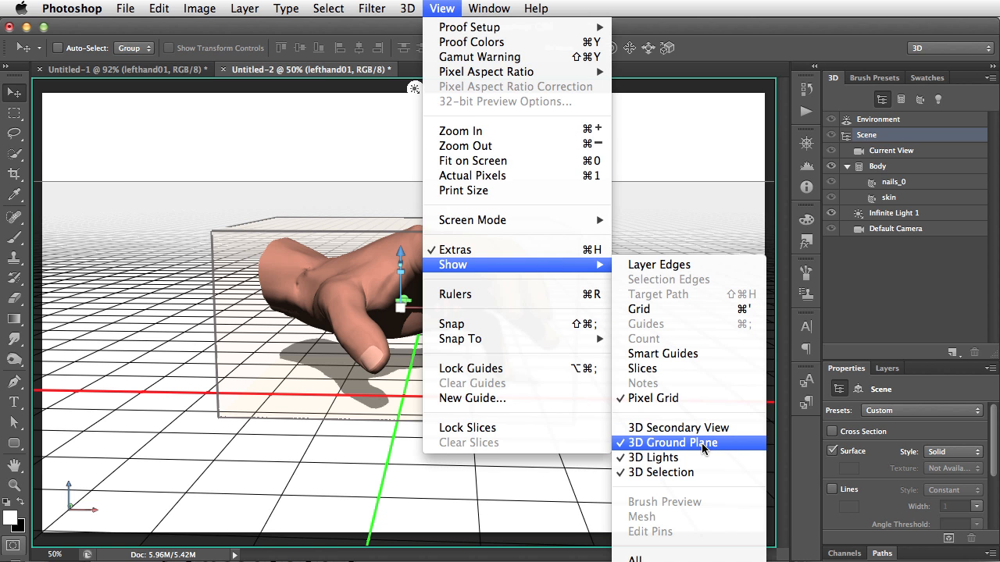
click(673, 443)
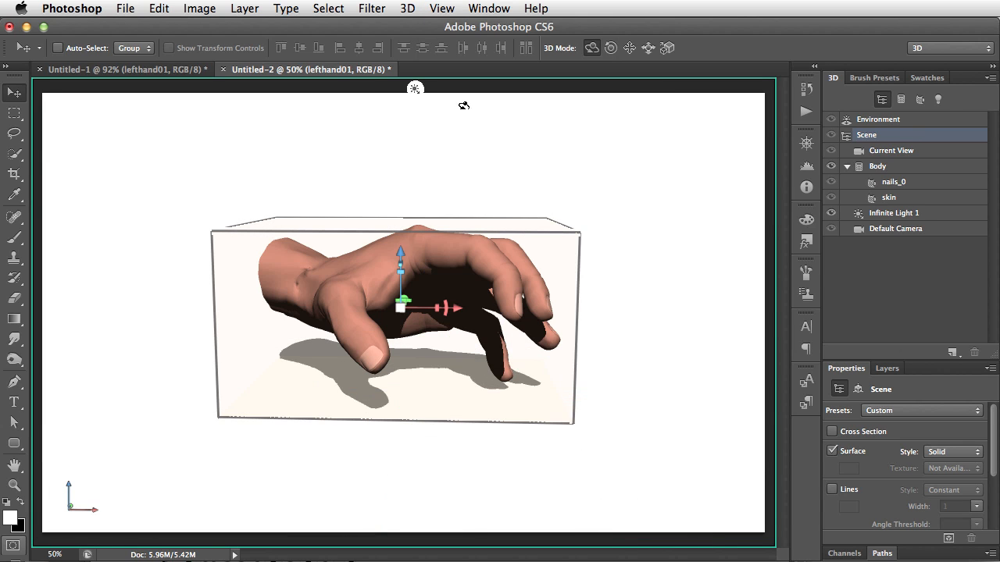
click(442, 9)
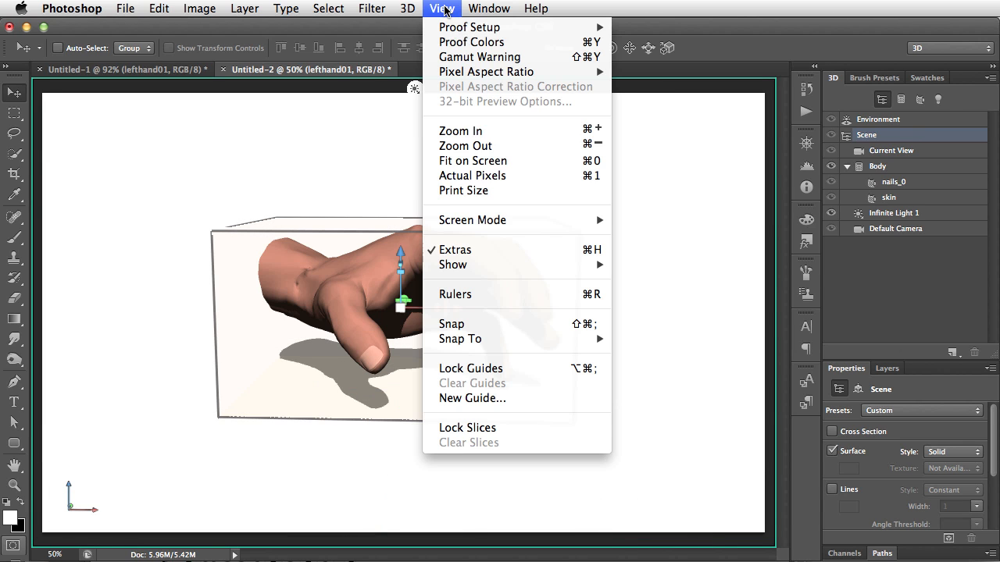
mouse_move(452, 266)
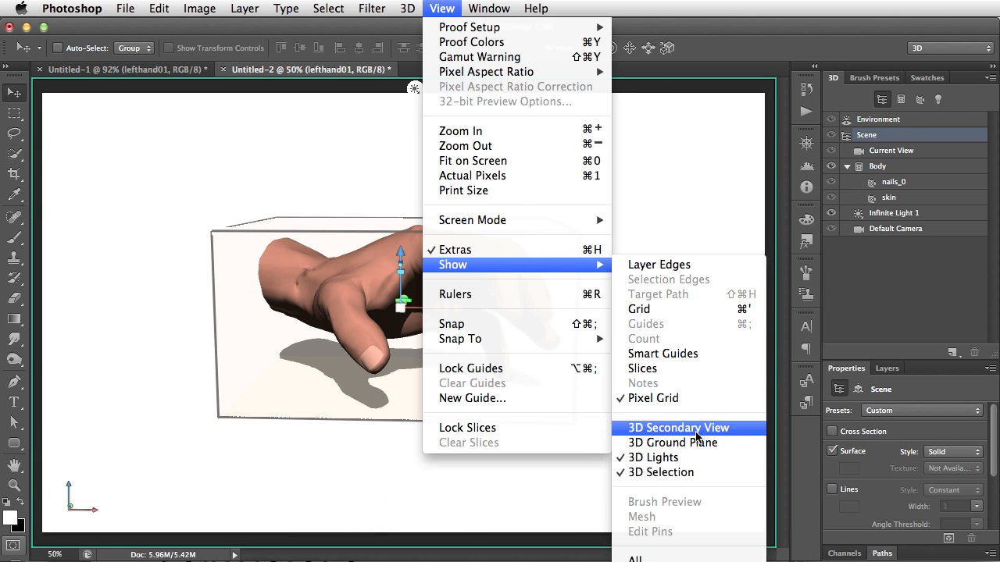
click(671, 442)
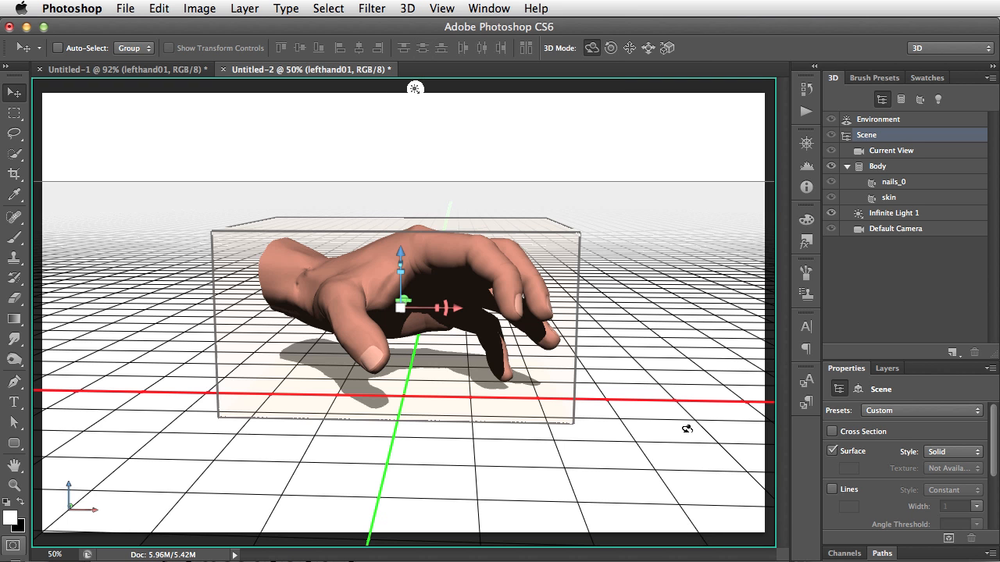
mouse_move(644, 421)
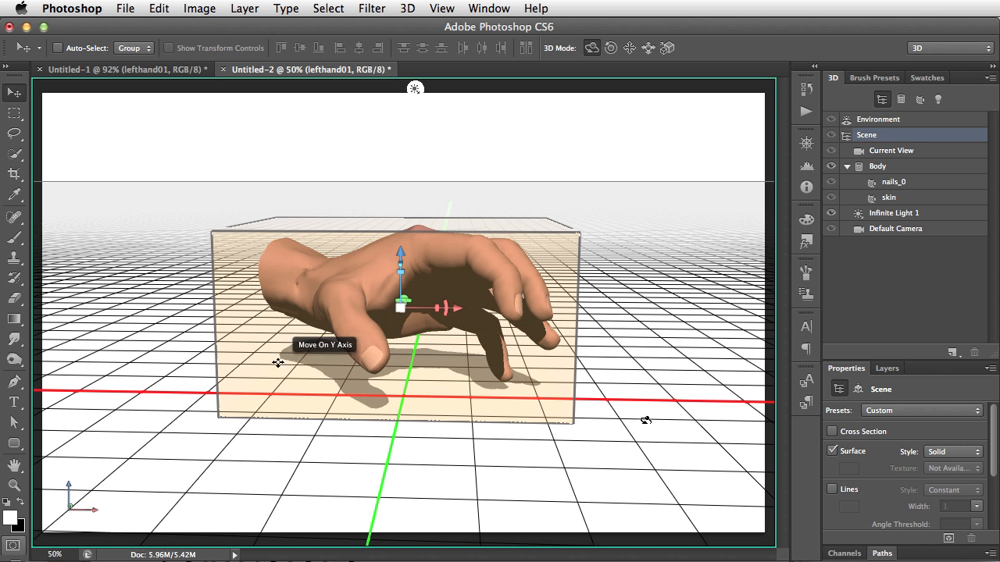
mouse_move(500, 305)
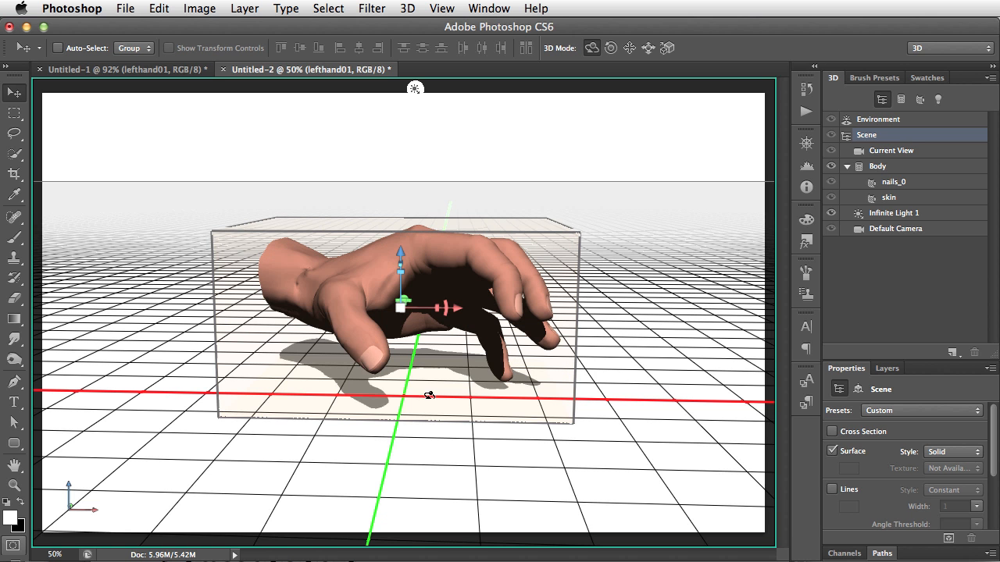
mouse_move(403, 193)
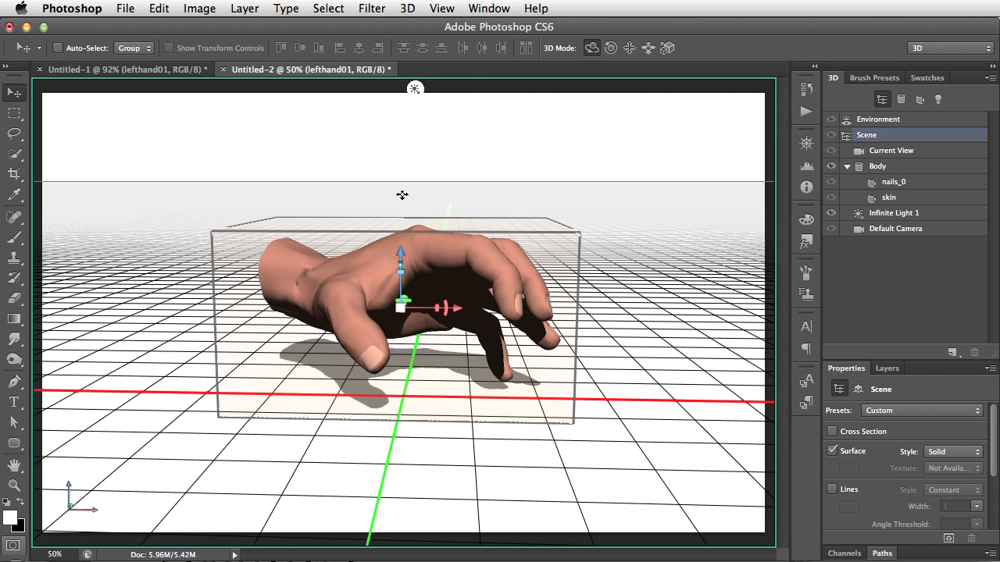
mouse_move(415, 89)
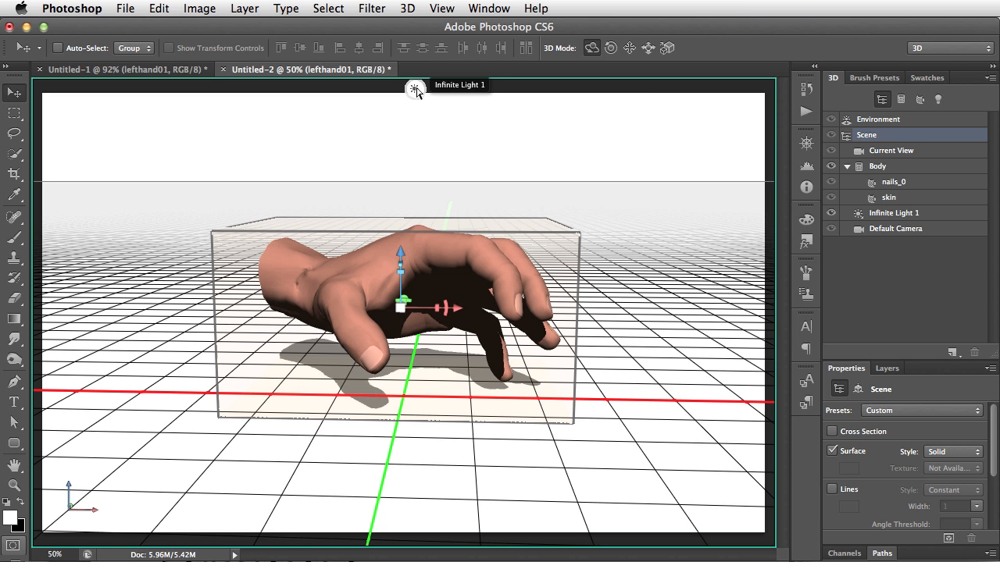
- Select Infinite Light 1 to show its intensity and shadow settings
click(893, 213)
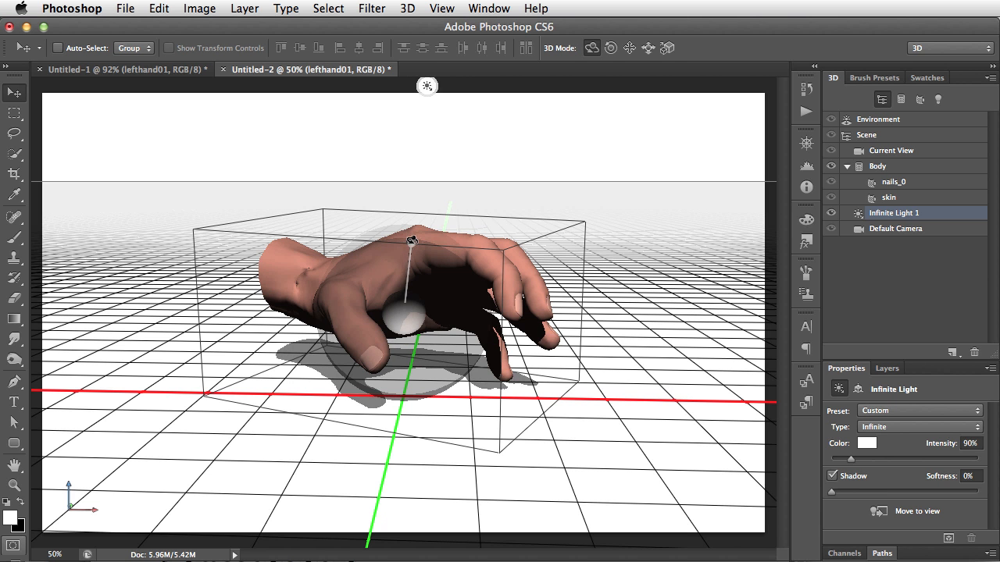
- Rotate the infinite light widget until the hand's shadow falls behind it toward the right and back
drag(414, 241, 466, 228)
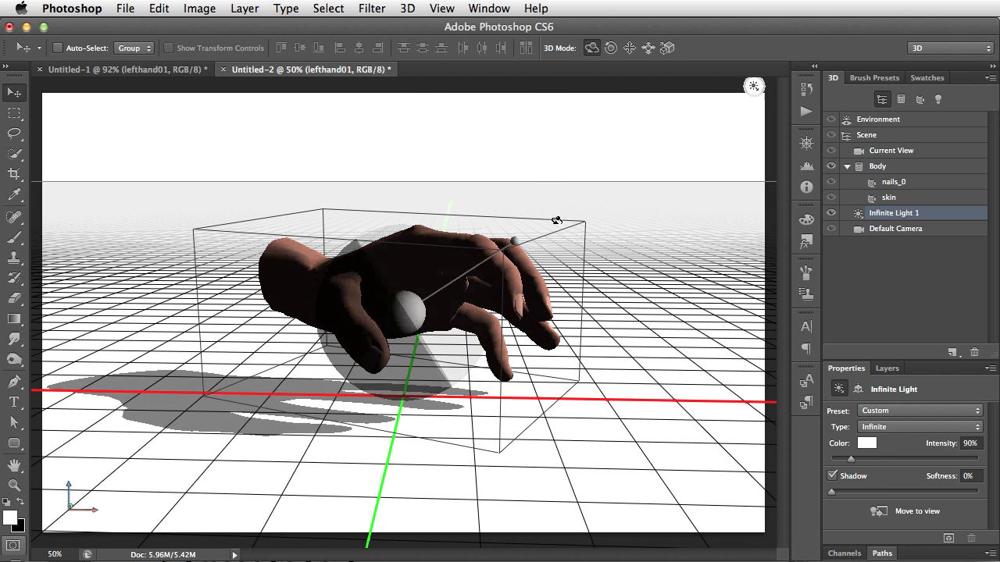
drag(556, 220, 460, 291)
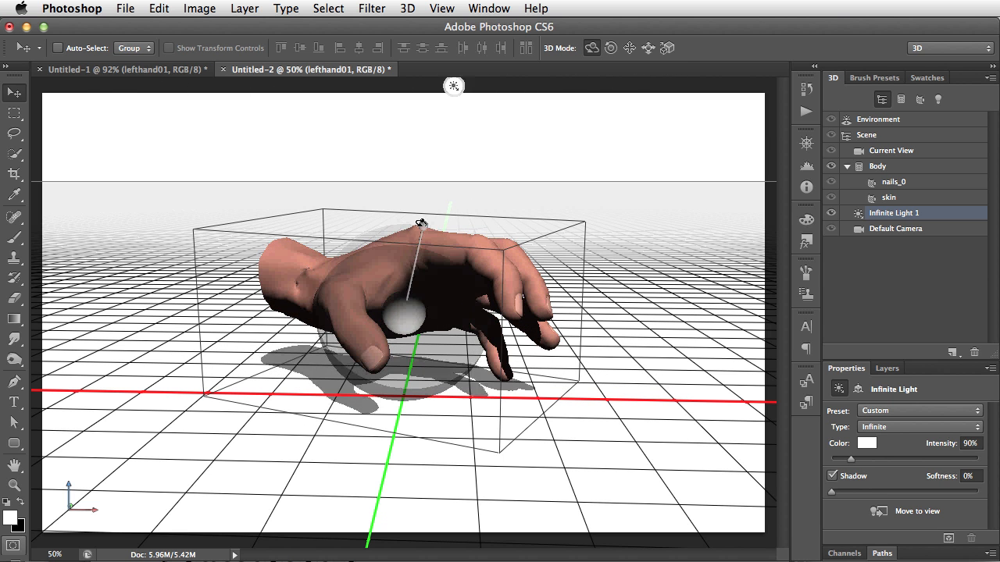
drag(453, 86, 222, 86)
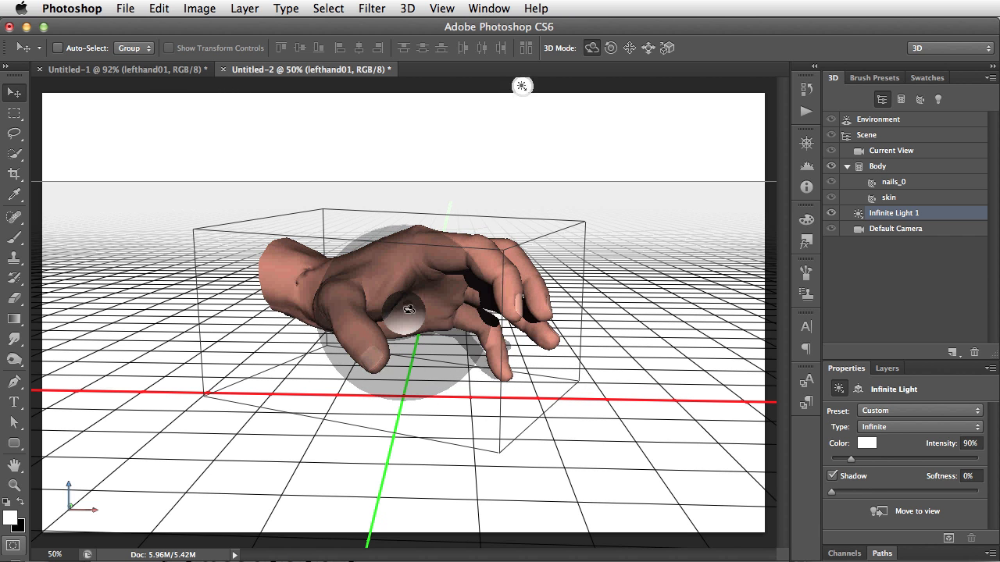
drag(522, 85, 156, 86)
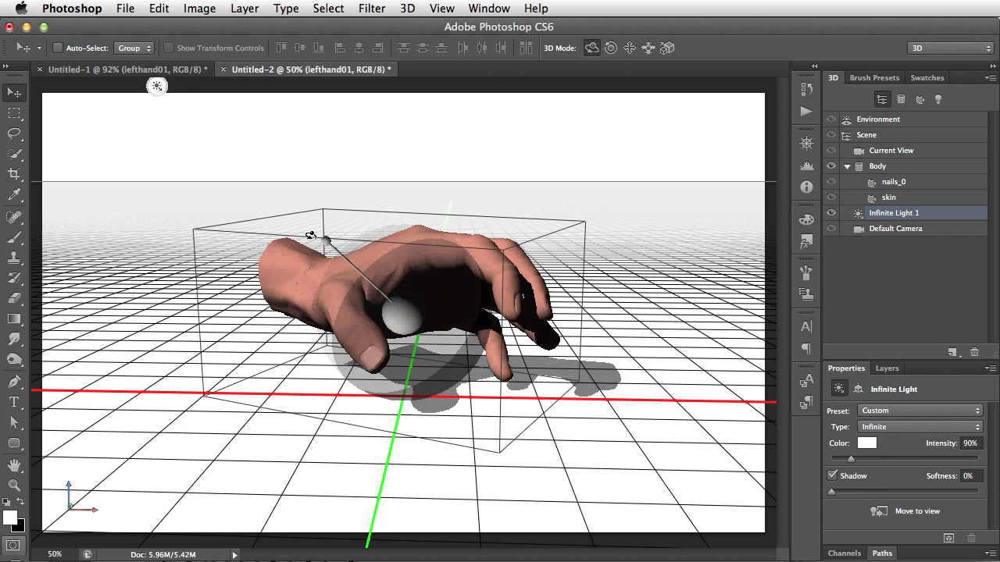
drag(310, 238, 384, 269)
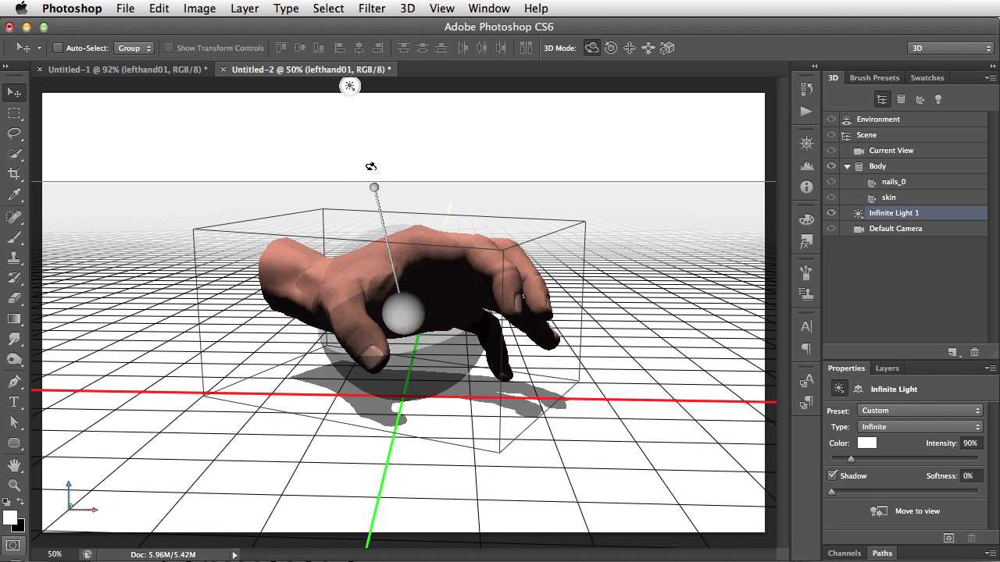
drag(373, 188, 463, 194)
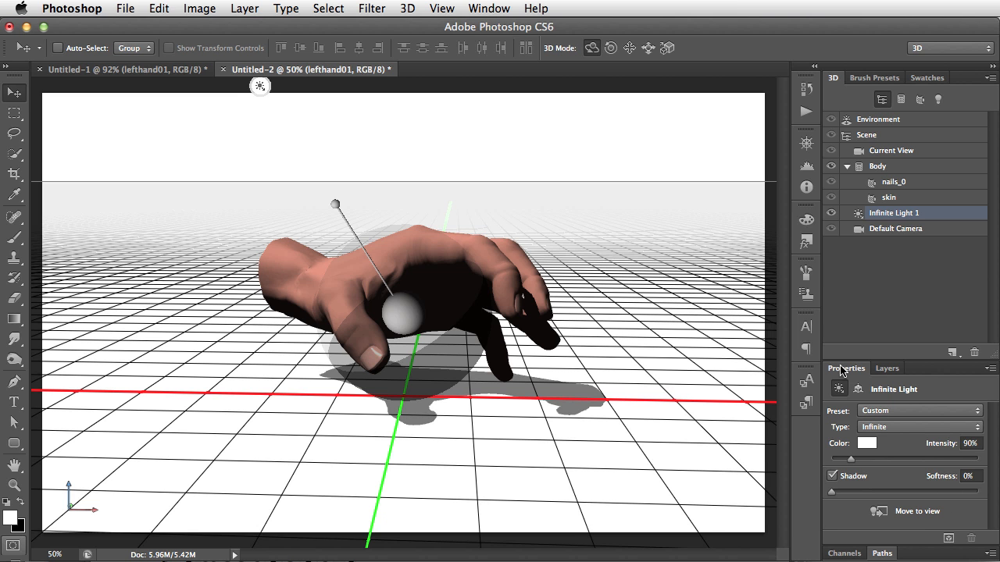
mouse_move(846, 397)
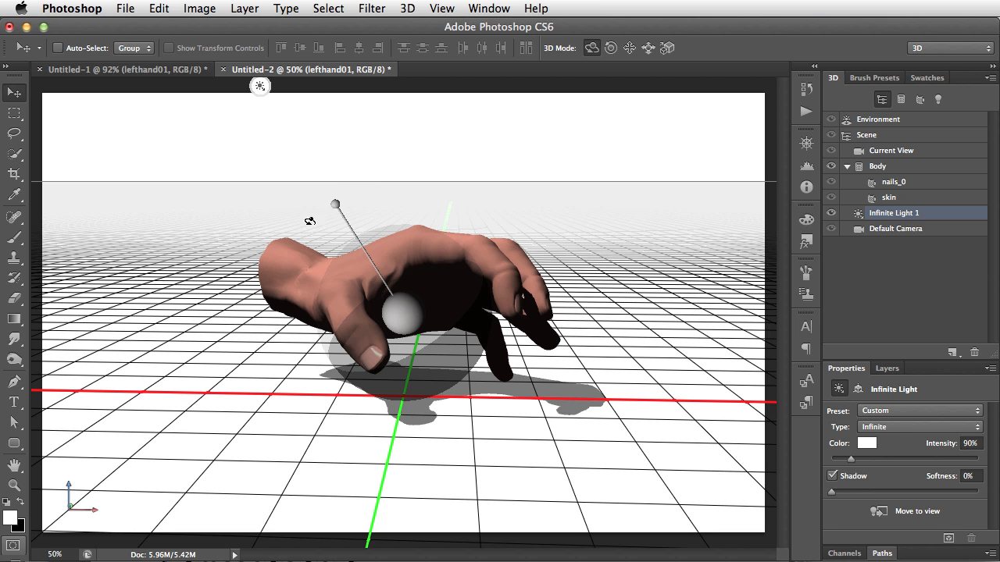
mouse_move(844, 499)
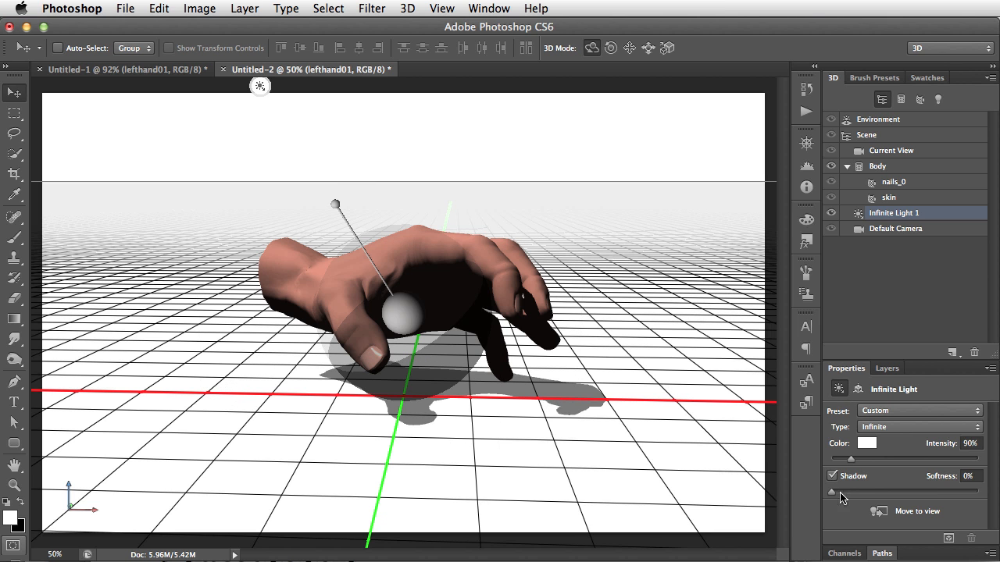
mouse_move(862, 497)
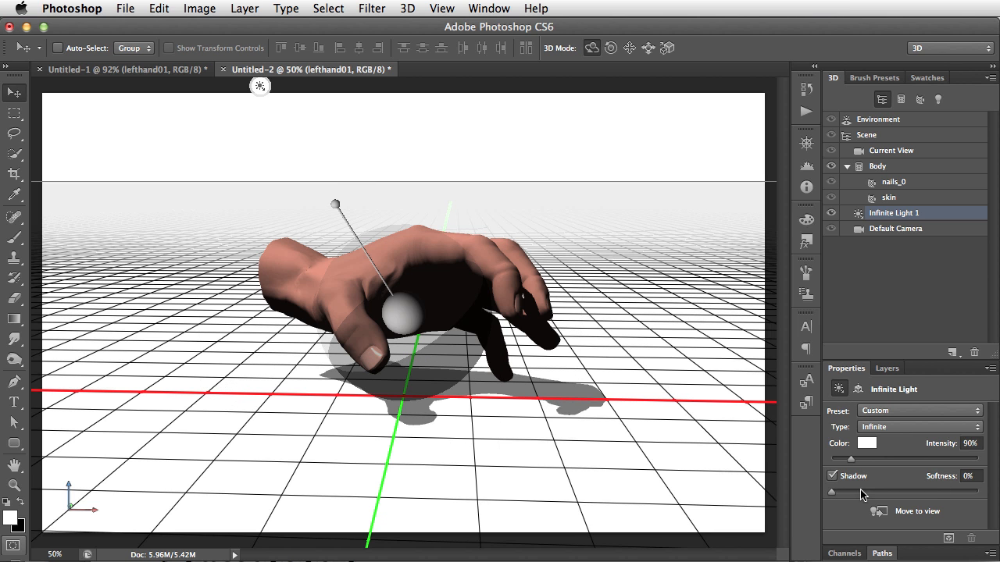
- Set the infinite light's shadow Softness to 37% and swing it so the shadow falls right
drag(831, 490, 862, 491)
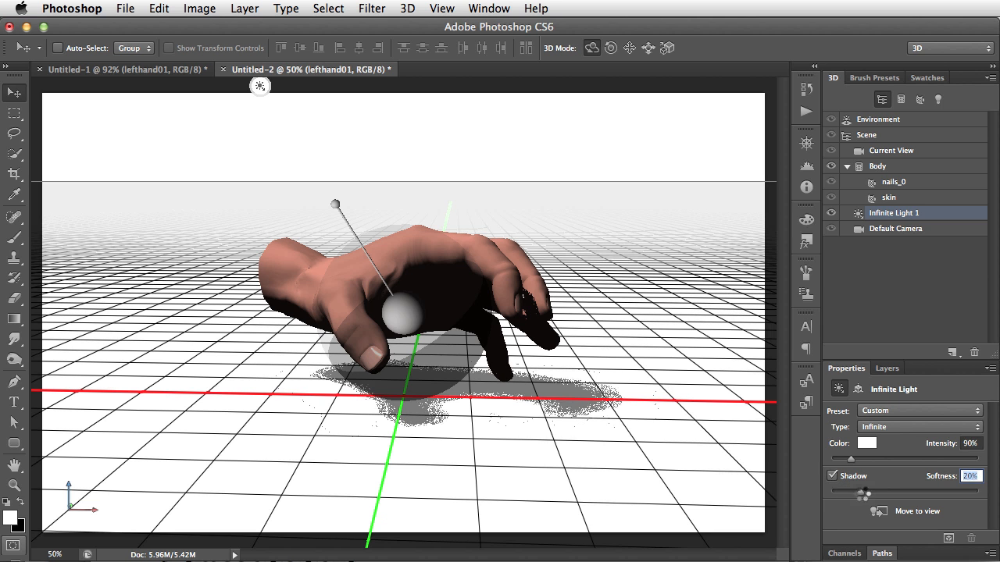
drag(842, 491, 888, 490)
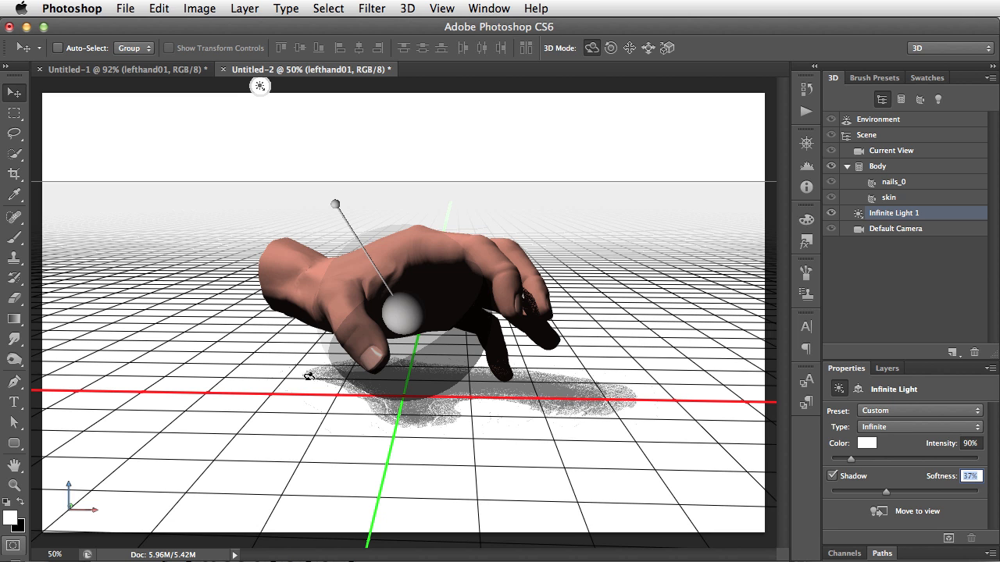
mouse_move(453, 405)
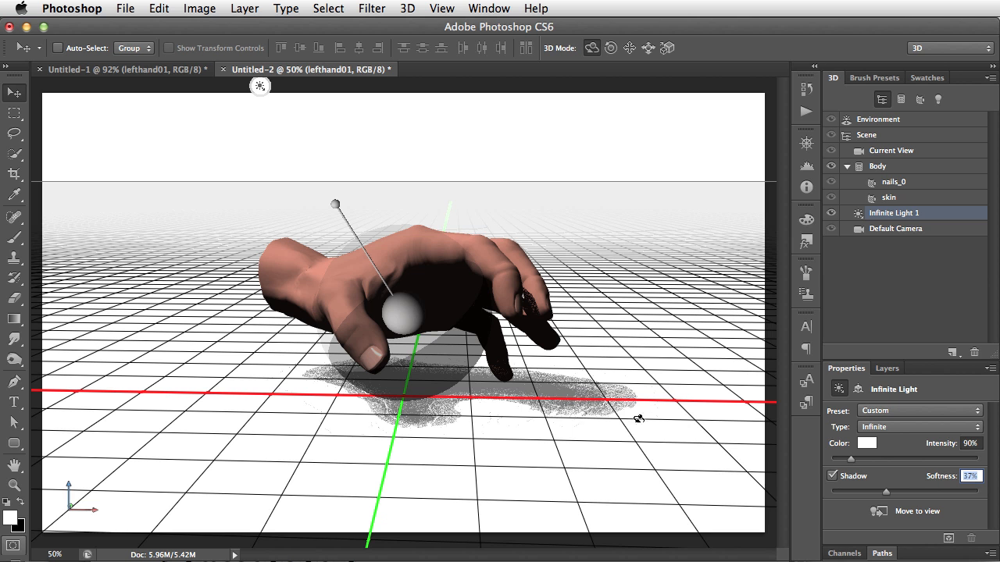
mouse_move(637, 419)
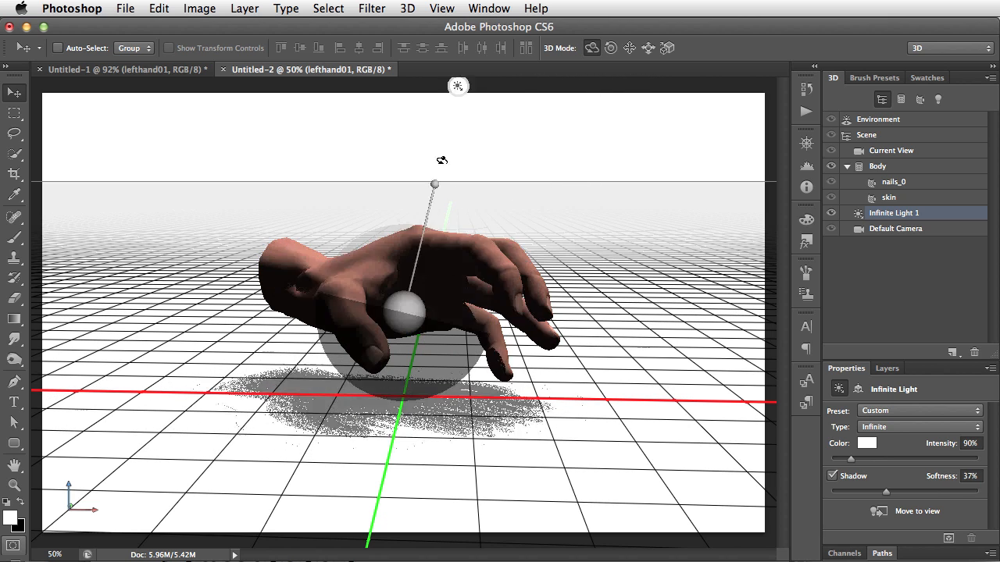
drag(434, 184, 305, 219)
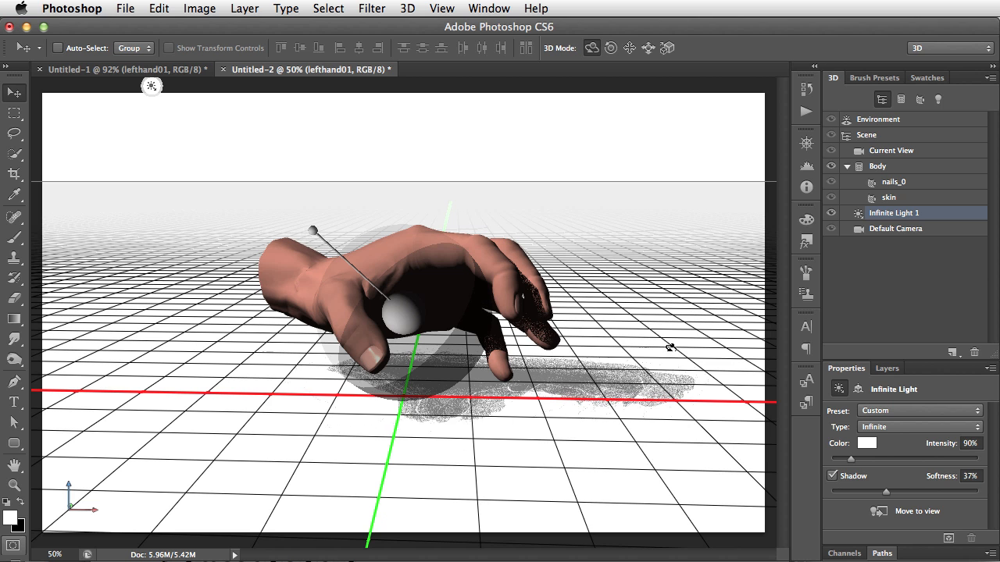
mouse_move(642, 487)
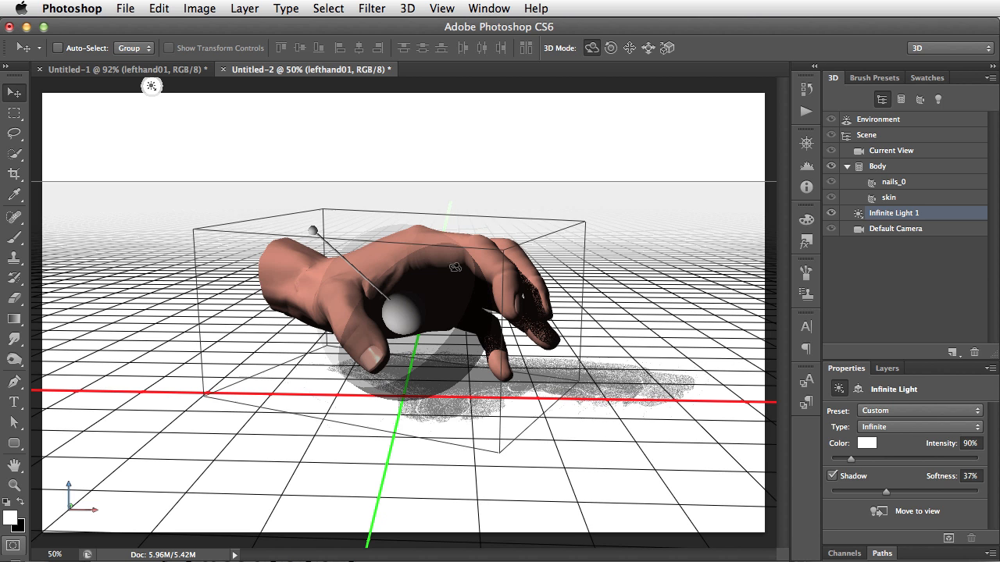
- Run 3D > Render so the hand gets a smooth soft shadow, panning while it finishes
click(406, 9)
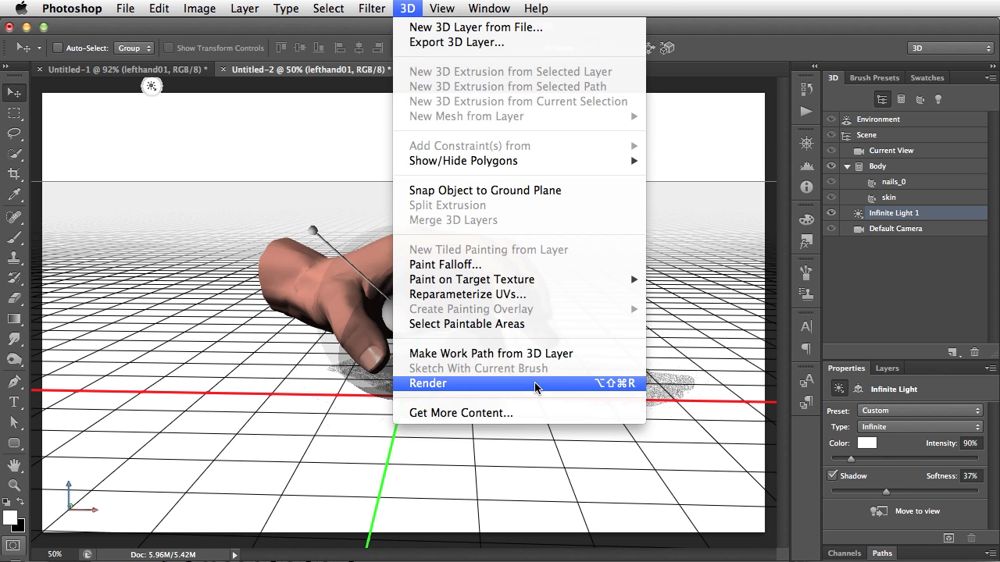
click(428, 384)
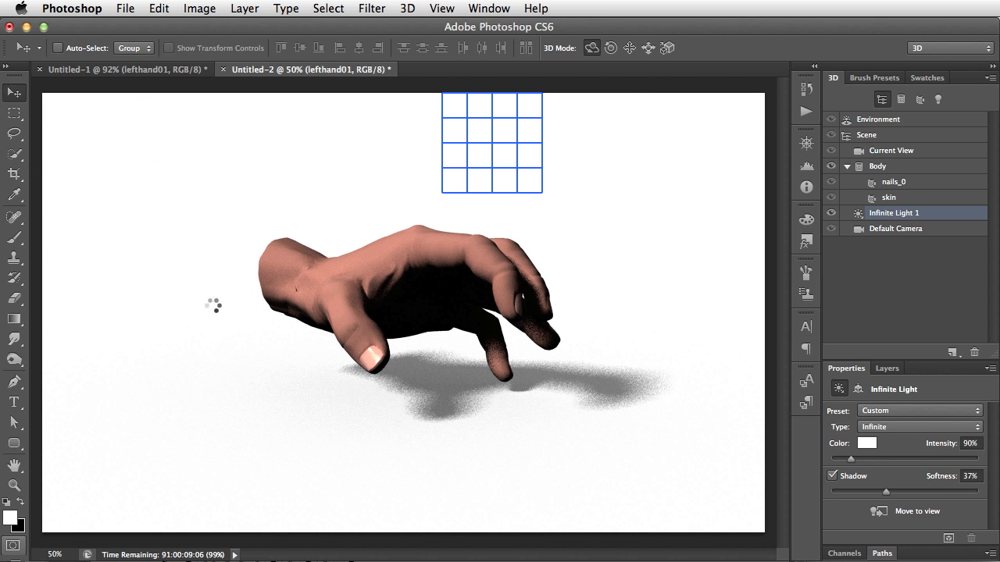
drag(491, 143, 91, 240)
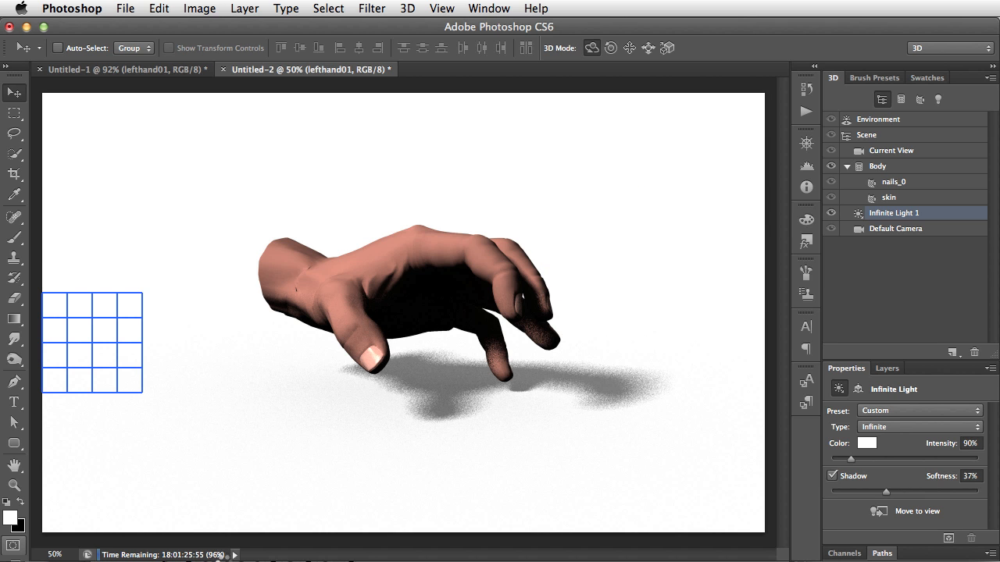
drag(91, 340, 191, 340)
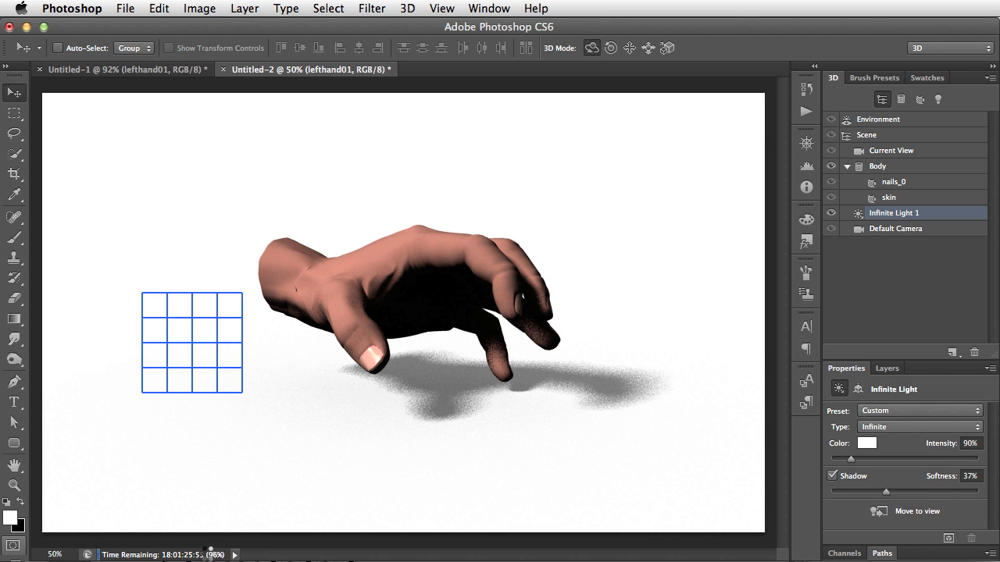
drag(190, 340, 291, 341)
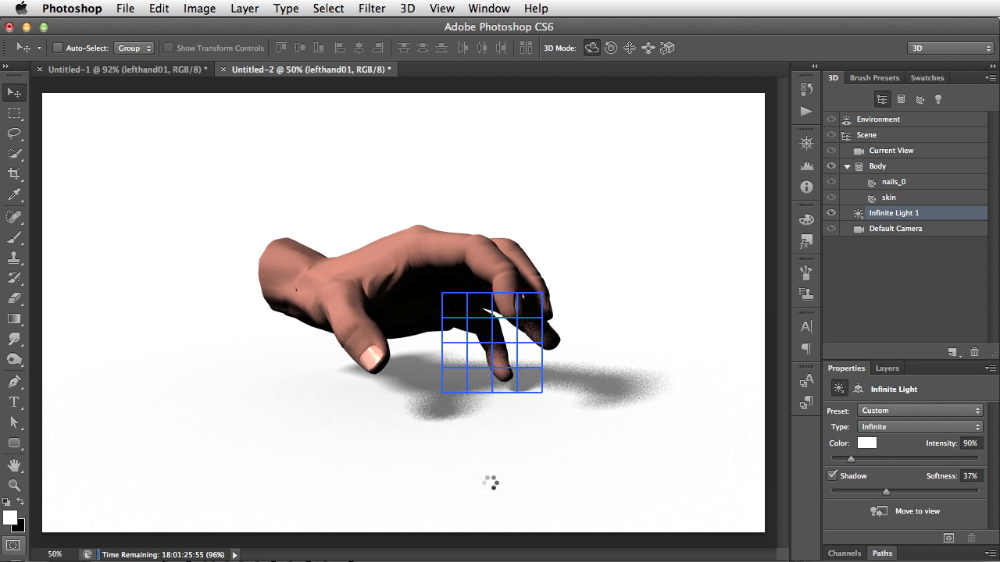
drag(488, 343, 591, 344)
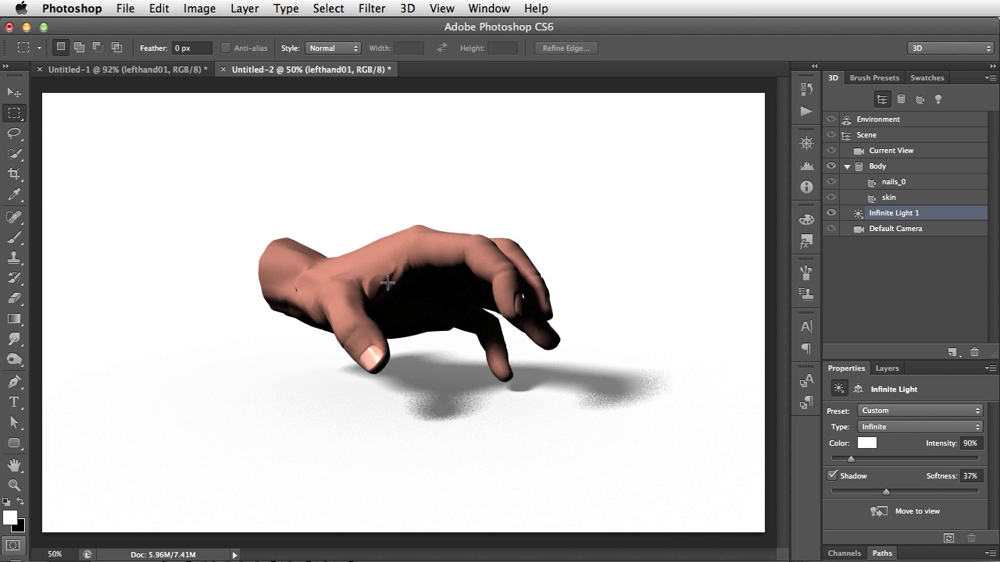
mouse_move(425, 284)
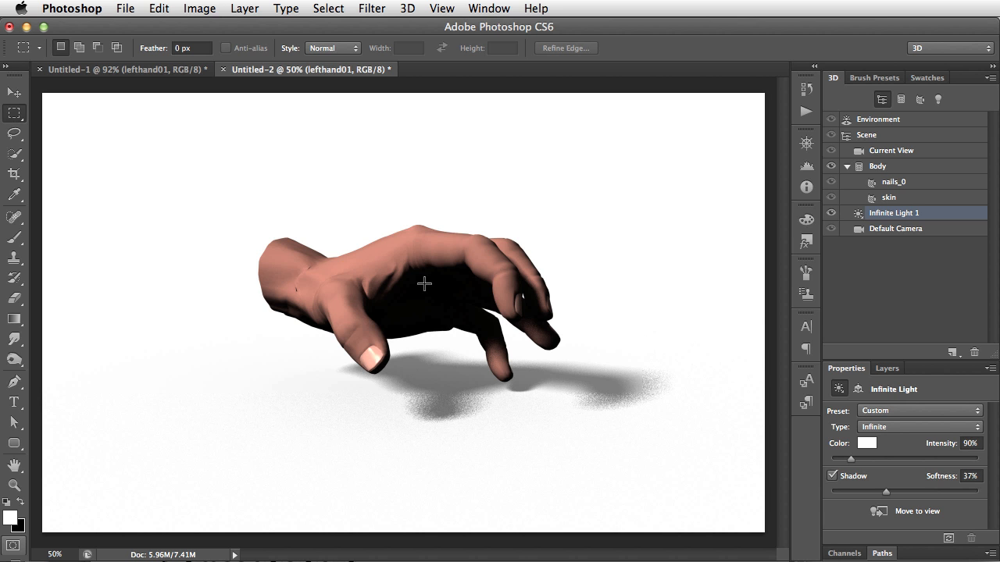
mouse_move(453, 321)
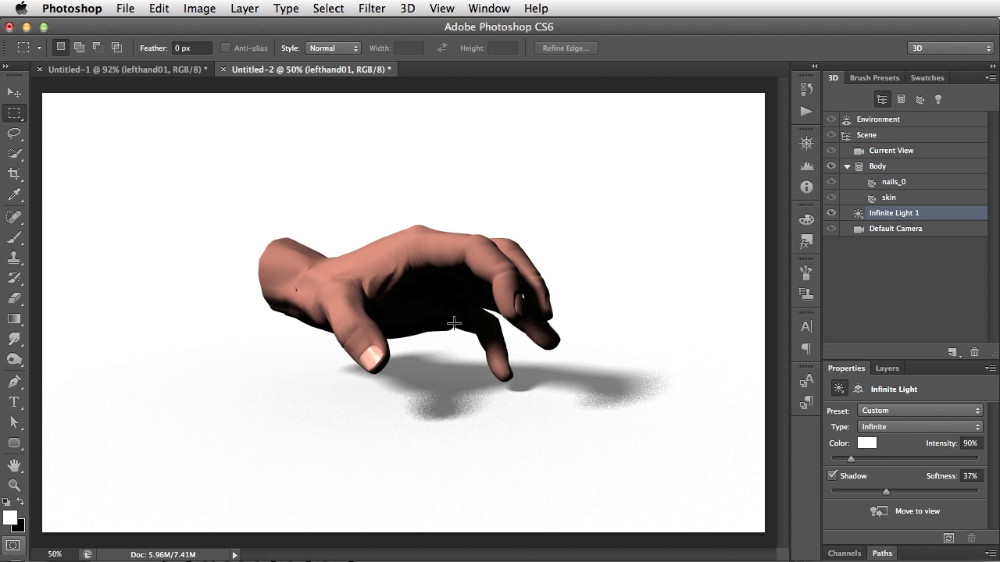
mouse_move(469, 335)
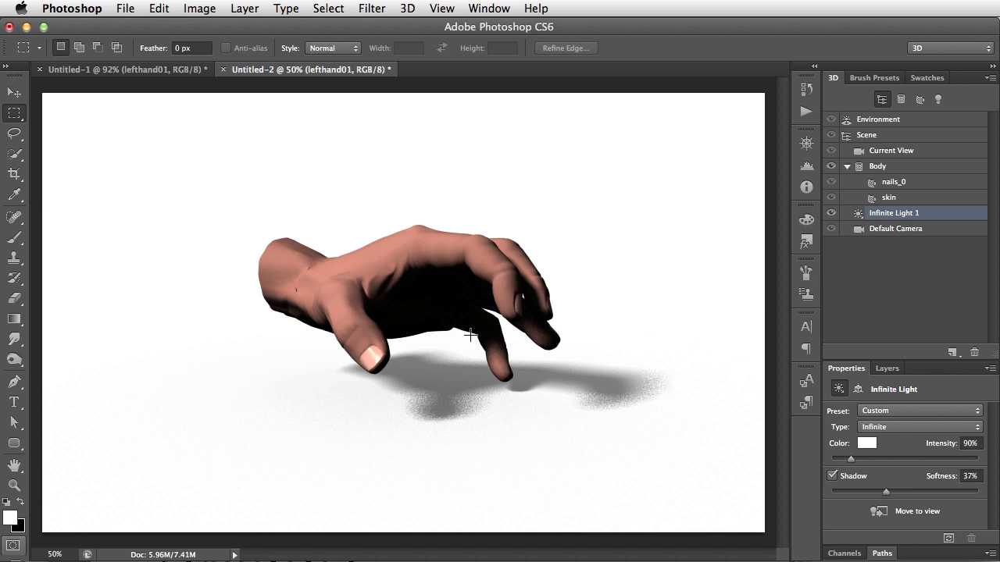
- Marquee-select the fingertip and its contact shadow, then bring up the 3D menu
drag(461, 330, 572, 416)
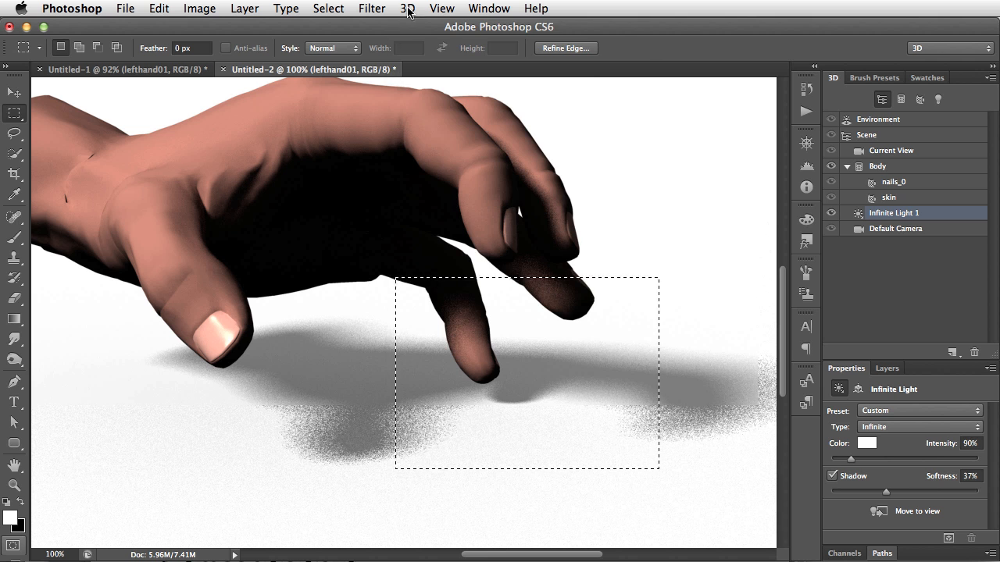
click(406, 10)
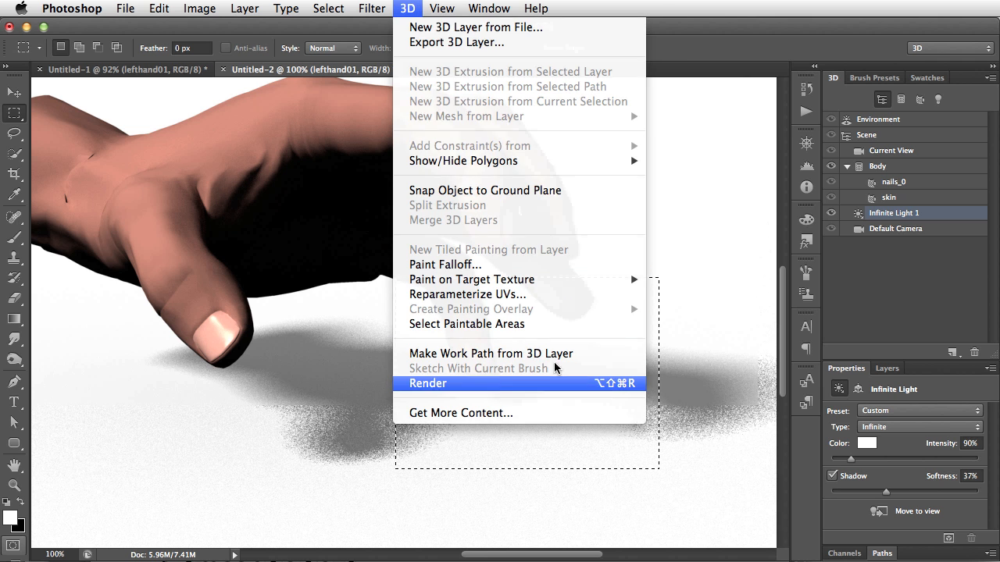
- Render only the selected fingertip region to refine the contact shadow
click(428, 384)
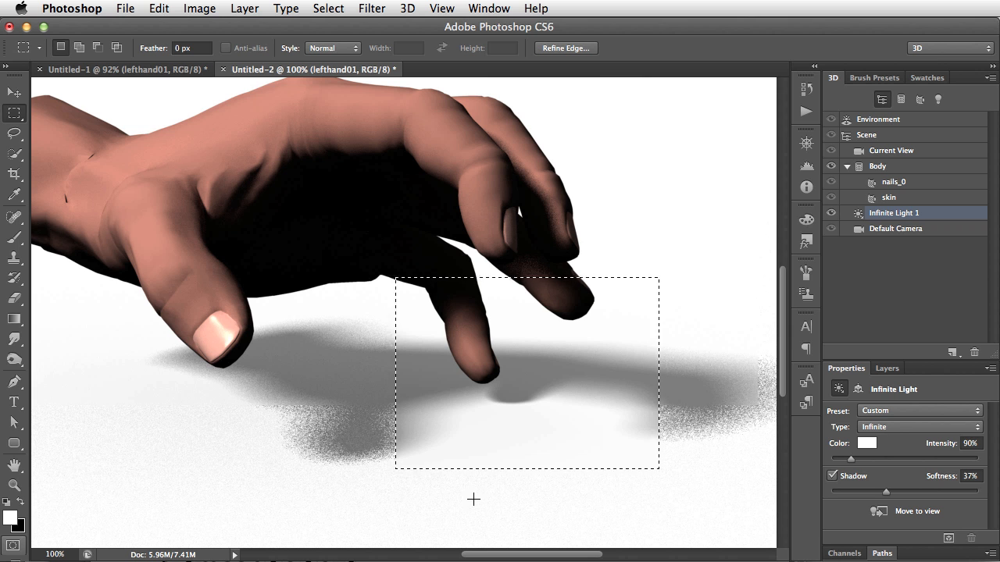
mouse_move(441, 309)
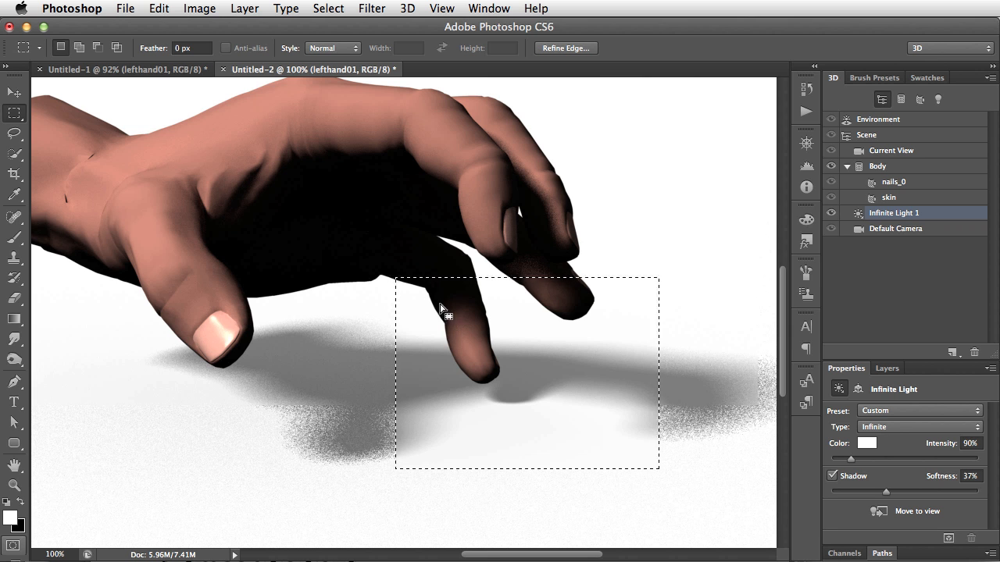
mouse_move(481, 319)
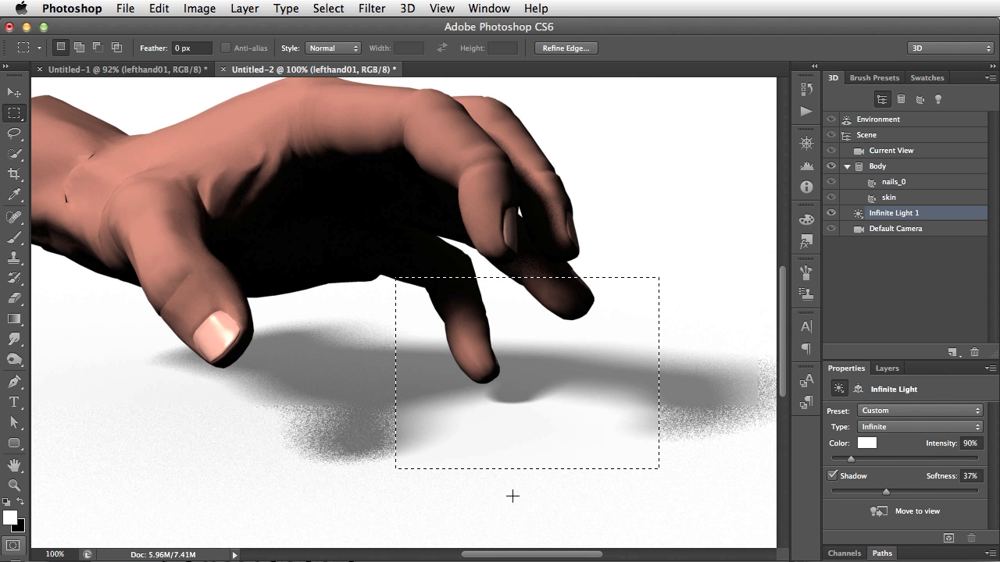
mouse_move(494, 169)
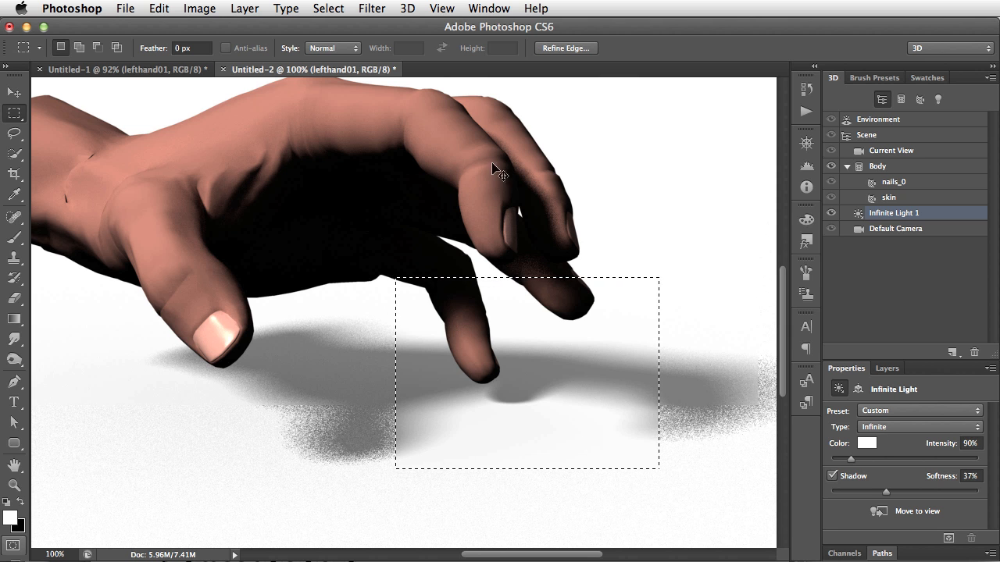
mouse_move(570, 428)
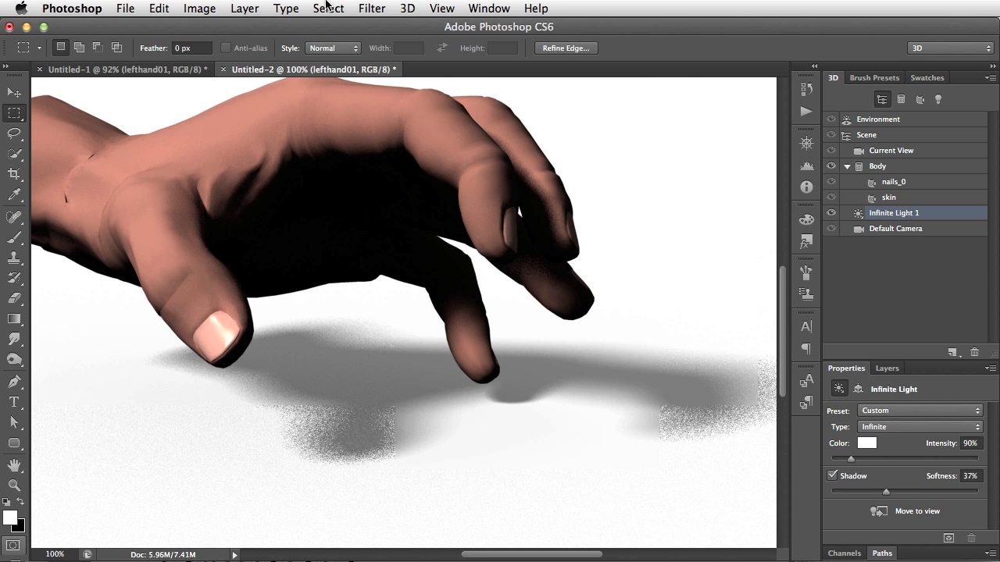
- Deselect the rectangular fingertip selection via Select > Deselect
click(328, 9)
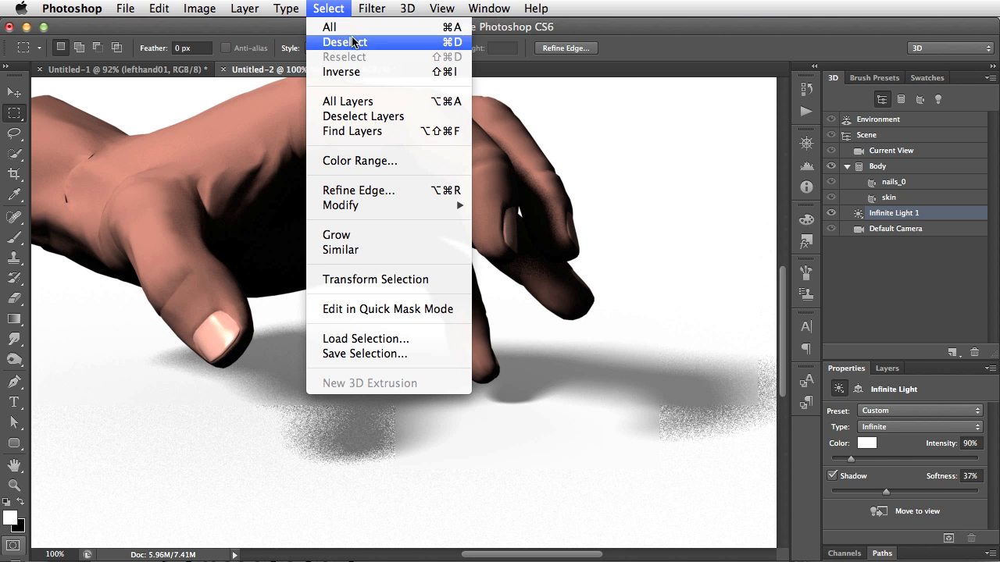
click(343, 42)
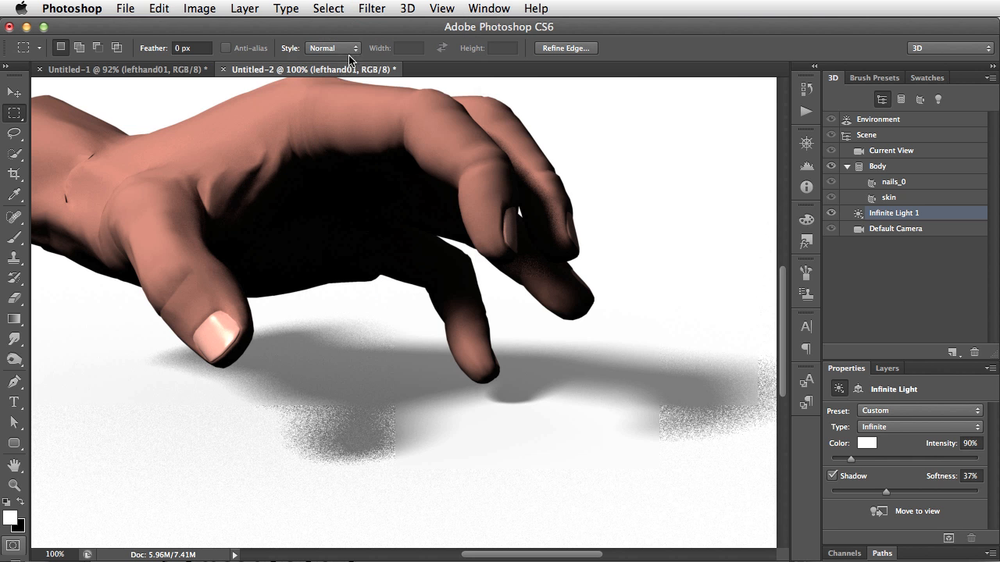
mouse_move(428, 503)
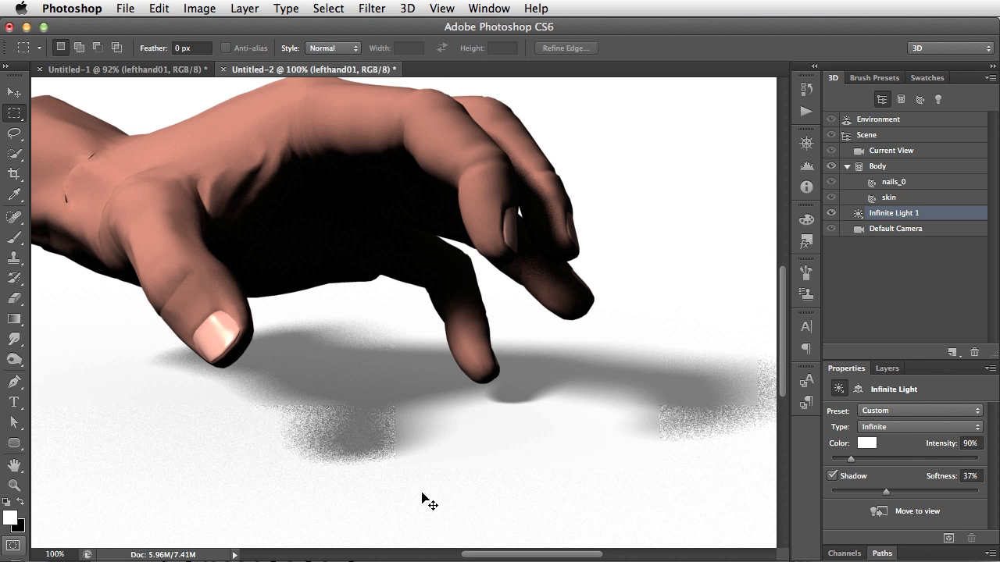
mouse_move(13, 106)
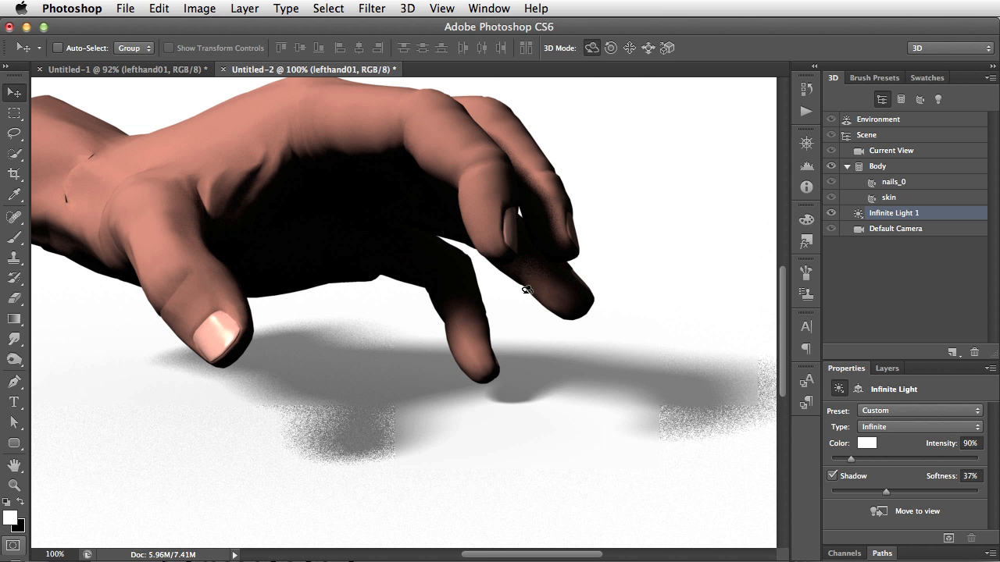
mouse_move(541, 260)
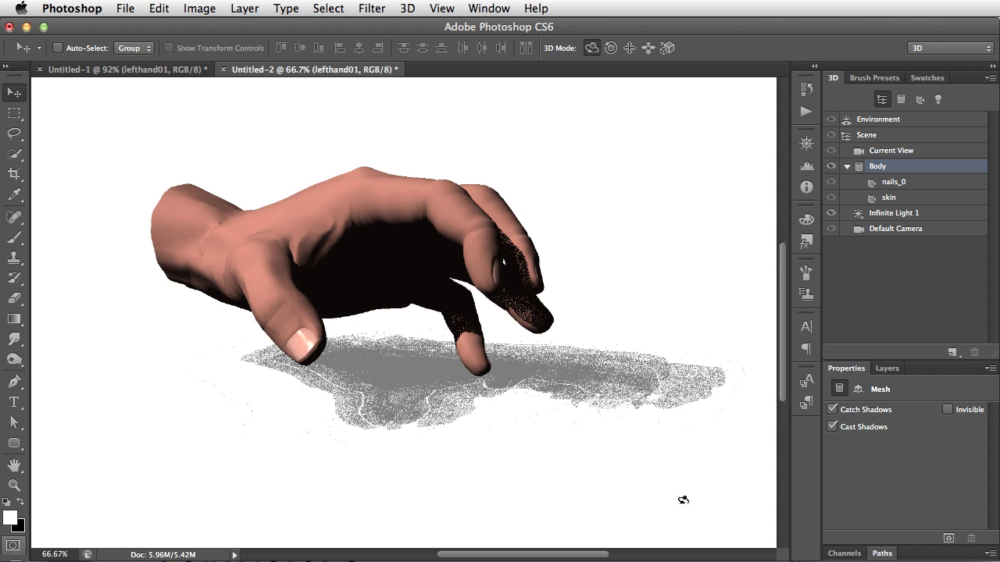
mouse_move(703, 278)
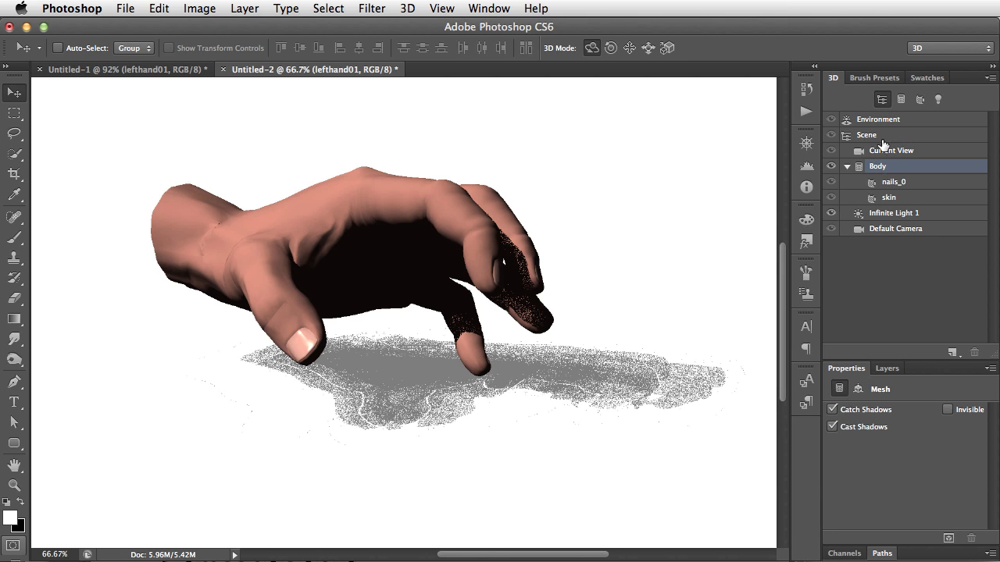
mouse_move(862, 133)
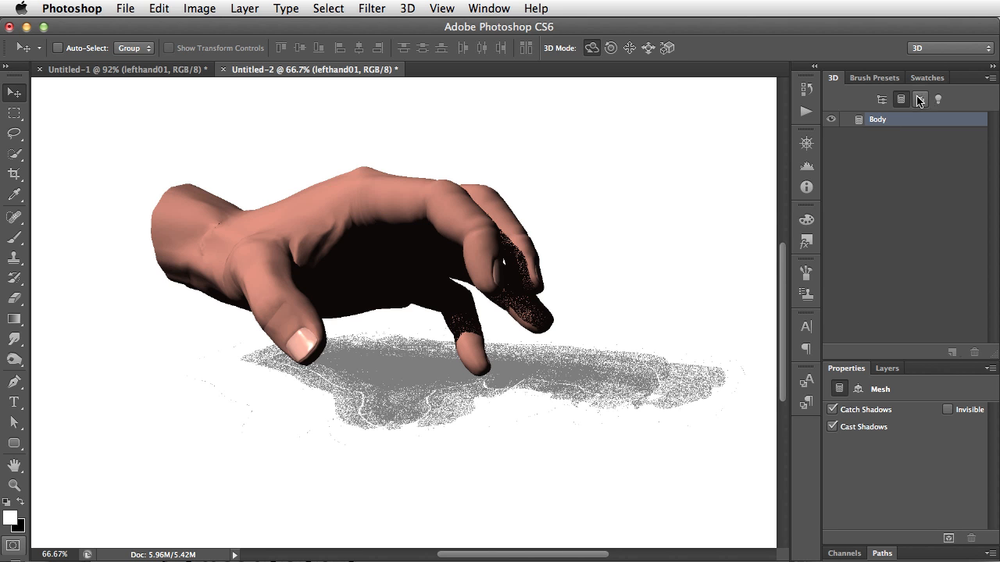
mouse_move(921, 103)
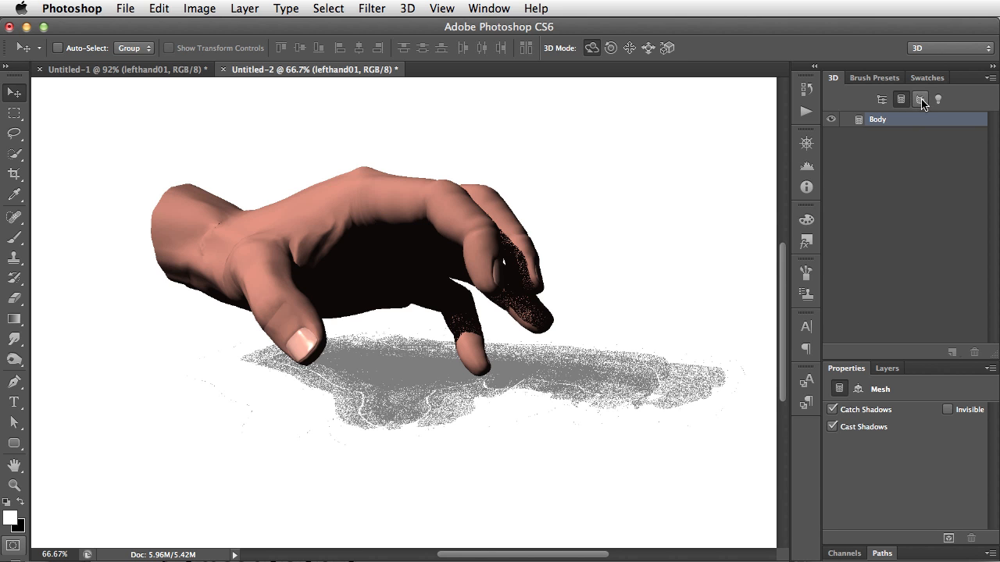
- Filter to materials and scroll the nails material's properties (shine 100%, reflection 0%)
click(918, 100)
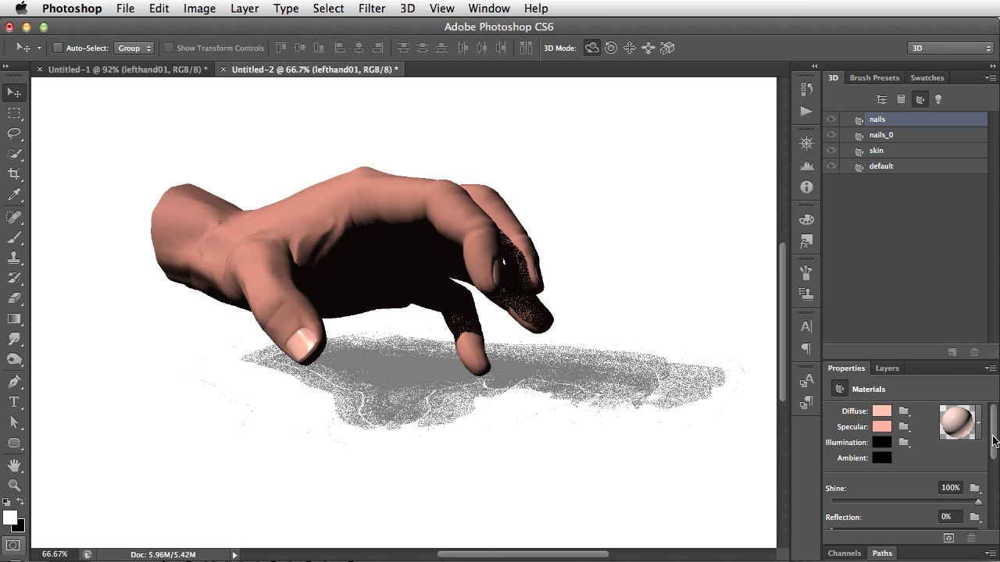
scroll(down, 3)
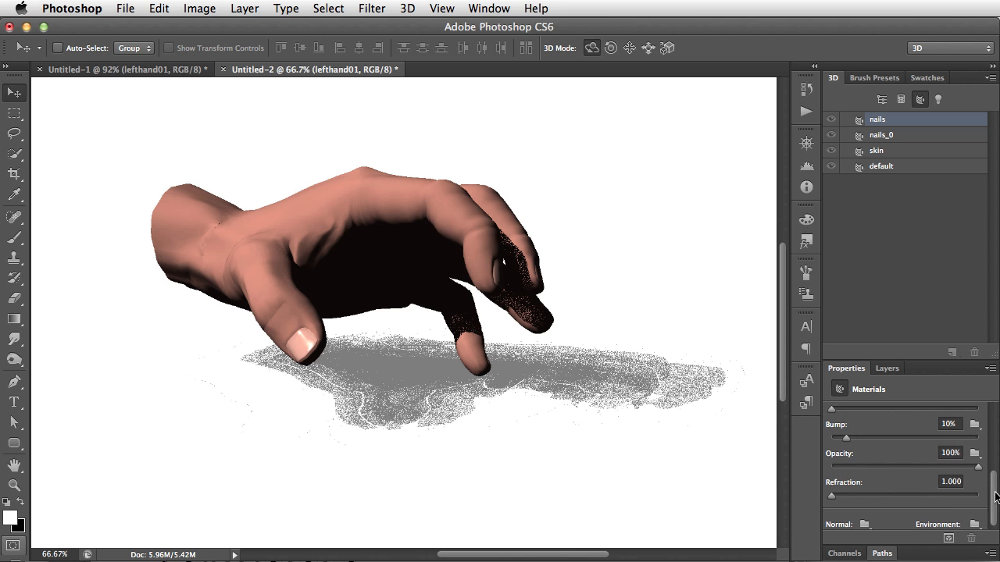
scroll(down, 3)
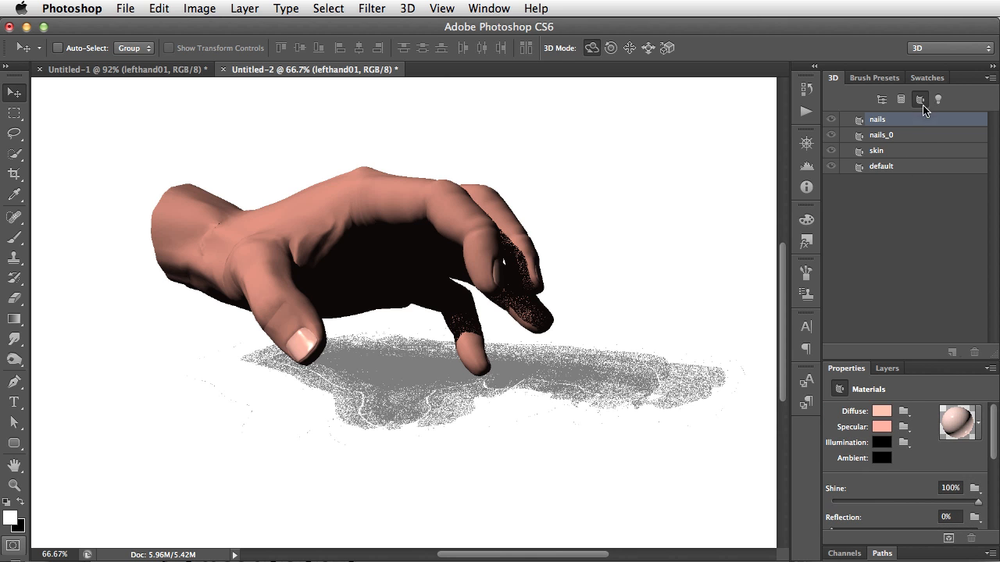
- Filter to lights, restore the whole-scene list, and select Current View's 3D Camera settings
click(937, 100)
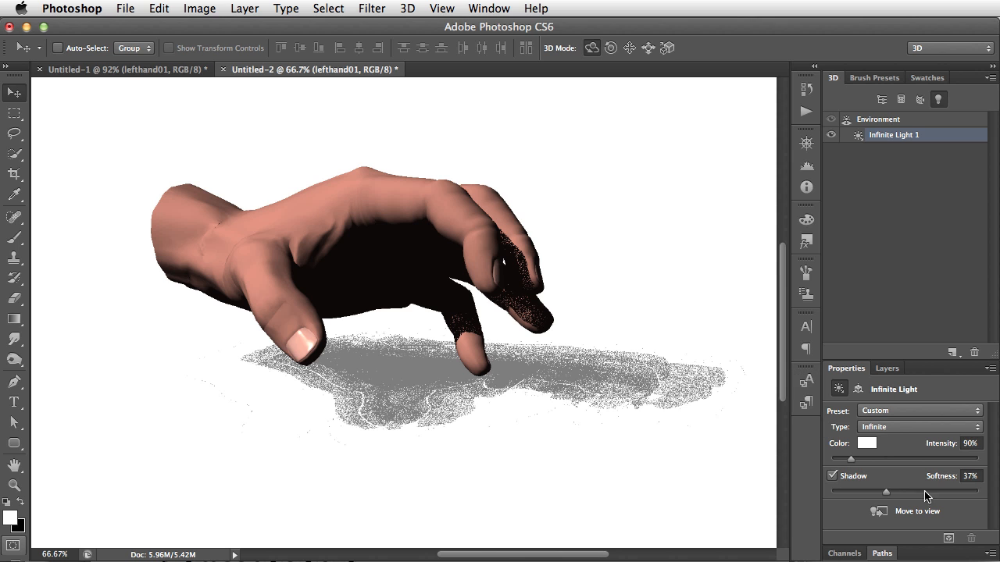
mouse_move(925, 507)
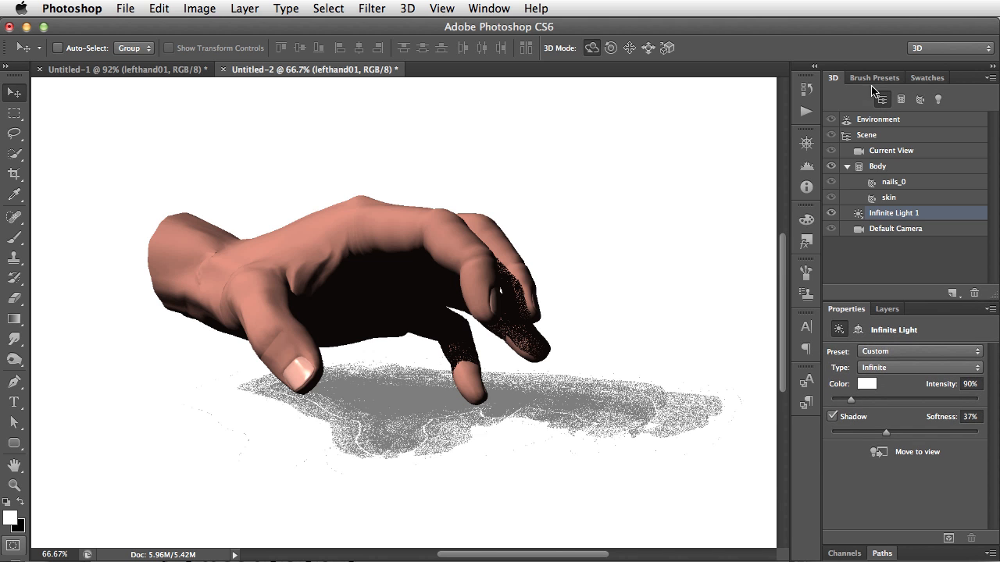
click(876, 166)
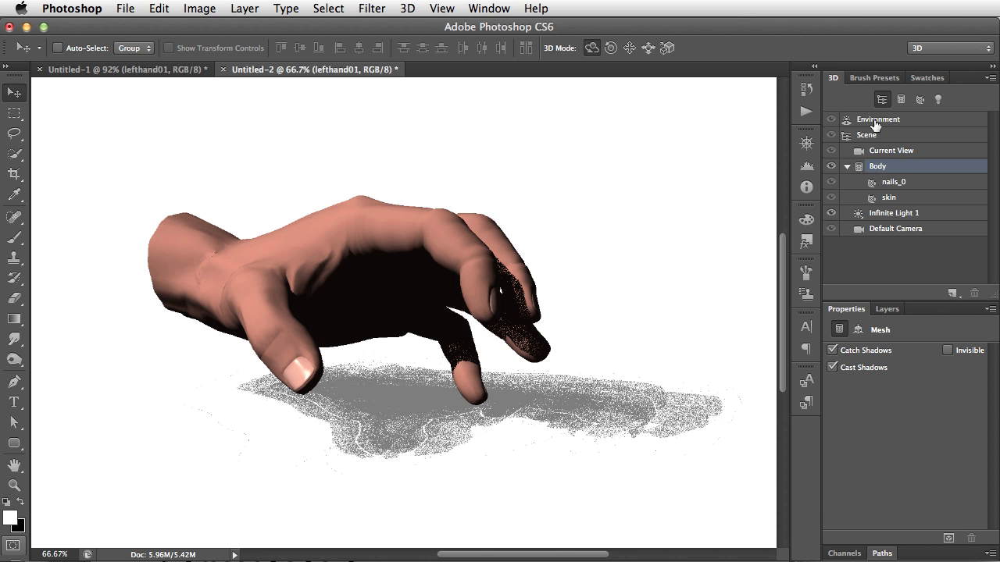
click(890, 150)
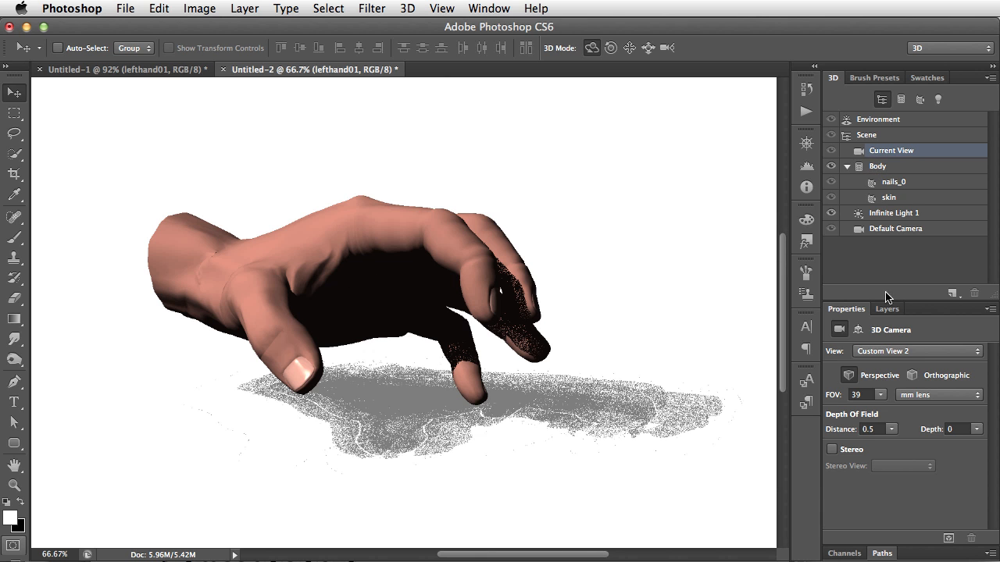
mouse_move(935, 494)
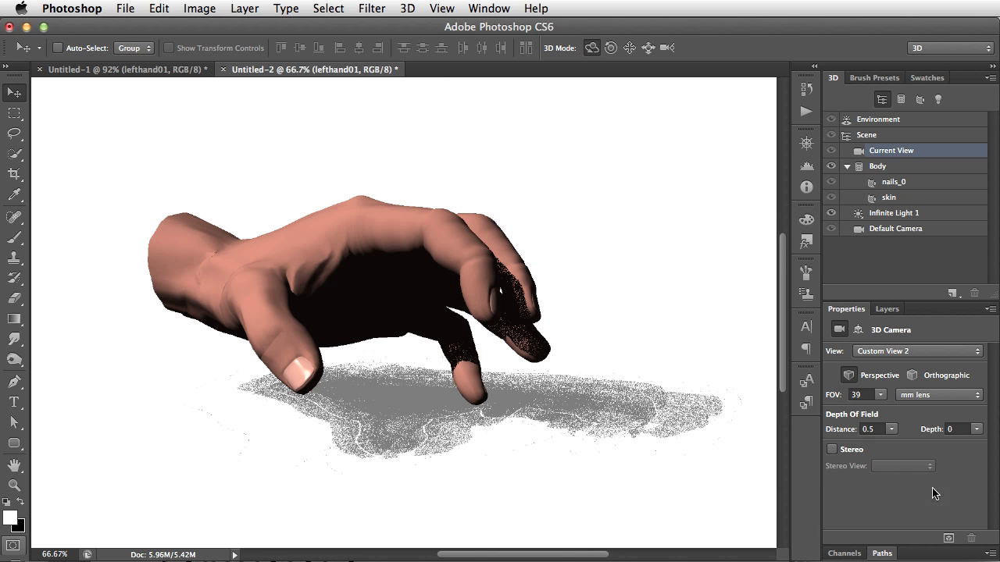
mouse_move(407, 406)
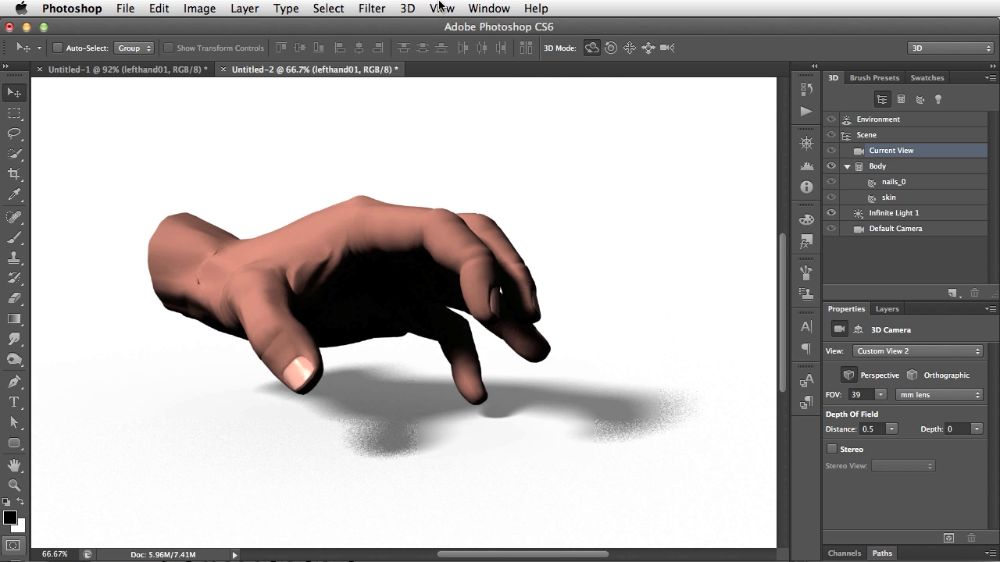
- Enable View > Extras overlays (grid, axes, bounding box) and select the Scene
click(440, 9)
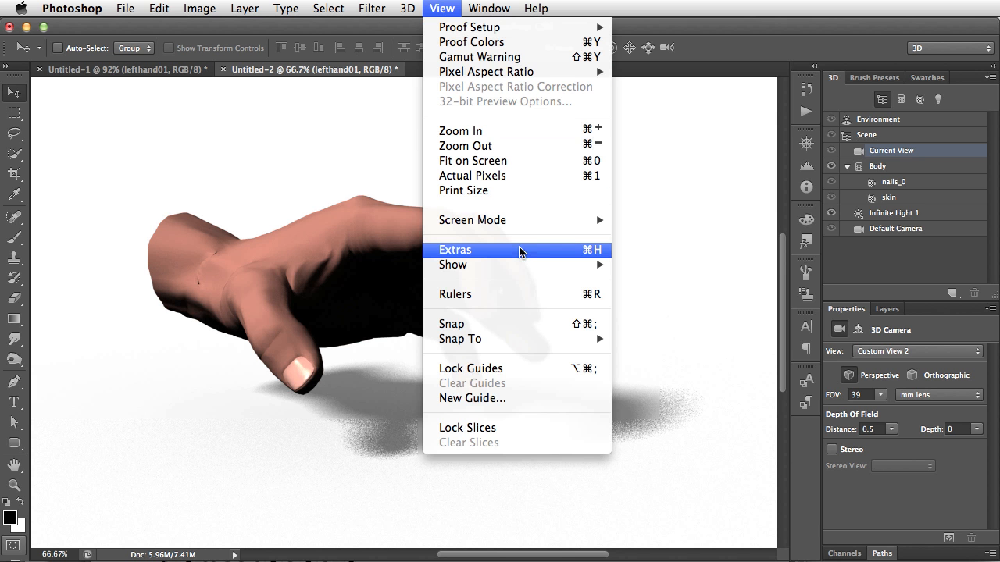
click(456, 250)
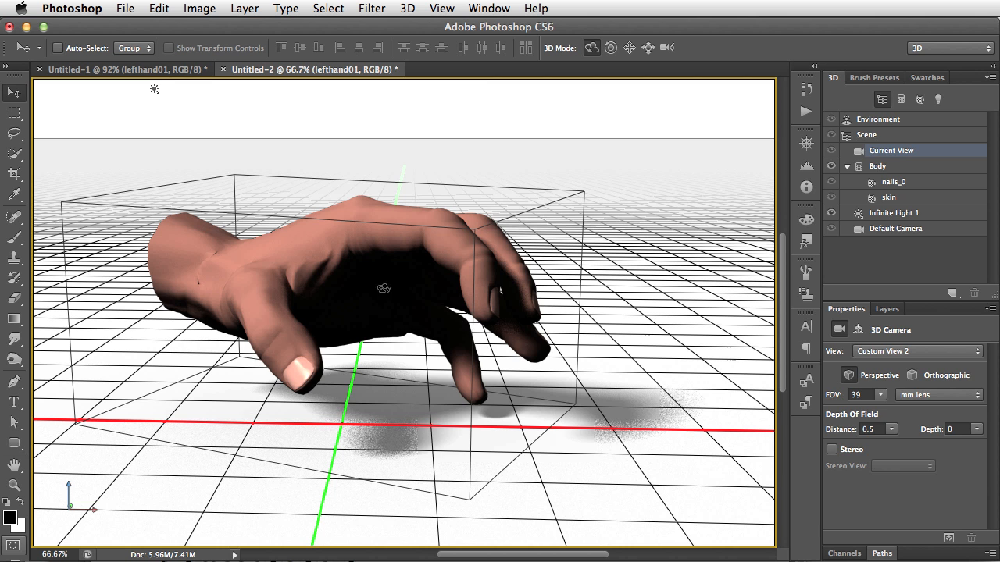
click(878, 166)
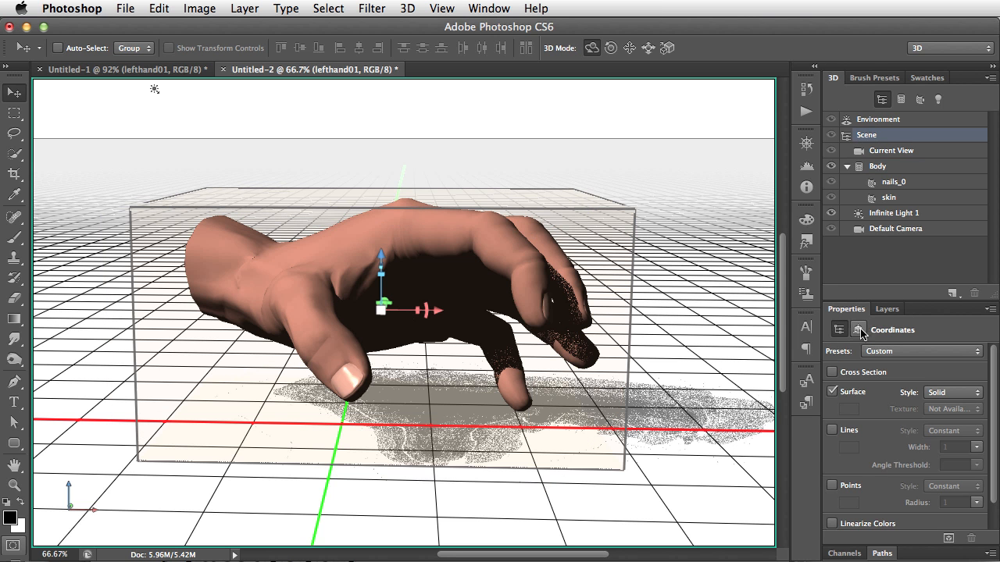
- In Coordinates, drag the hand down along Y onto the ground and tilt it about 30° around Z
click(859, 328)
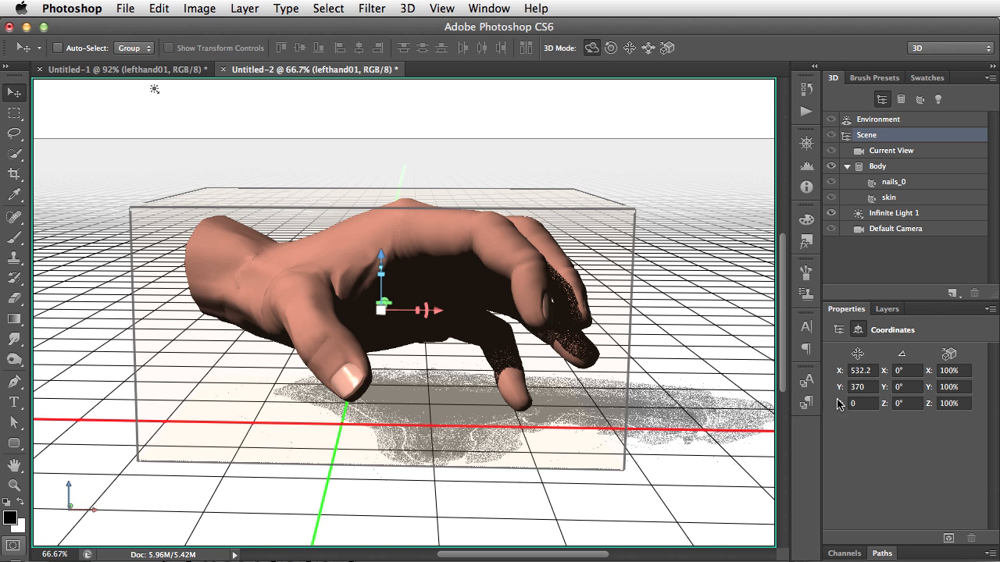
mouse_move(843, 365)
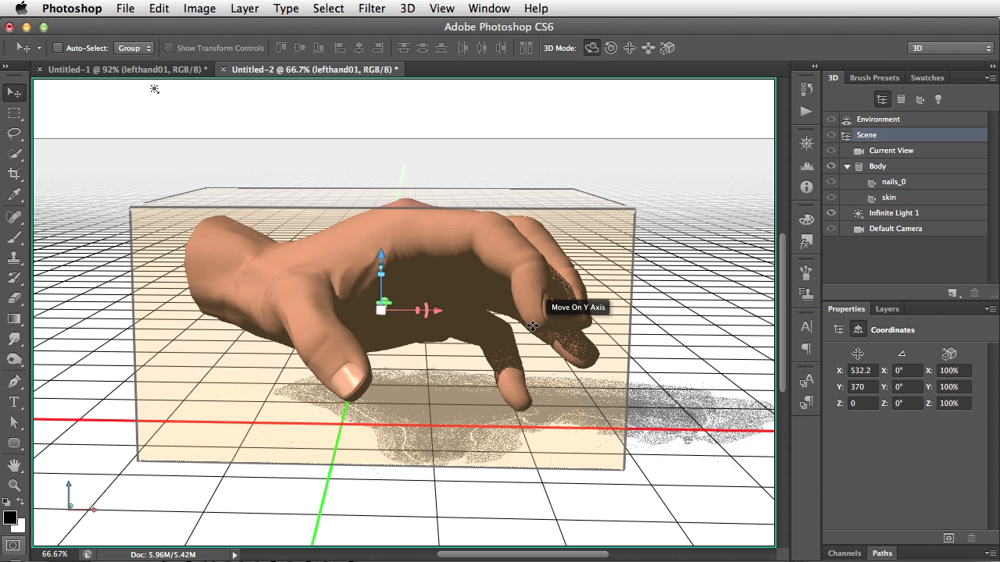
drag(535, 326, 543, 418)
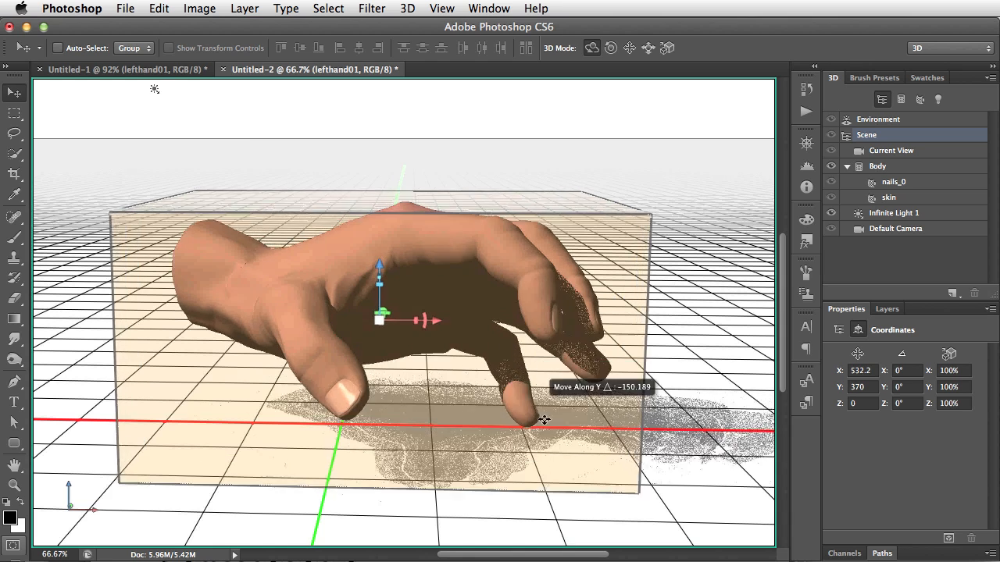
drag(378, 278, 378, 320)
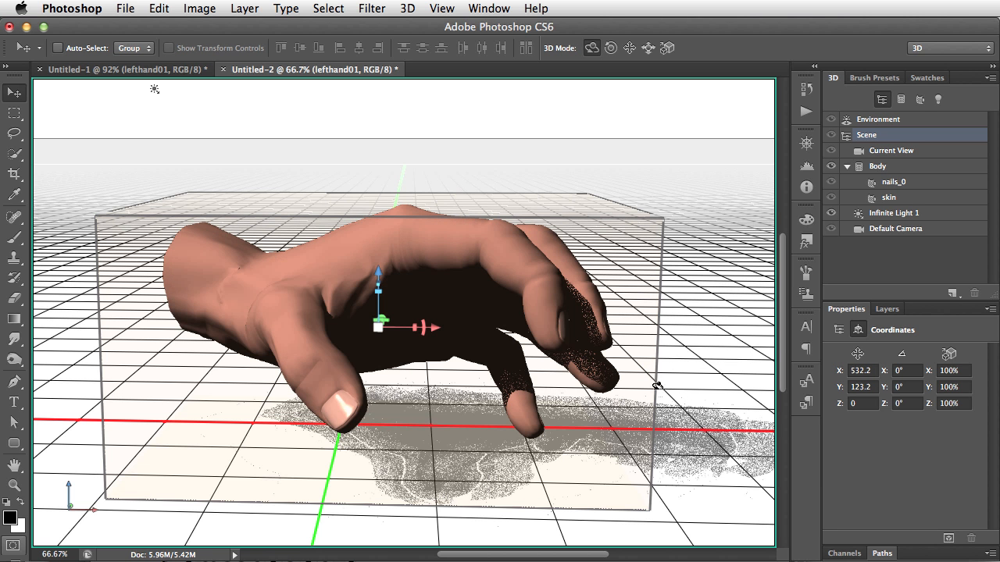
mouse_move(652, 380)
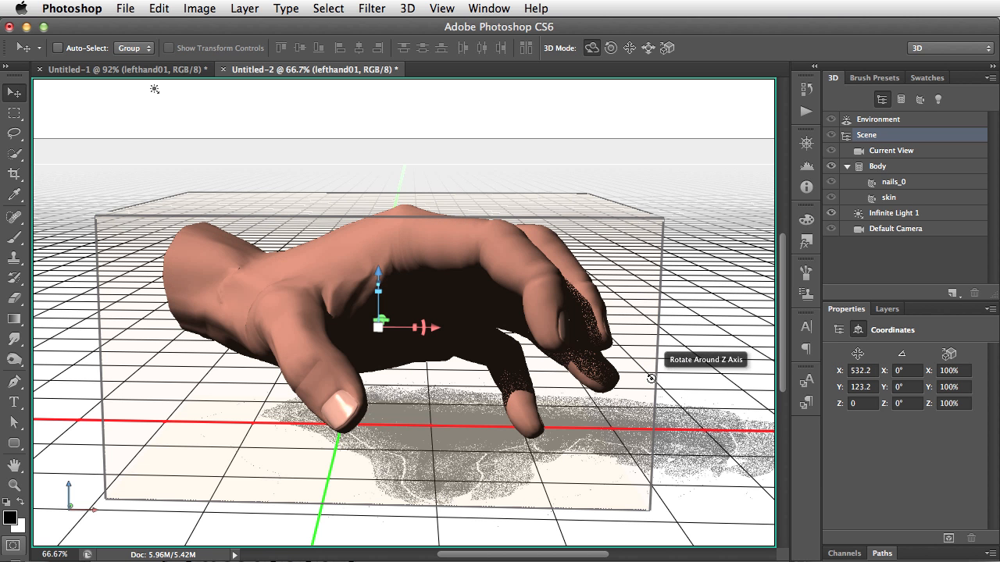
drag(652, 379, 602, 413)
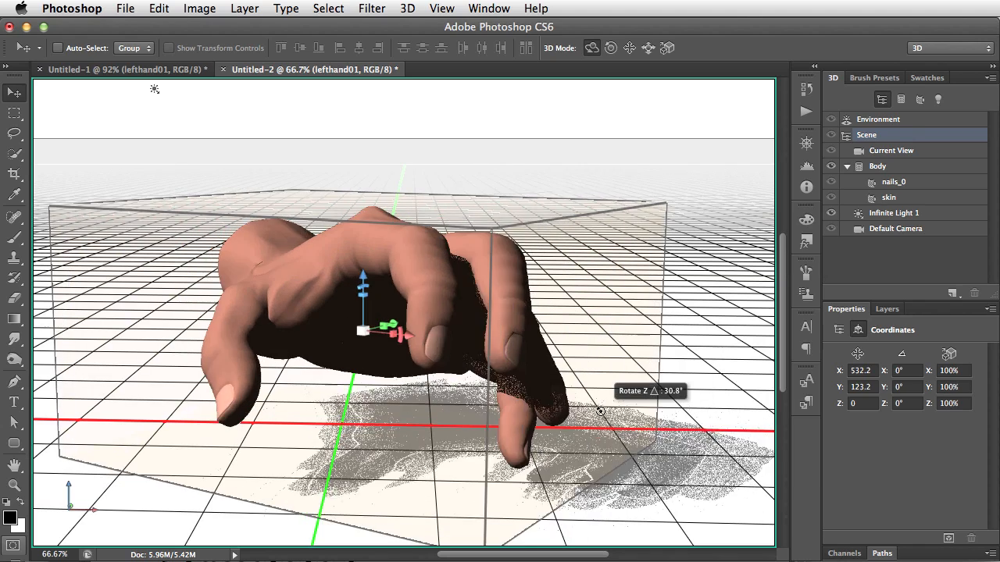